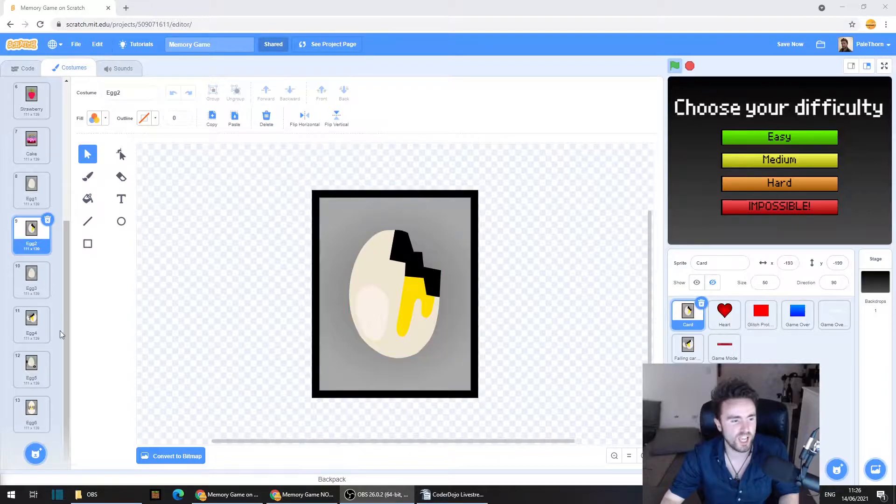
- Review the Egg6, Egg5 and Egg1 costumes, then settle on the hatching-chick Egg6
click(32, 407)
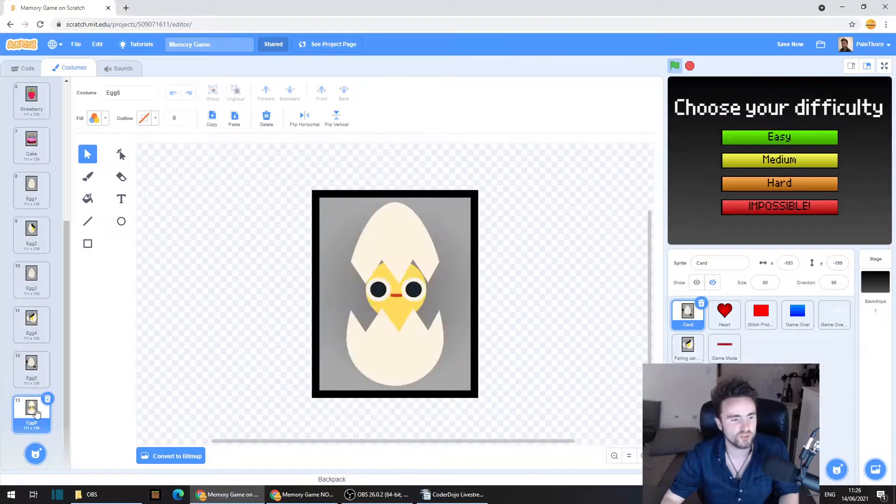
click(31, 364)
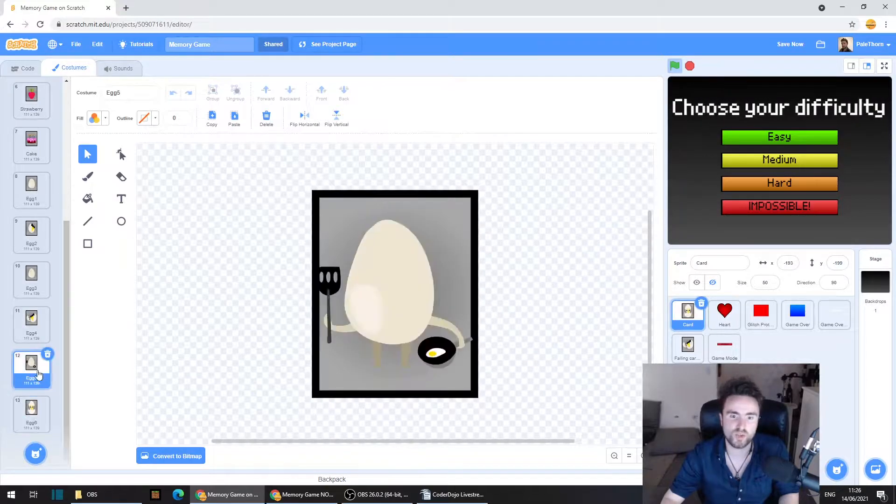
click(31, 183)
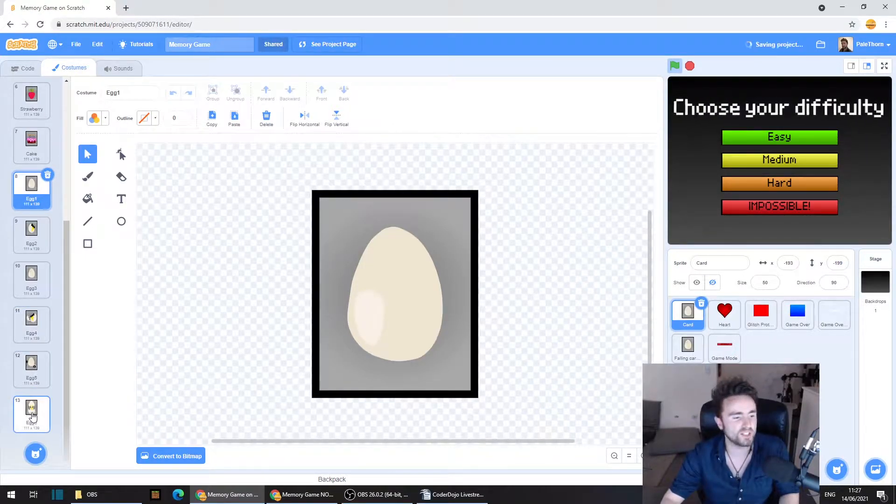
click(31, 410)
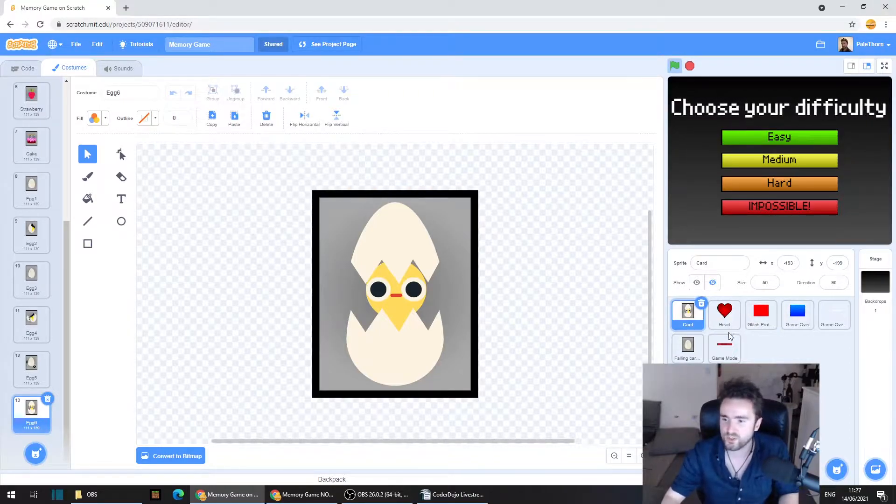
- Select the Game Mode sprite and look over its scripts and costumes
click(723, 348)
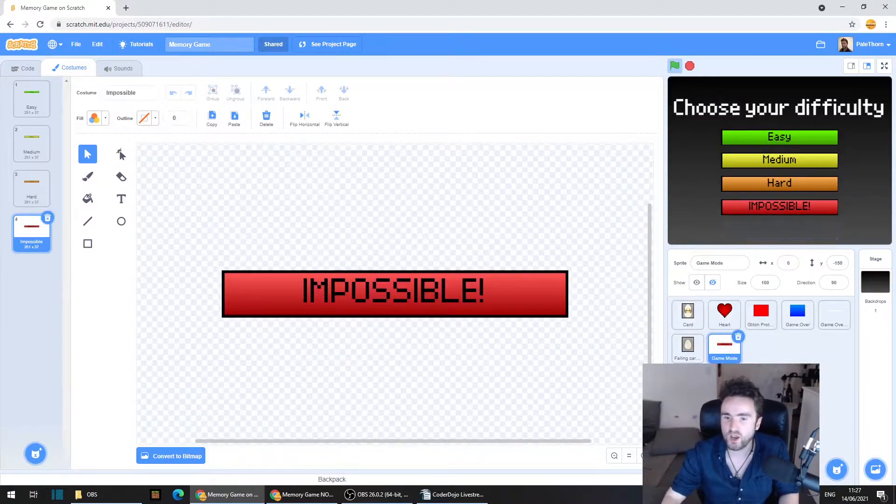
click(27, 69)
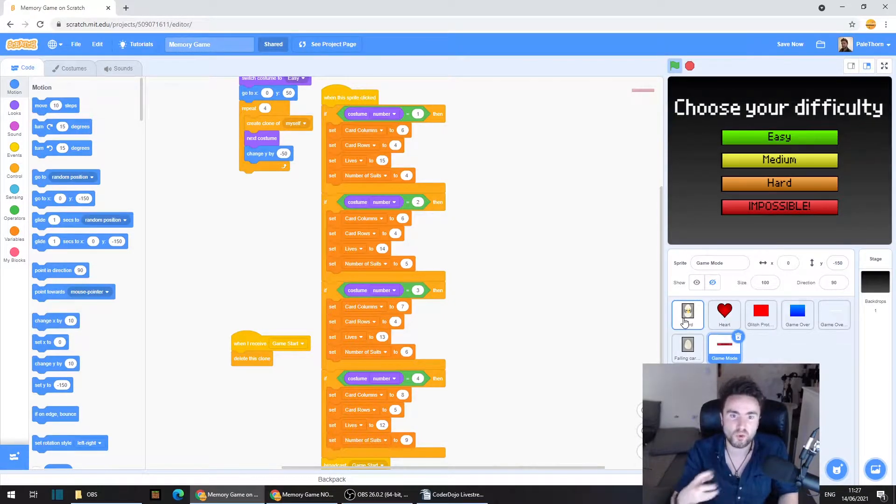
mouse_move(723, 348)
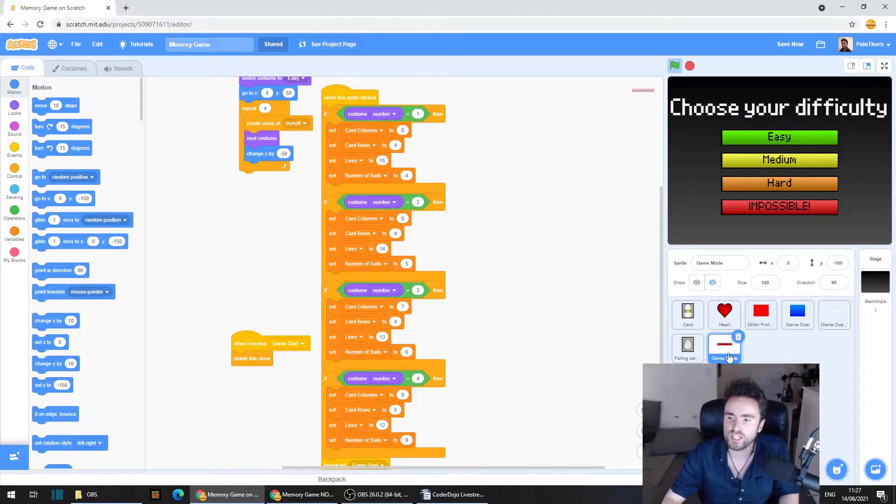
click(724, 348)
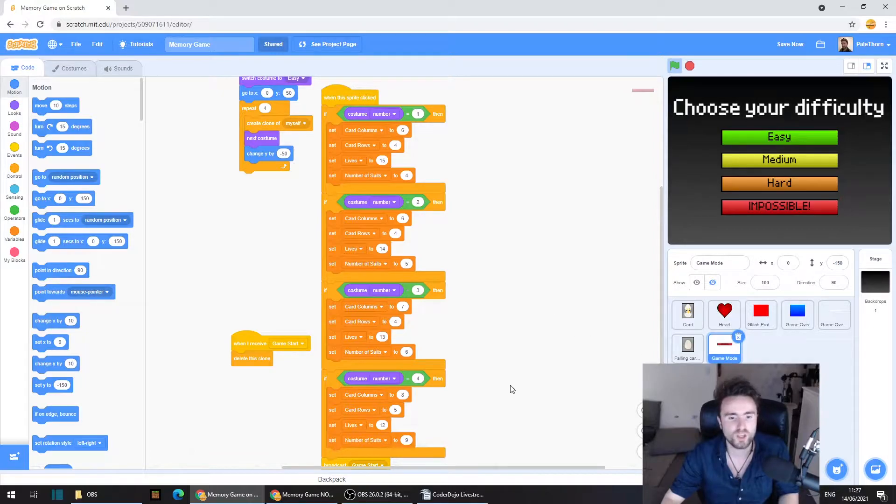
click(73, 68)
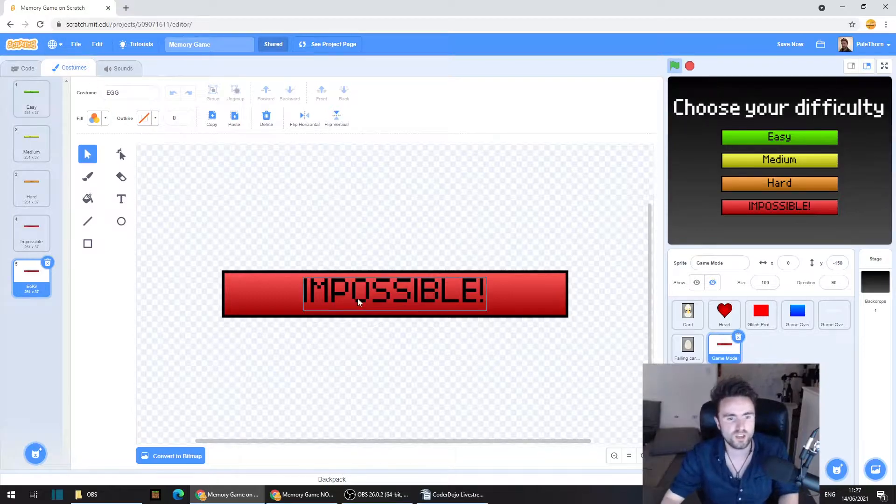
- Change the button label to EGG and give its bar a transparent-to-red gradient
click(121, 198)
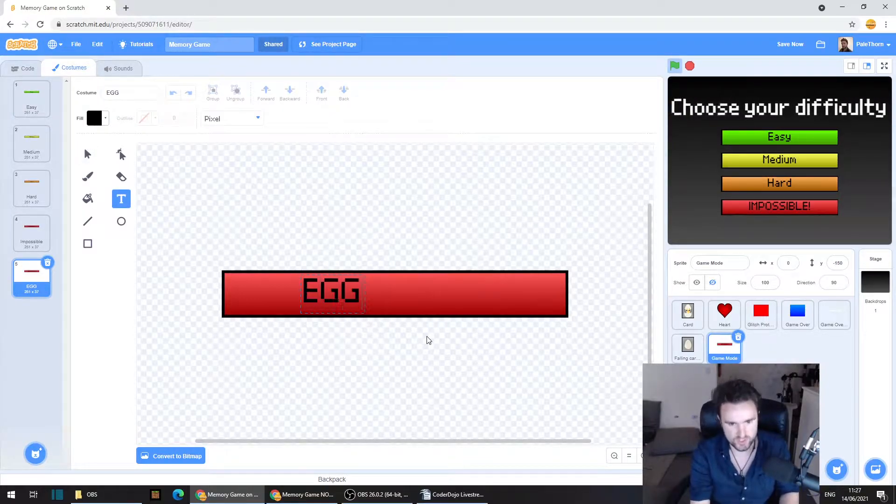
click(331, 293)
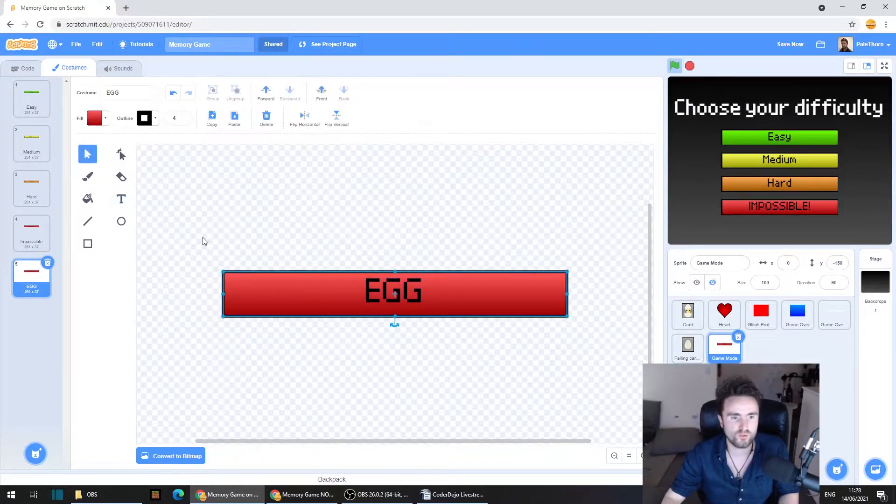
click(94, 118)
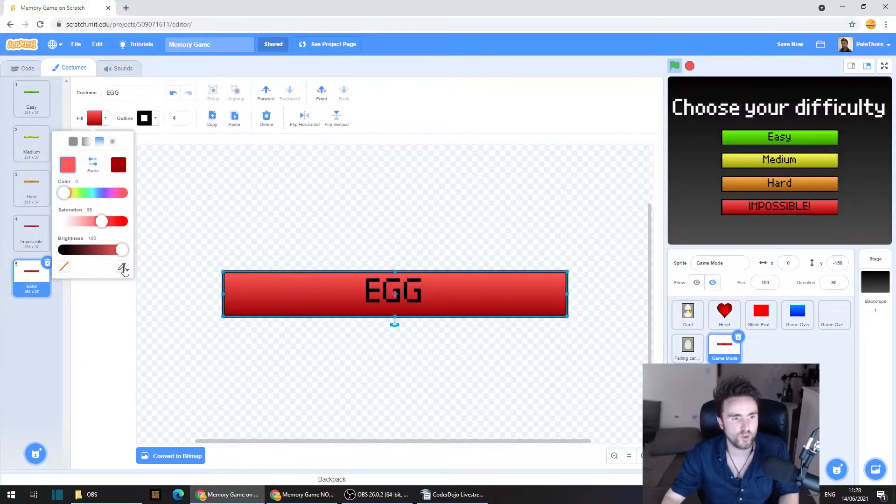
click(122, 267)
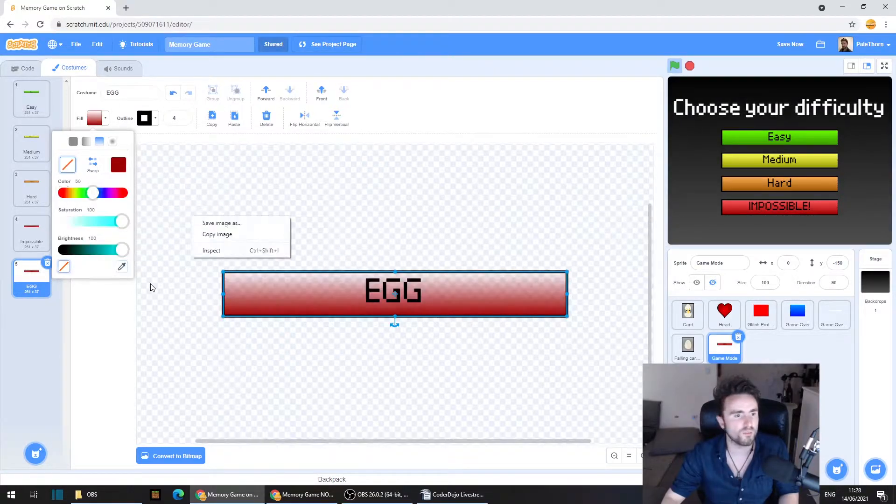
click(154, 276)
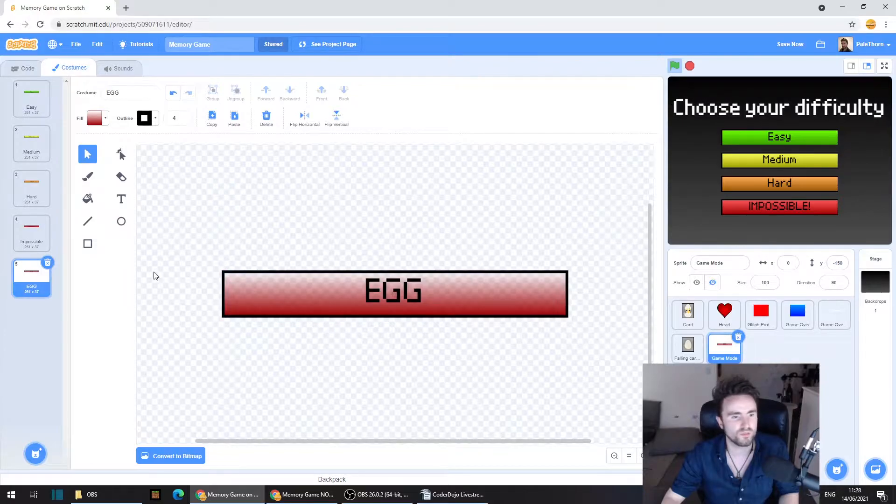
mouse_move(43, 414)
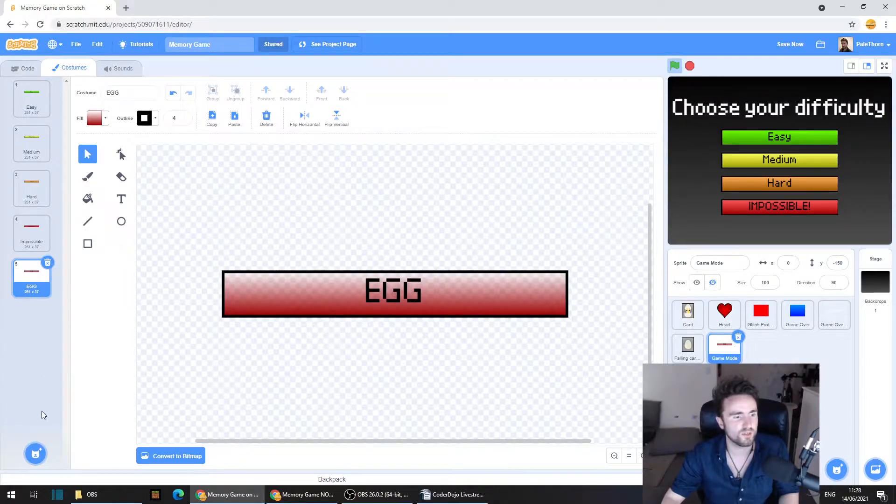
- Add the Egg-a library costume, inspect its egg shape's fill, then return to EGG
click(35, 453)
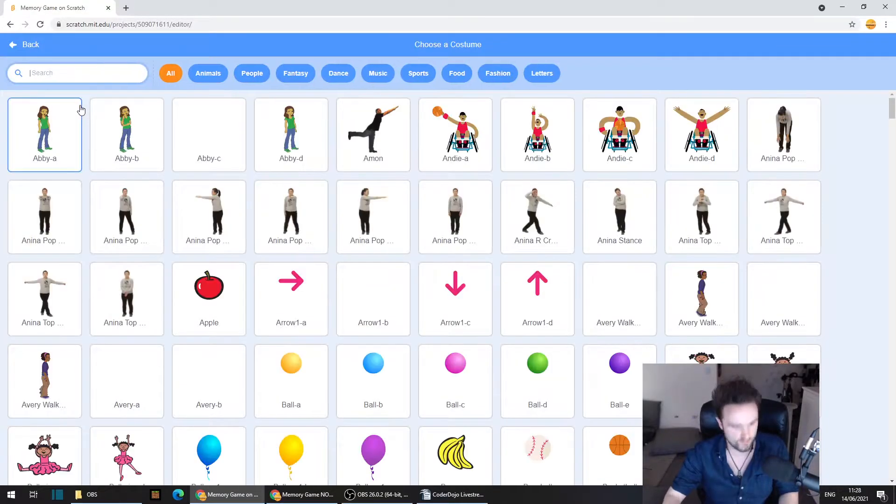
click(26, 45)
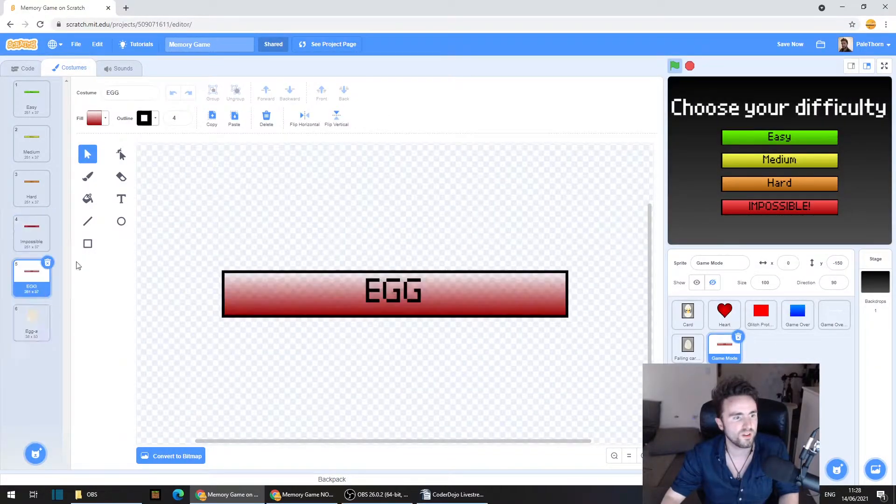
click(31, 320)
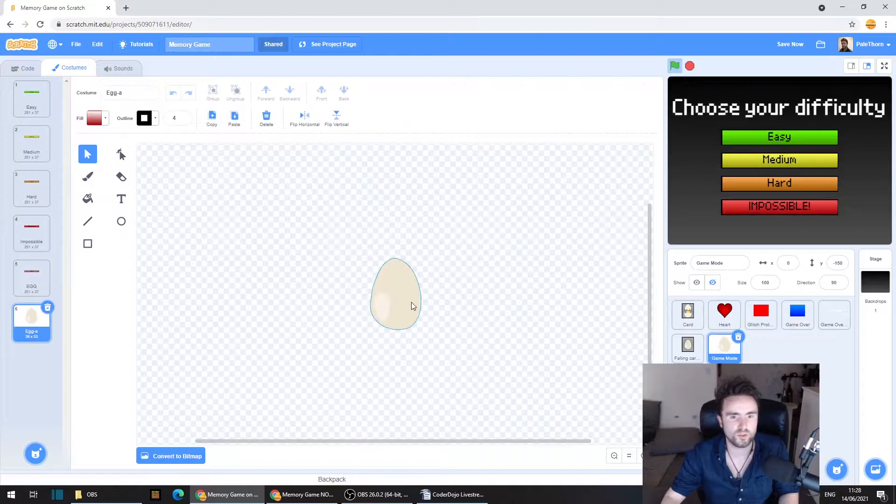
click(95, 118)
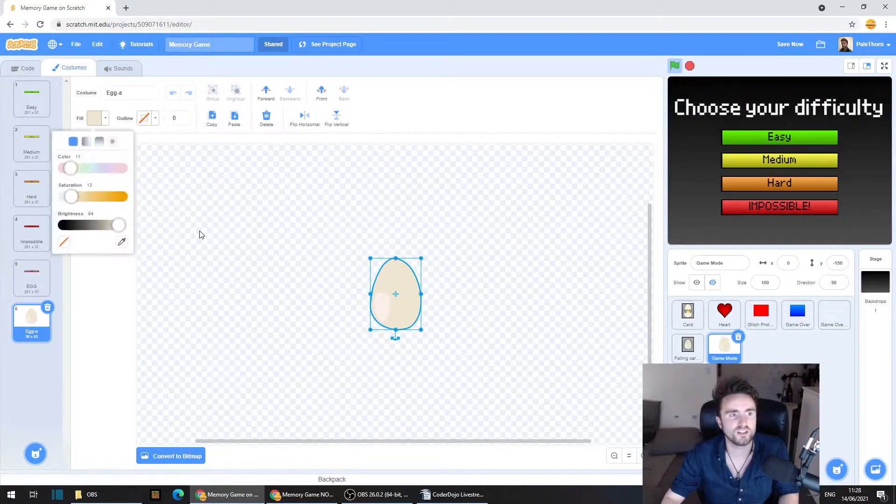
mouse_move(417, 270)
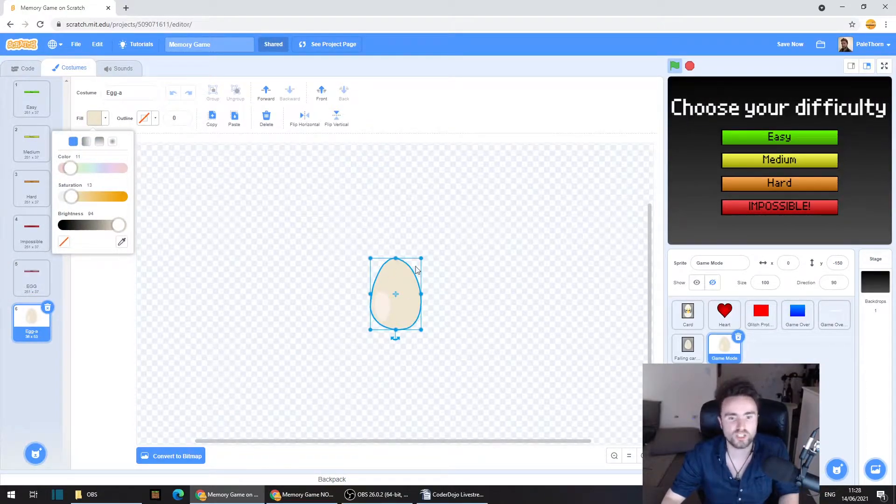
mouse_move(120, 188)
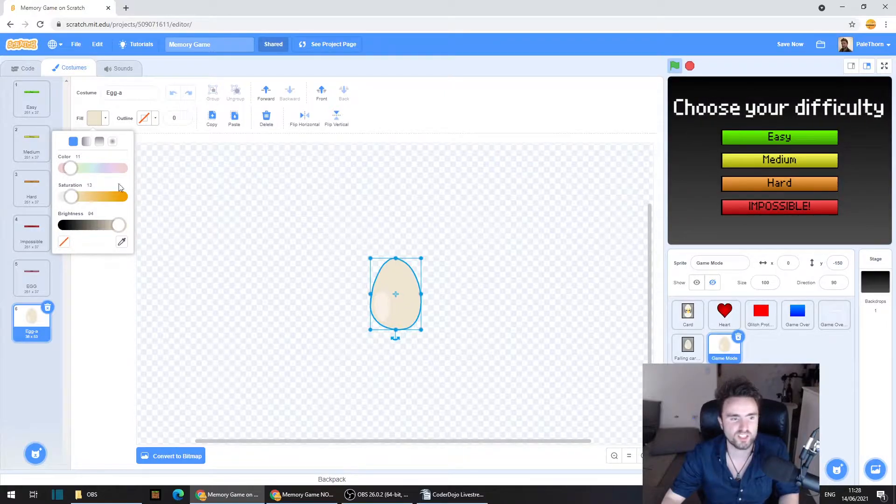
mouse_move(161, 255)
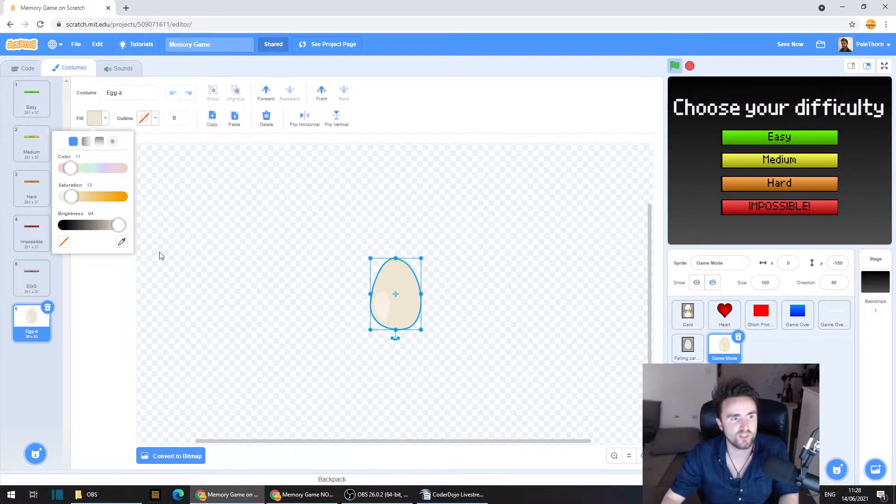
click(31, 278)
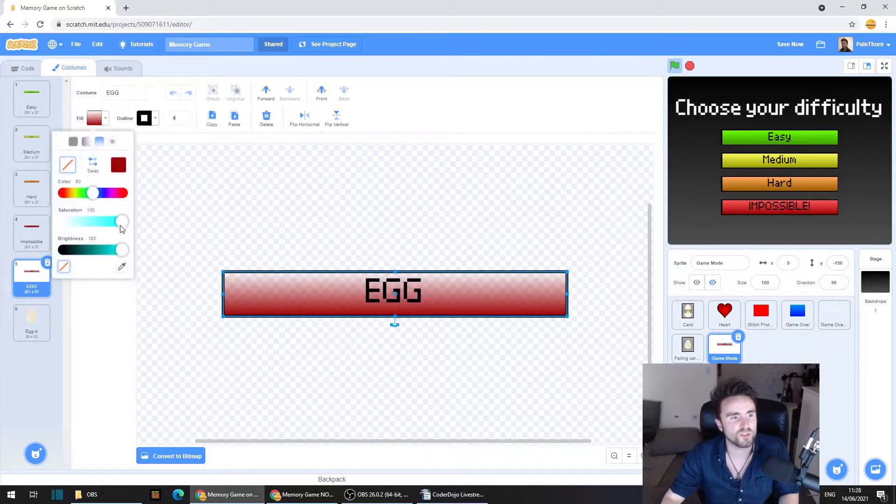
- Tune the EGG bar's gradient to egg-shell beige and pick up Egg-a's egg for copying
drag(93, 193, 61, 193)
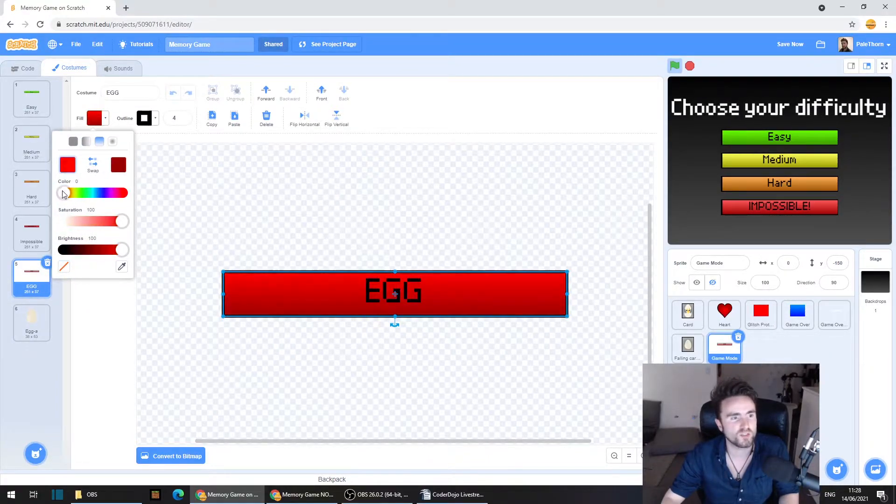
drag(63, 192, 70, 193)
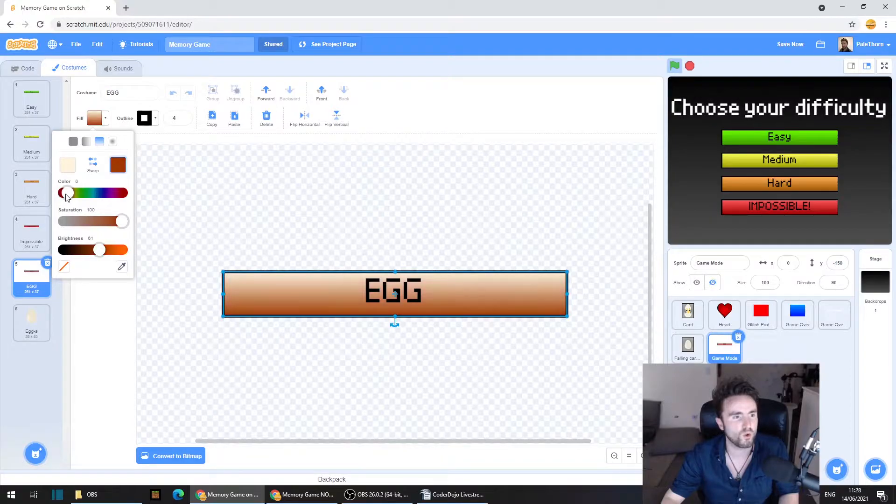
drag(66, 192, 70, 193)
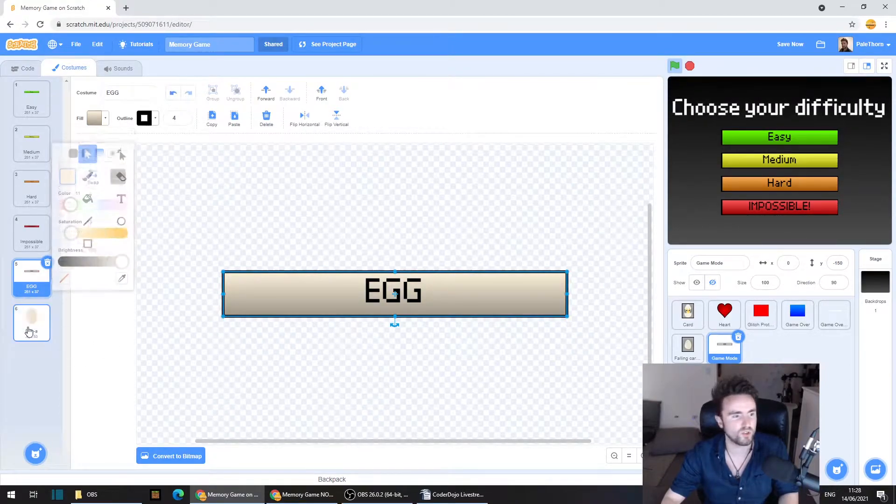
click(30, 322)
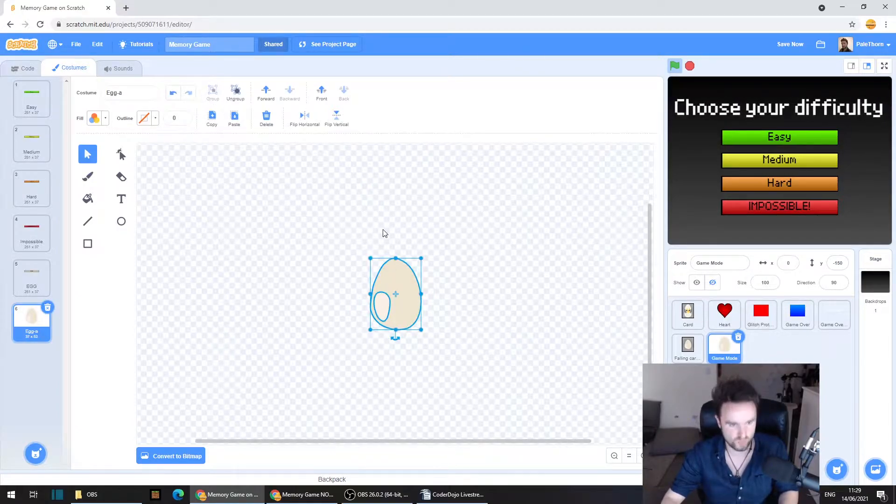
click(32, 277)
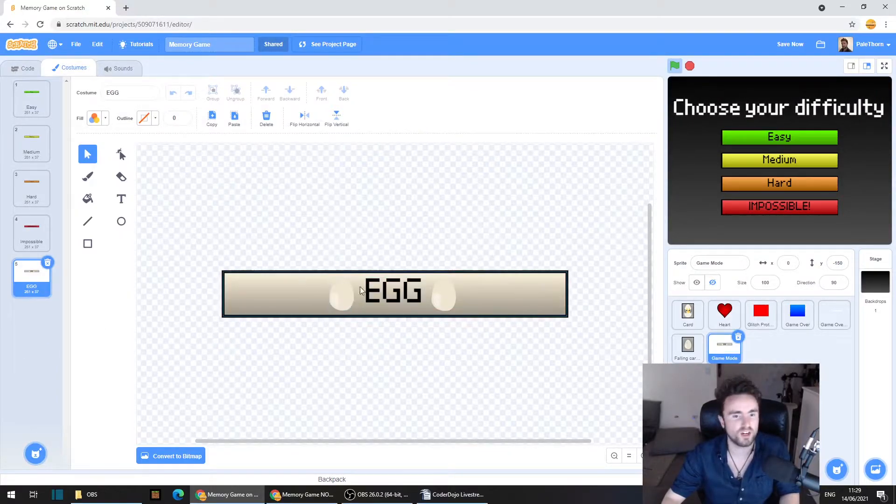
- Return to the Game Mode scripts and run the game to test the EGG button
click(27, 67)
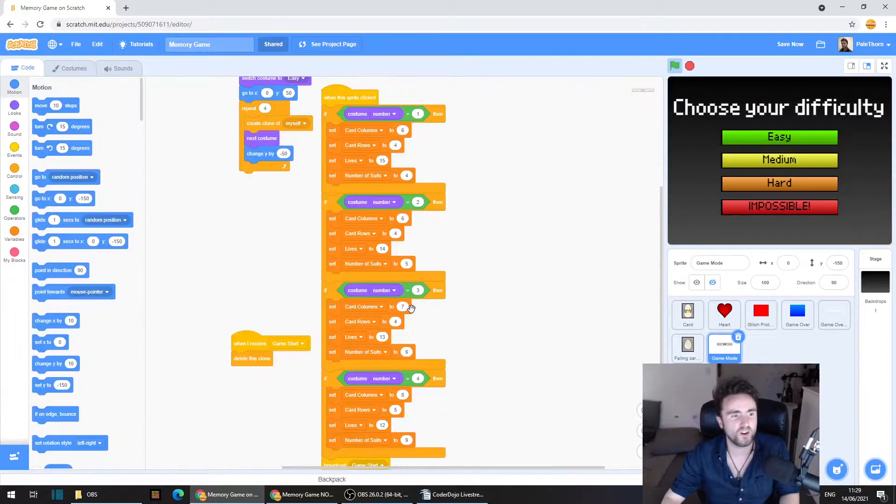
mouse_move(639, 442)
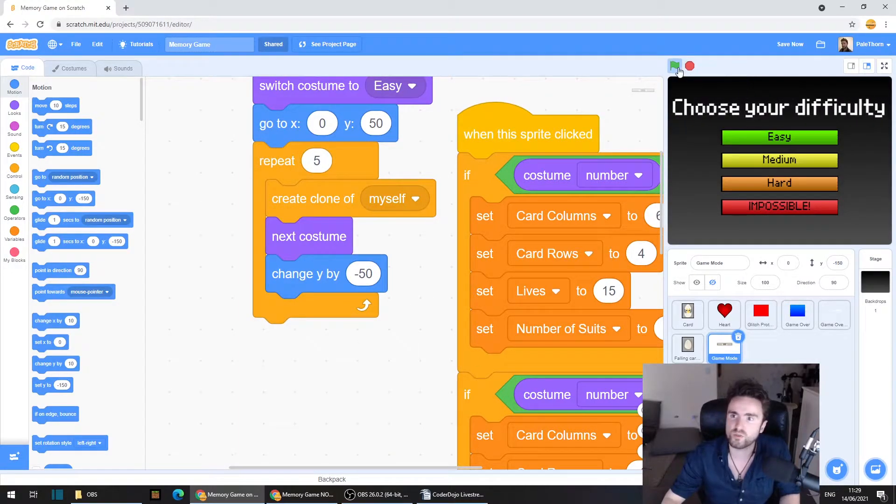
click(675, 66)
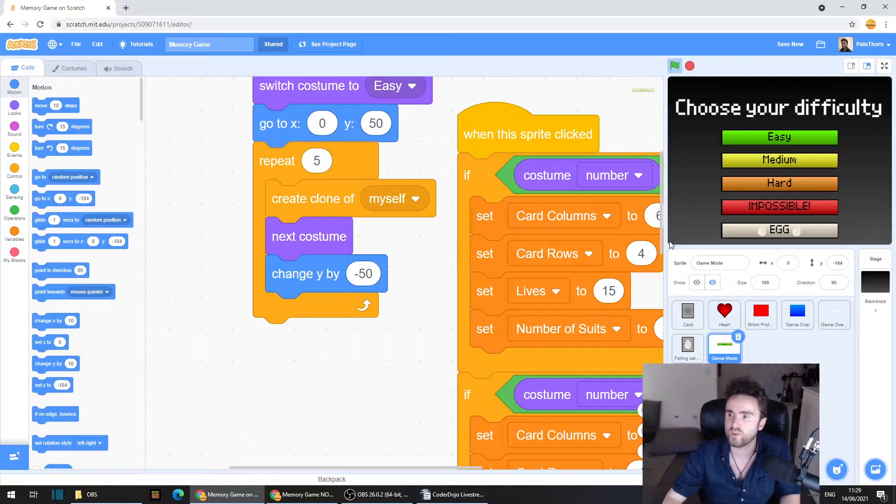
mouse_move(382, 264)
text(-45)
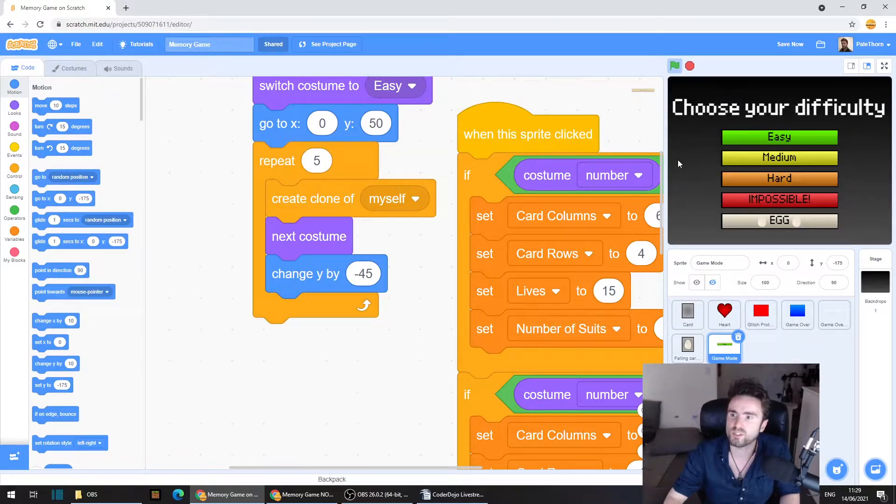
mouse_move(334, 371)
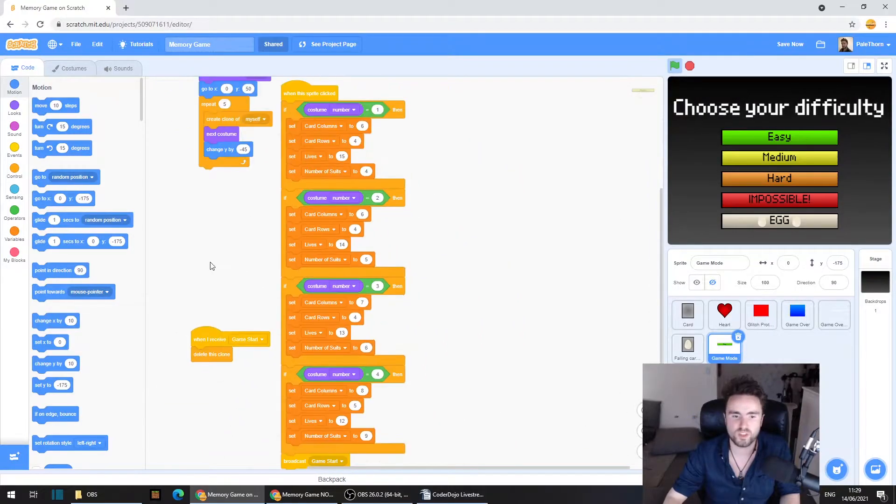
- Duplicate the costume-4 branch as costume 5: 8 columns, 5 rows, 12 lives, 9 suits
scroll(down, 3)
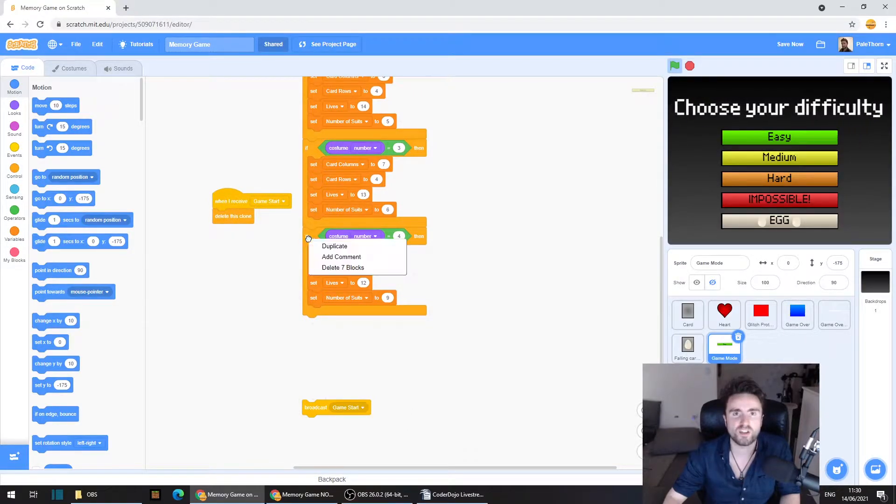
click(334, 246)
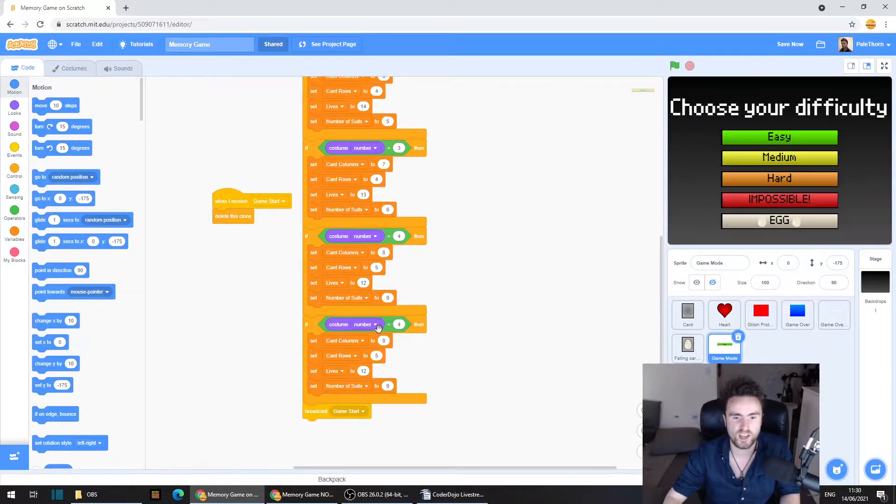
mouse_move(438, 345)
text(5)
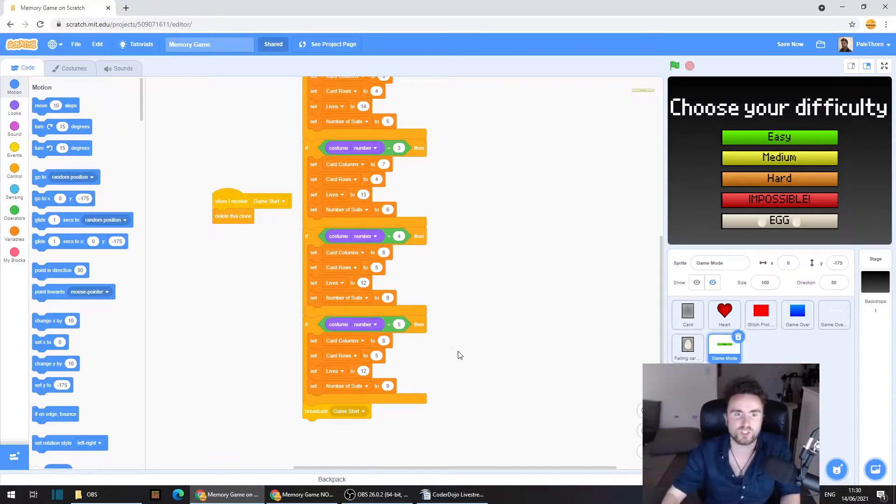
scroll(down, 3)
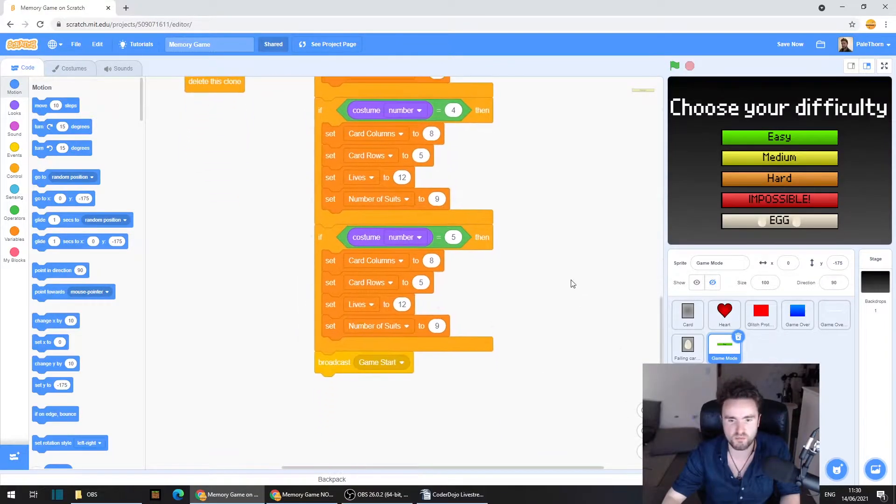
mouse_move(368, 264)
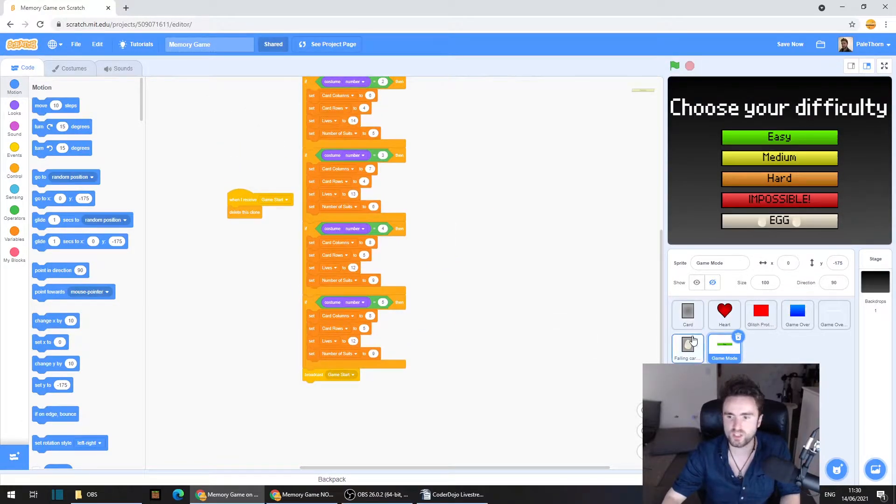
- Browse Falling cards costumes Egg4, Egg2, Egg1, Bananas and Cake, then view Card's scripts
click(687, 349)
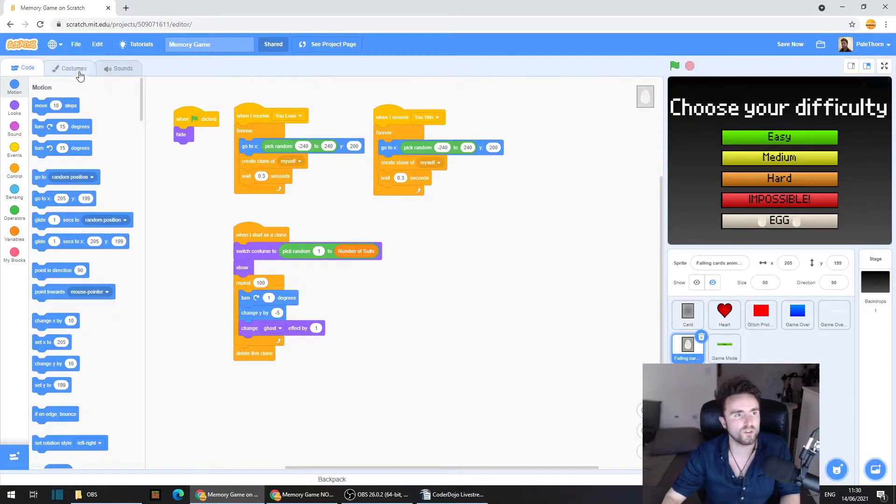
click(73, 68)
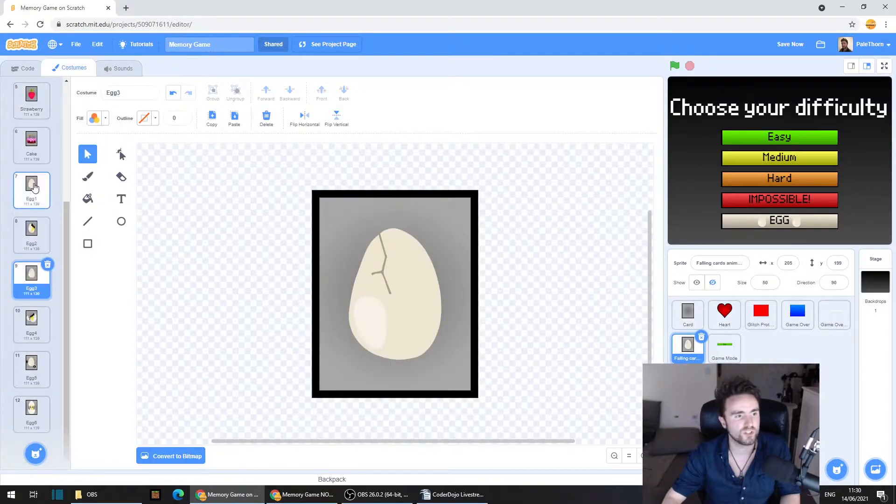
click(31, 323)
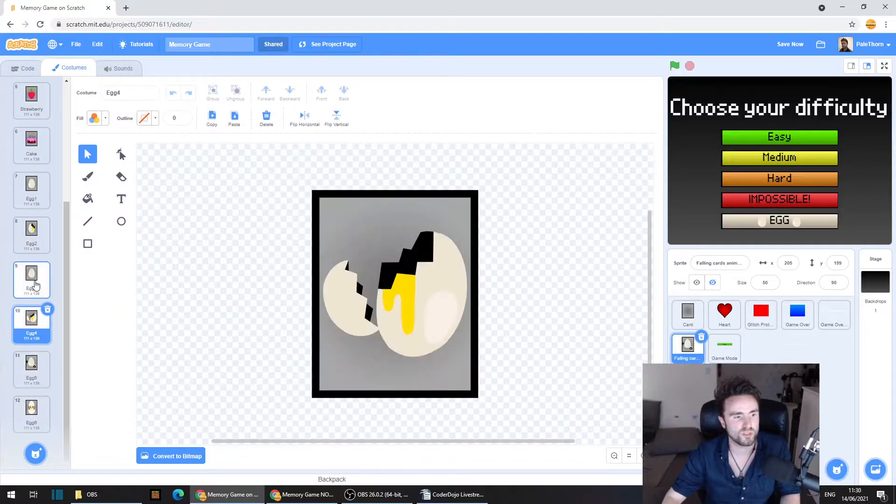
click(31, 231)
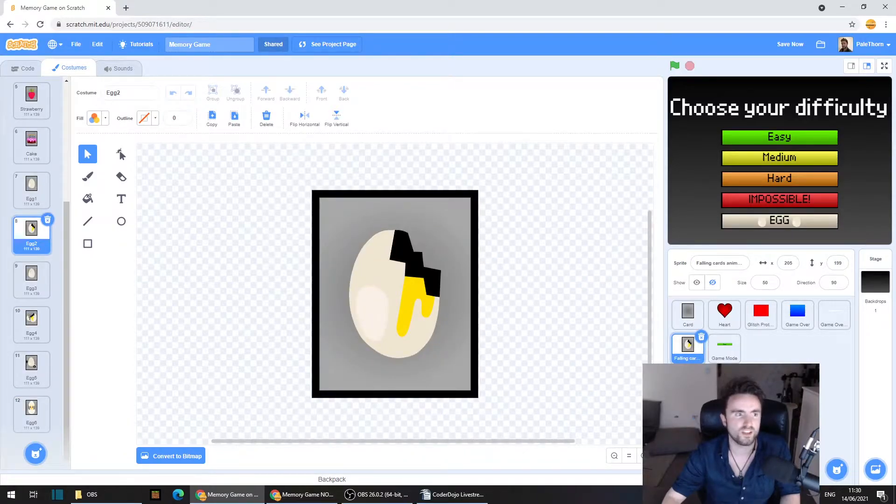
click(32, 188)
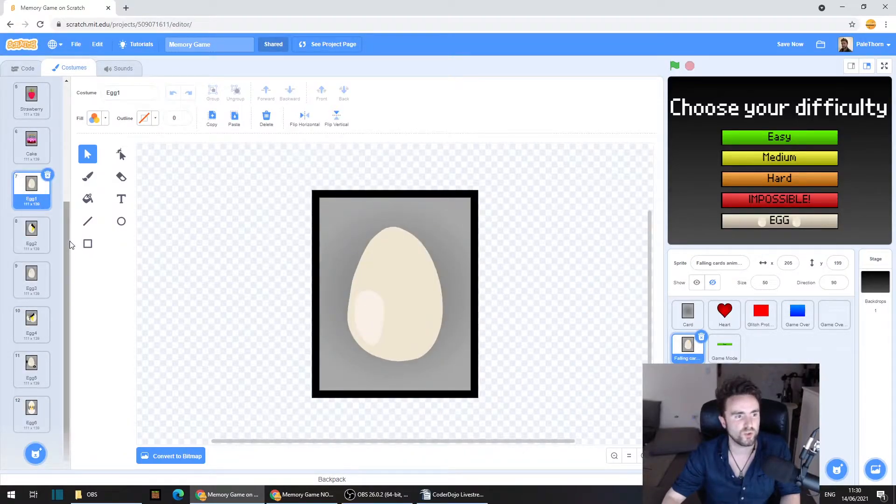
click(31, 140)
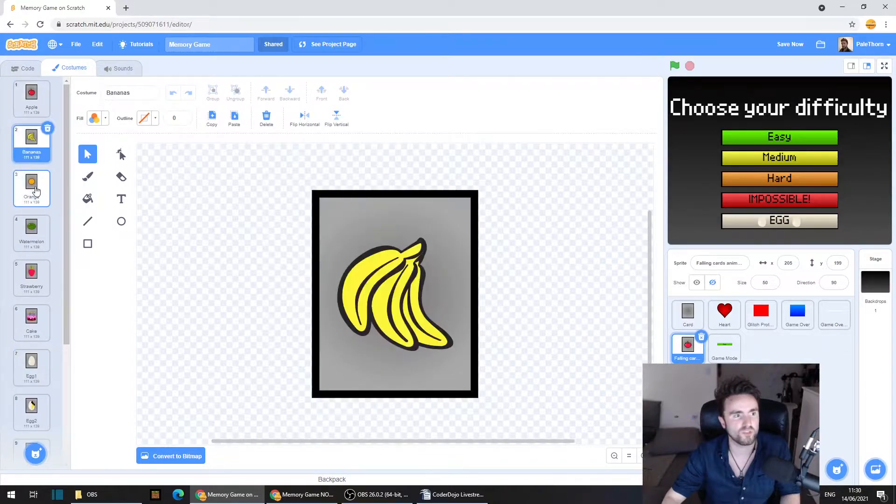
click(32, 318)
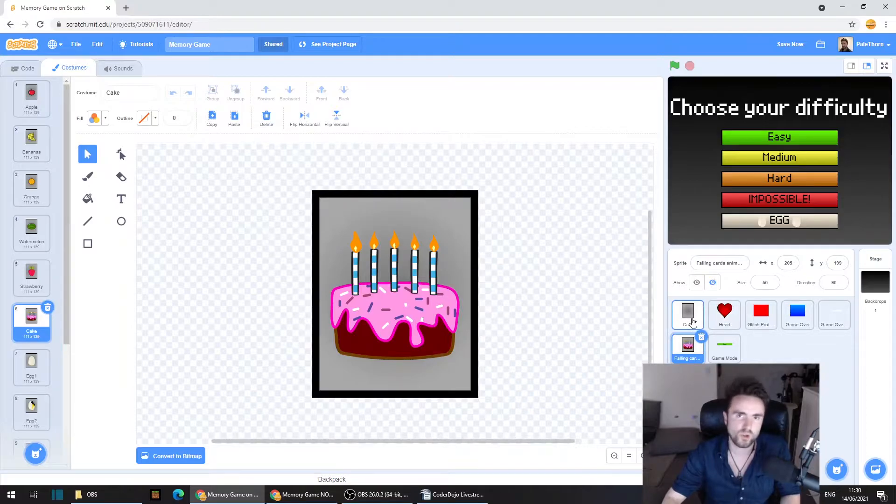
click(687, 314)
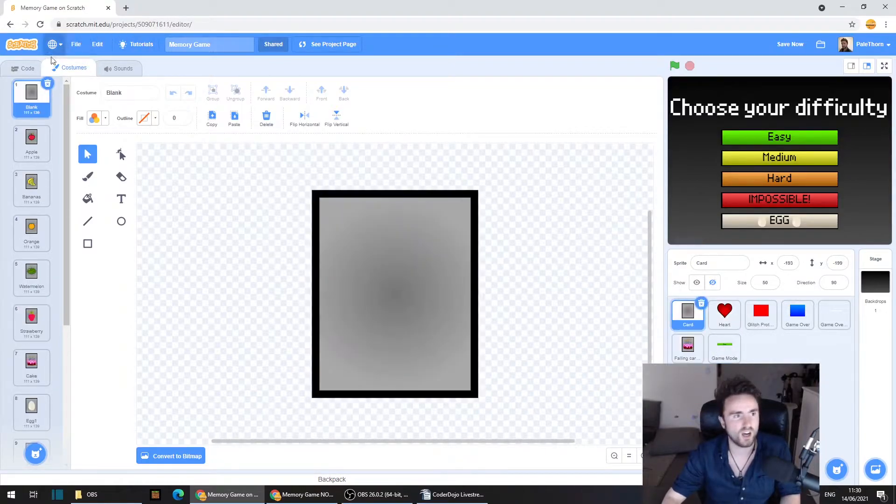
click(27, 68)
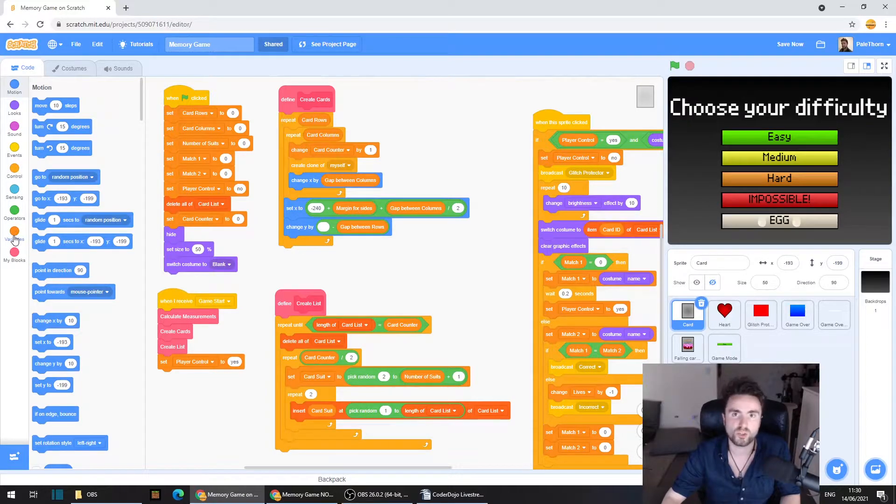
- Rename the Number of Suits variable to 'Suit Range Max'
click(15, 234)
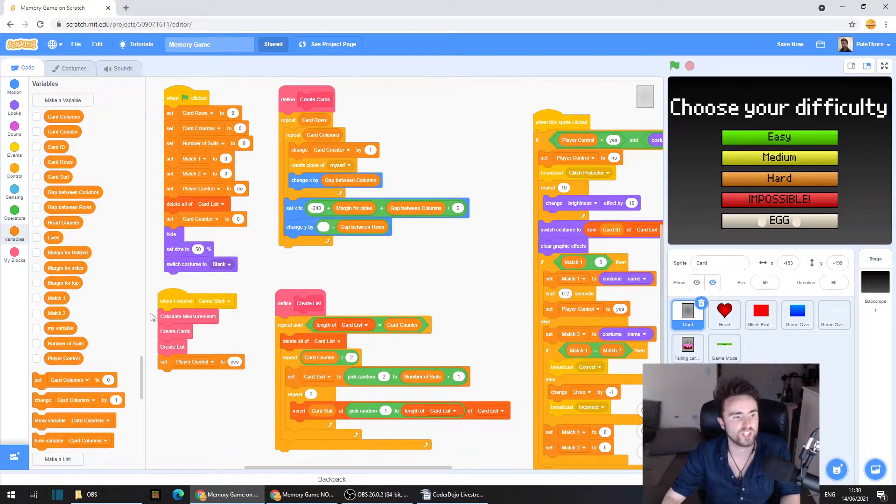
mouse_move(97, 324)
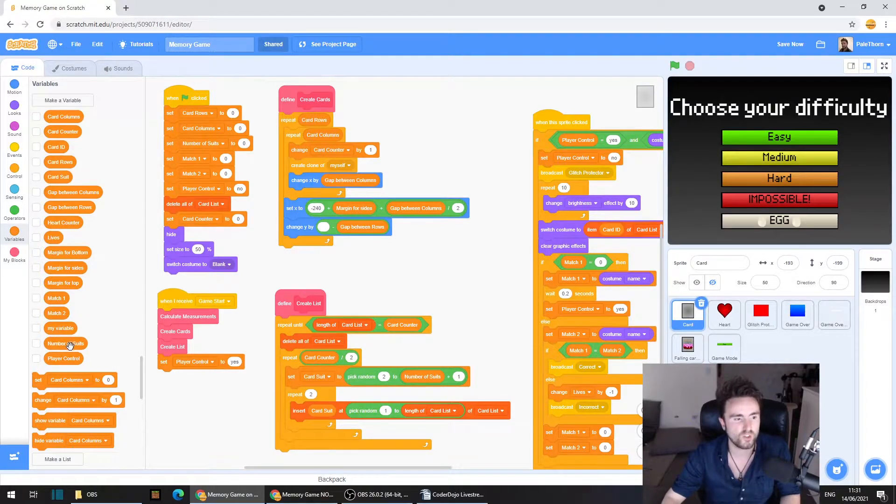
right_click(65, 343)
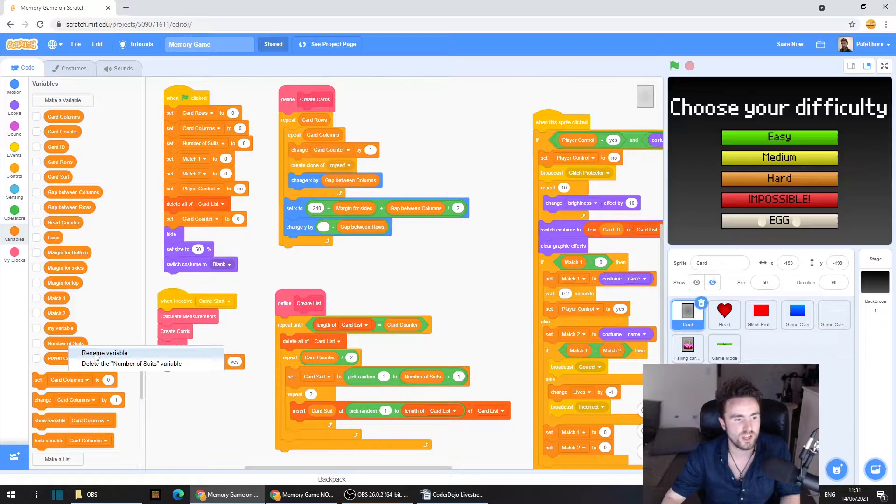
click(104, 353)
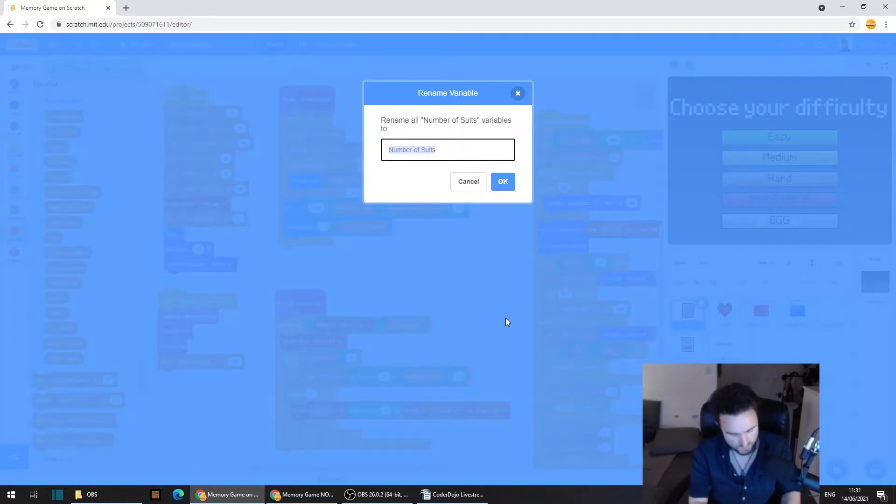
text(Suit)
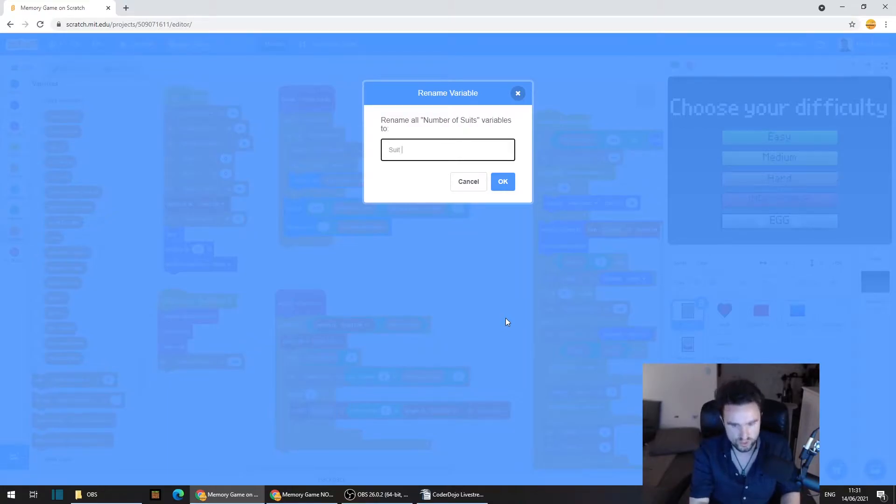
text(Range Ma)
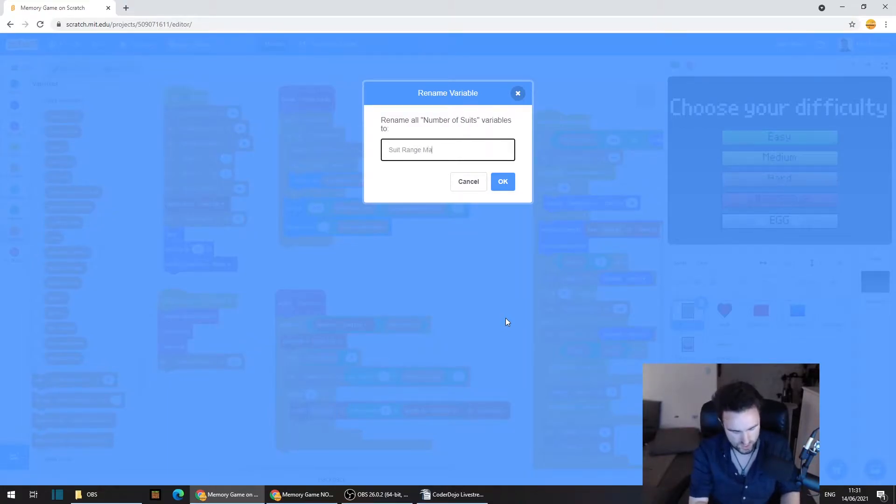
text(x)
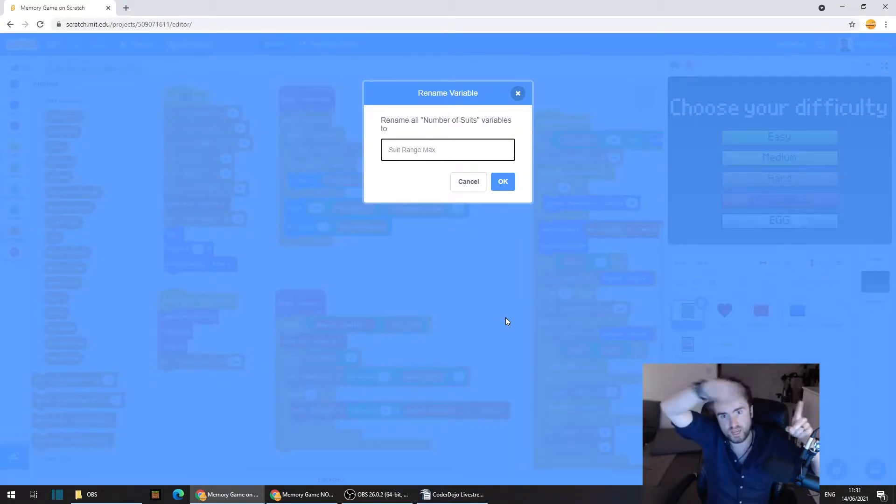
mouse_move(488, 262)
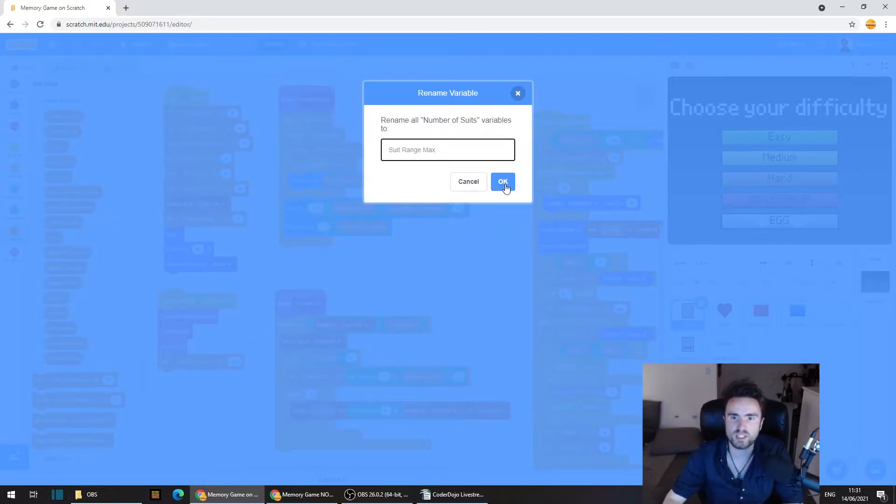
click(502, 181)
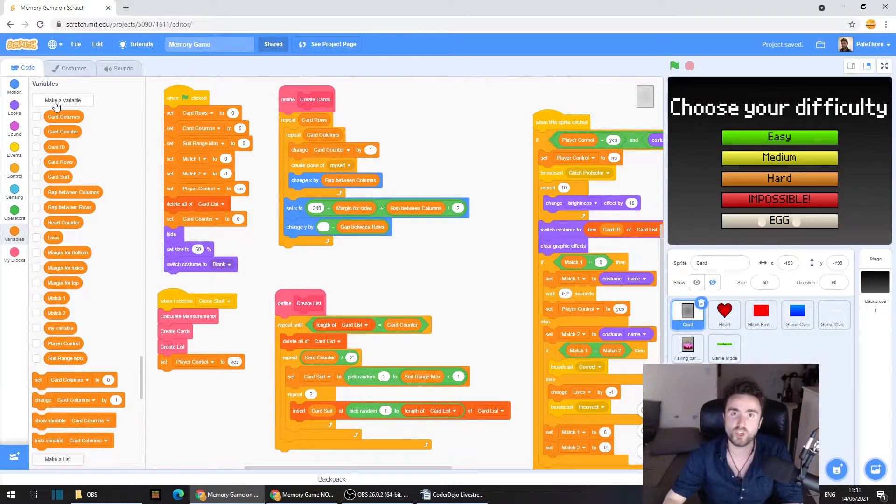
- Make a 'Suit Range Min' variable for all sprites
click(63, 99)
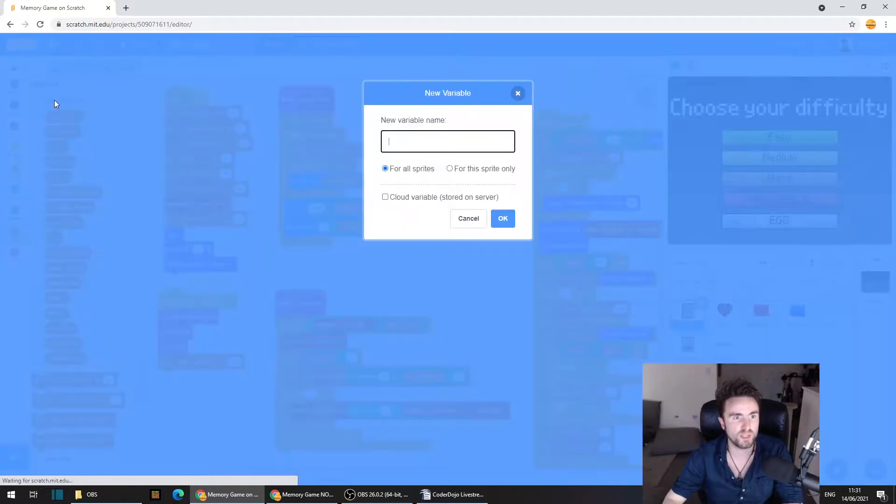
text(s)
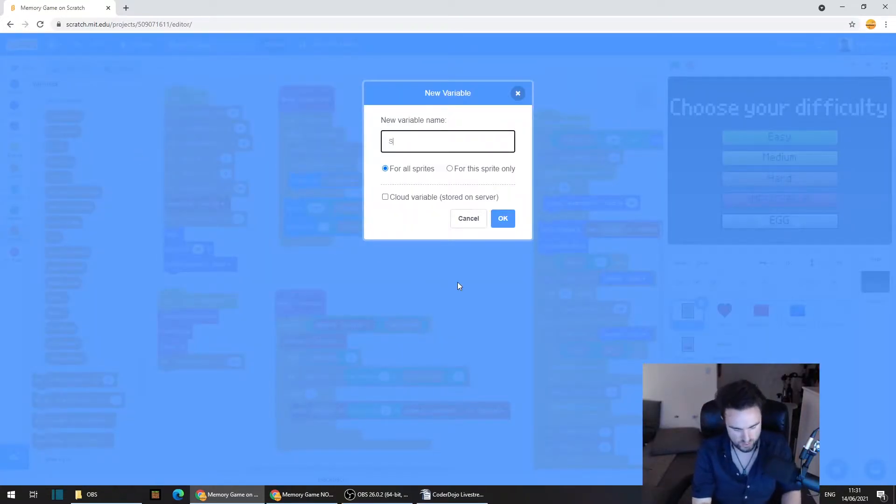
text(uit Range)
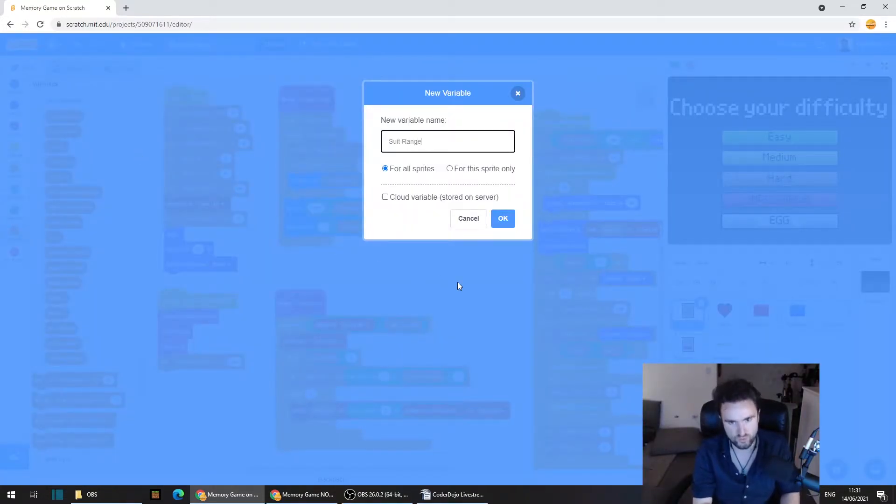
text(Min)
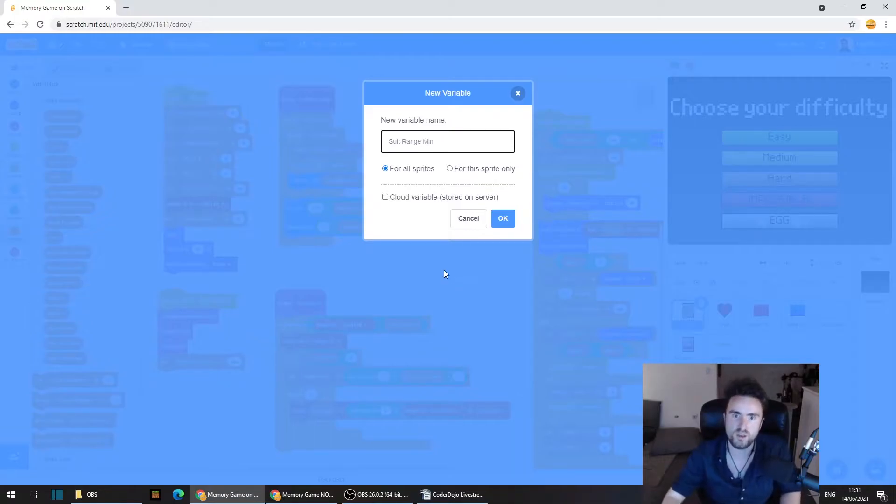
mouse_move(502, 218)
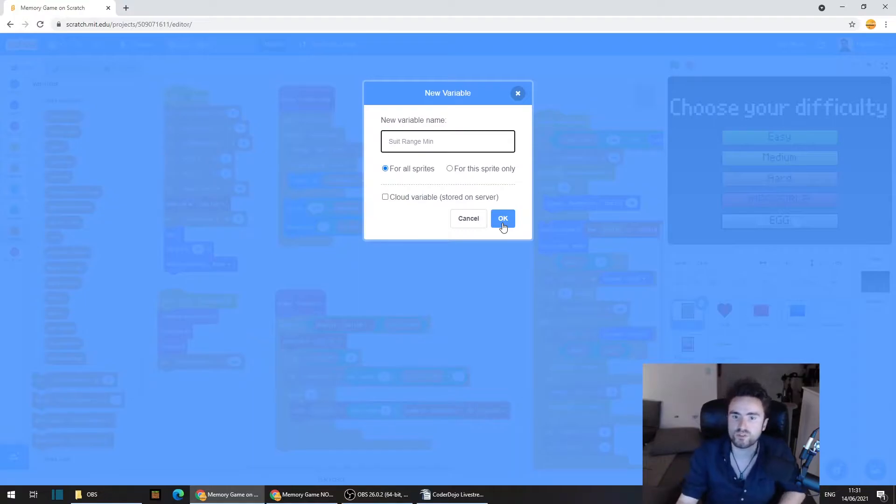
click(502, 218)
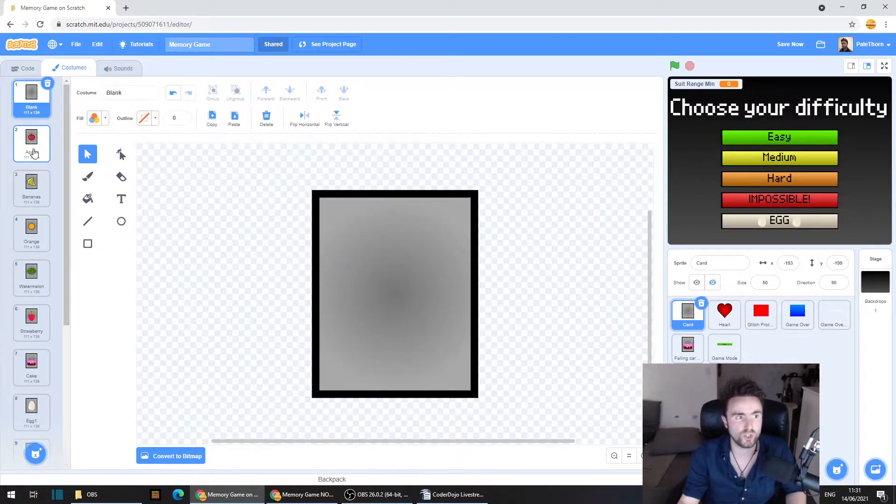
click(32, 143)
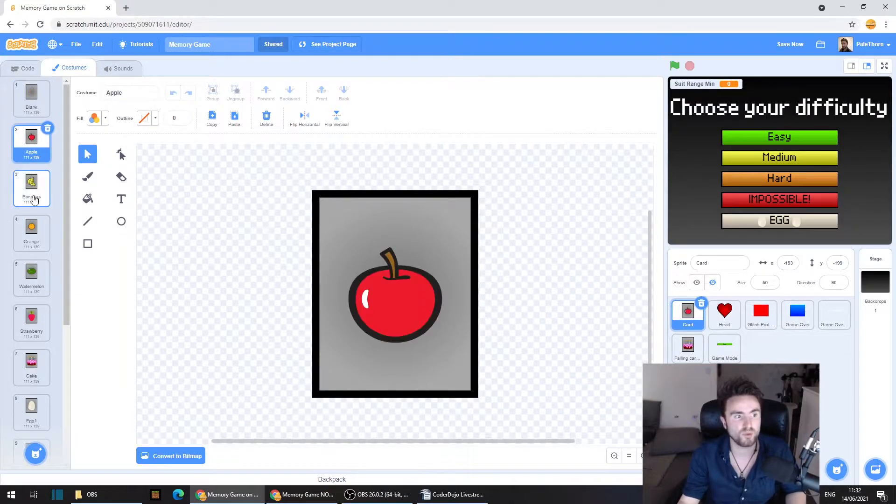
click(31, 278)
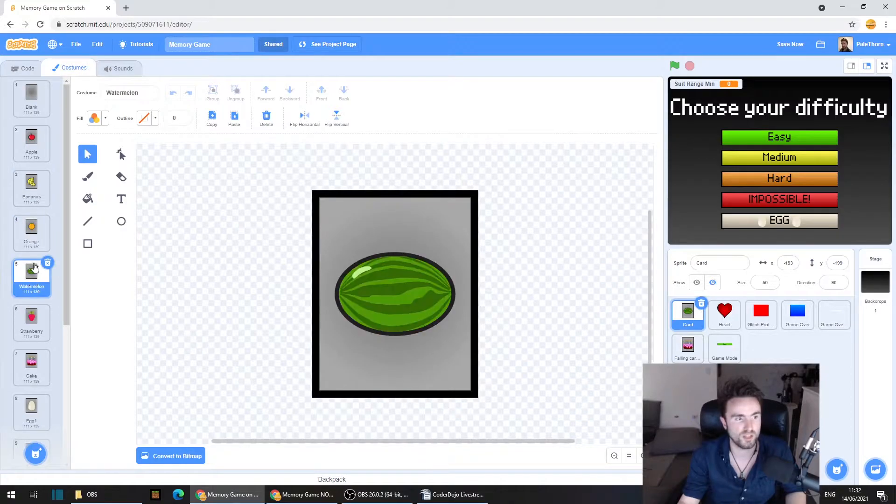
click(32, 140)
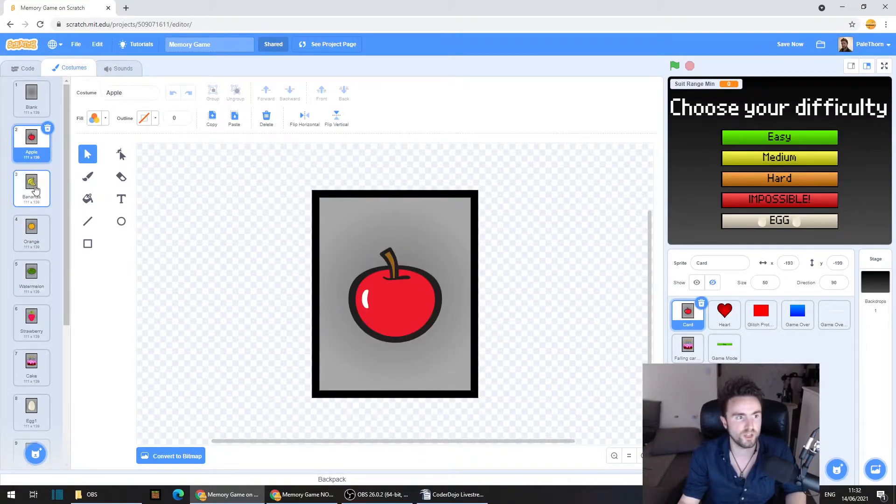
click(31, 277)
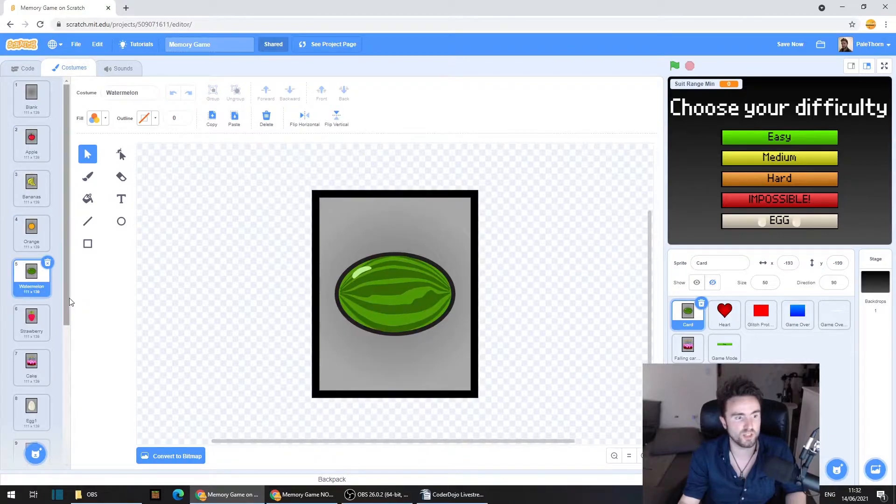
mouse_move(64, 263)
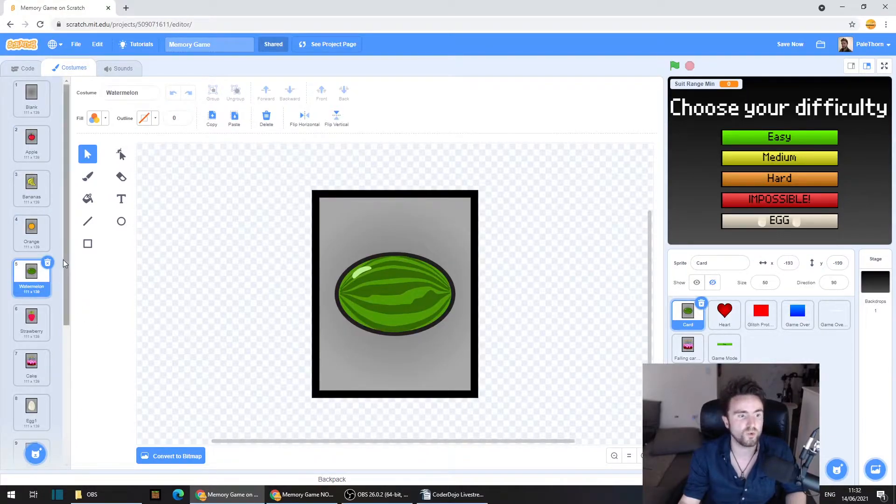
scroll(down, 3)
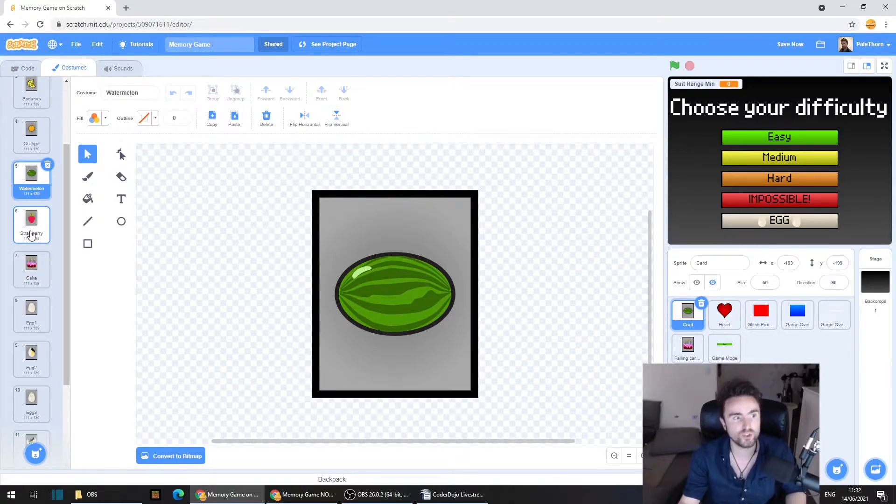
click(31, 223)
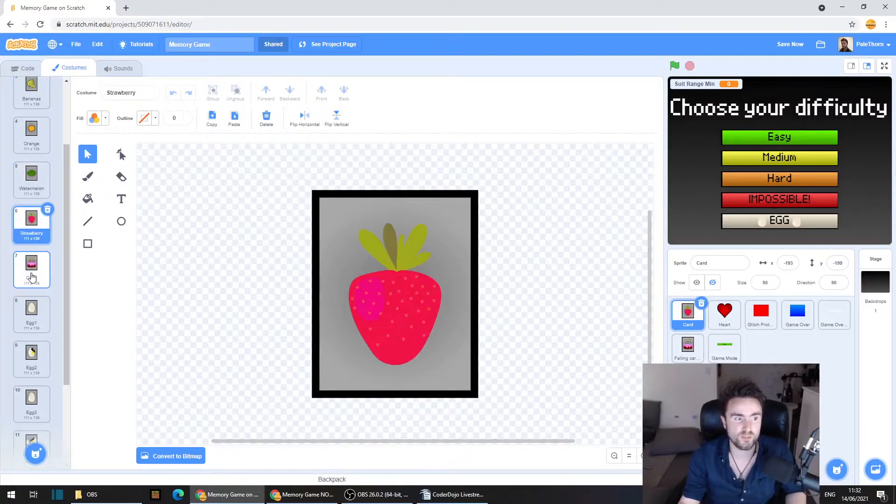
click(31, 270)
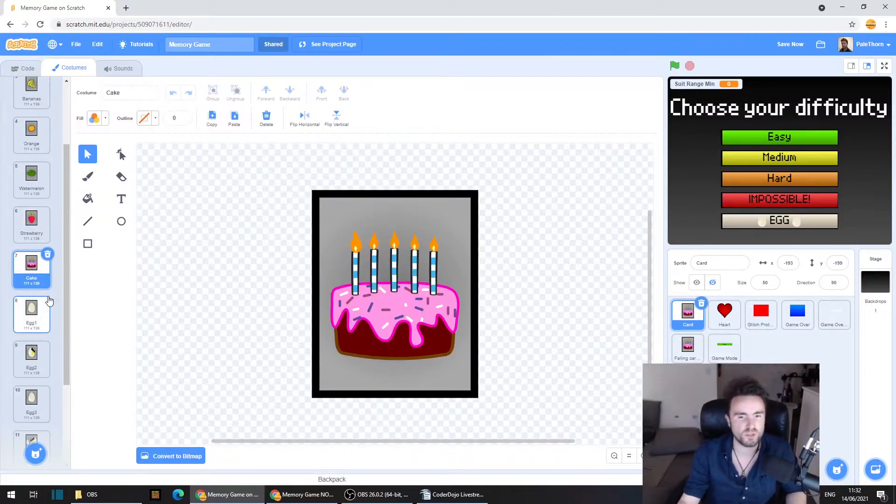
click(31, 176)
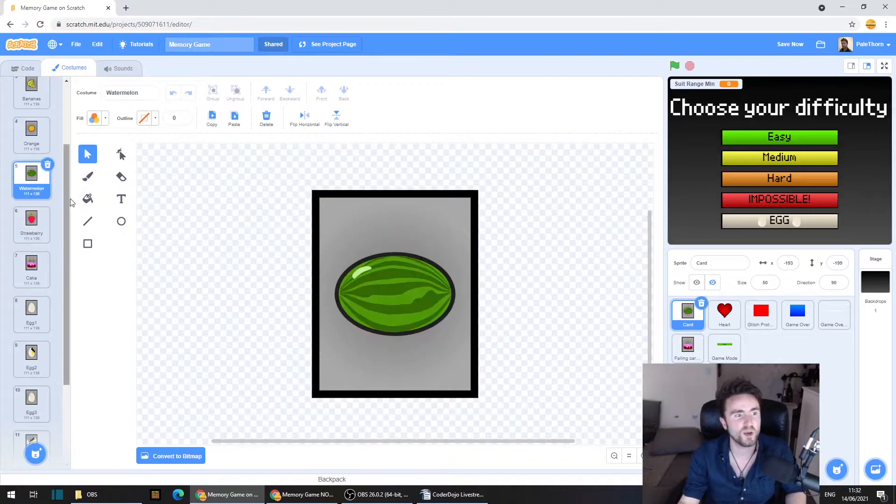
scroll(up, 3)
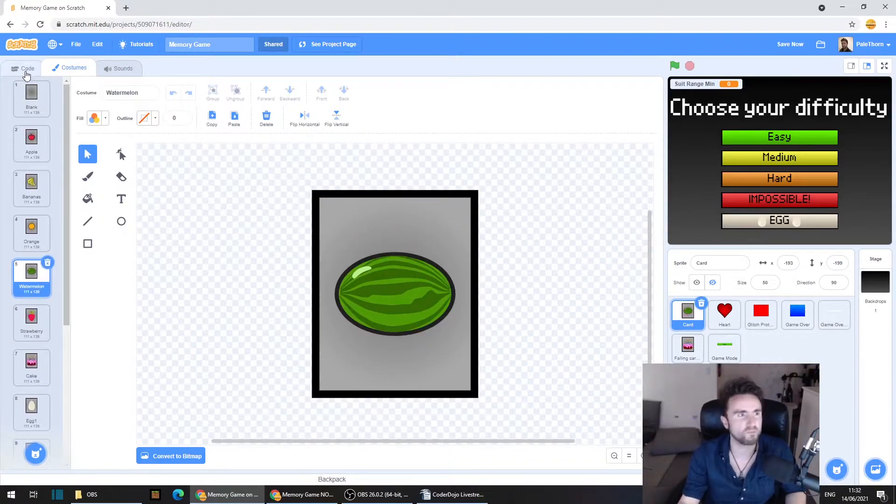
- Add 'set Suit Range Min to 0' to the Card green-flag script, before Suit Range Max
click(23, 68)
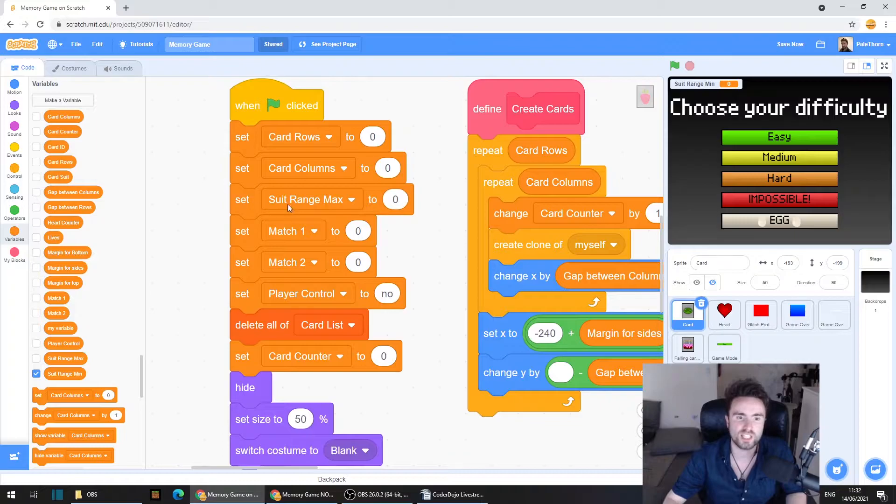
mouse_move(73, 318)
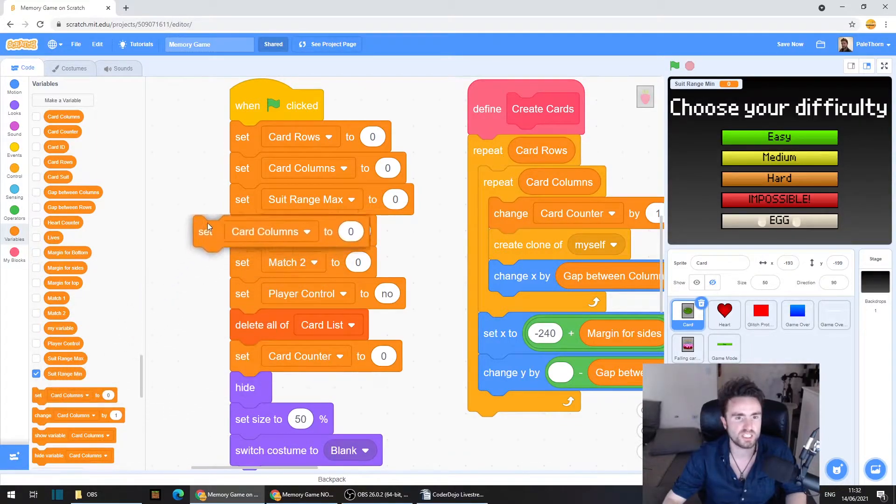
click(307, 231)
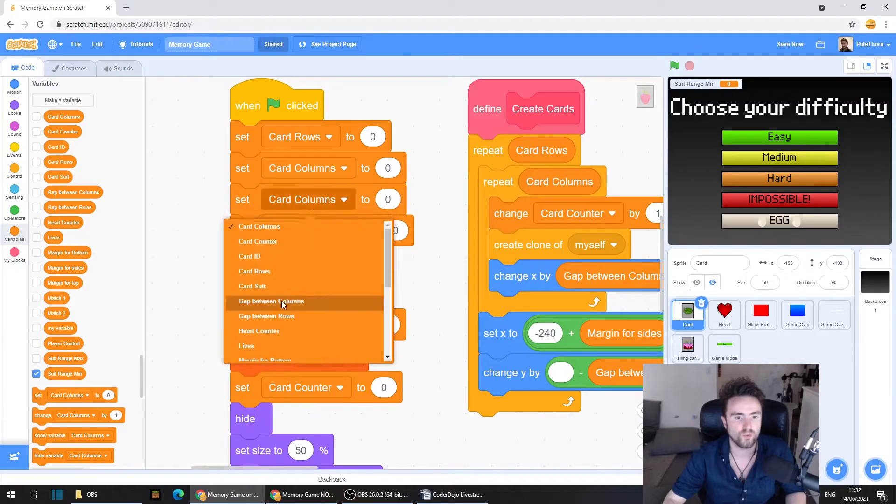
click(272, 301)
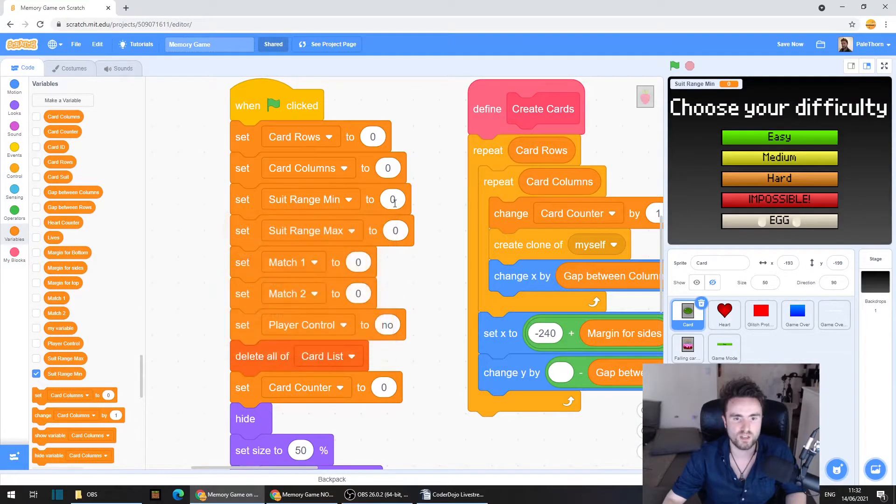
mouse_move(376, 422)
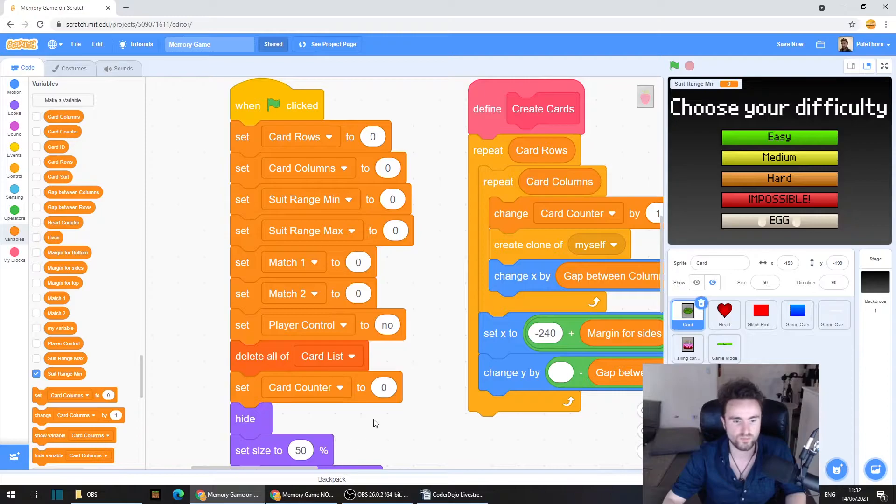
scroll(down, 3)
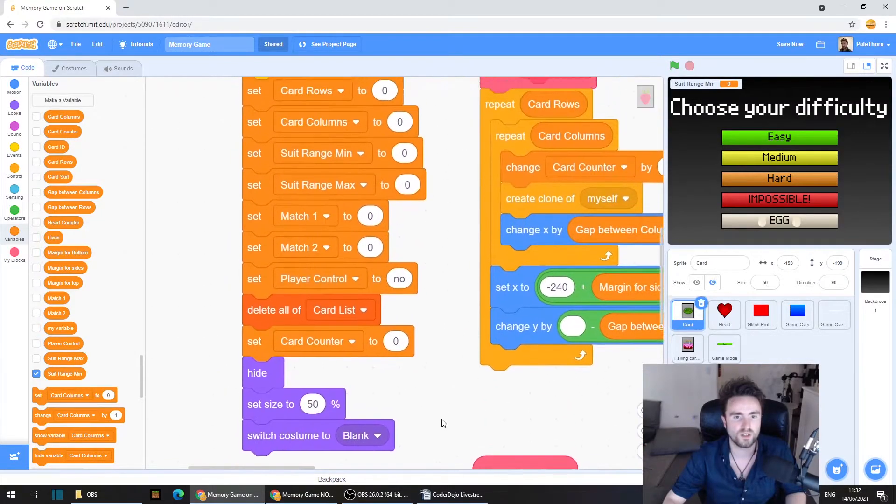
scroll(up, 3)
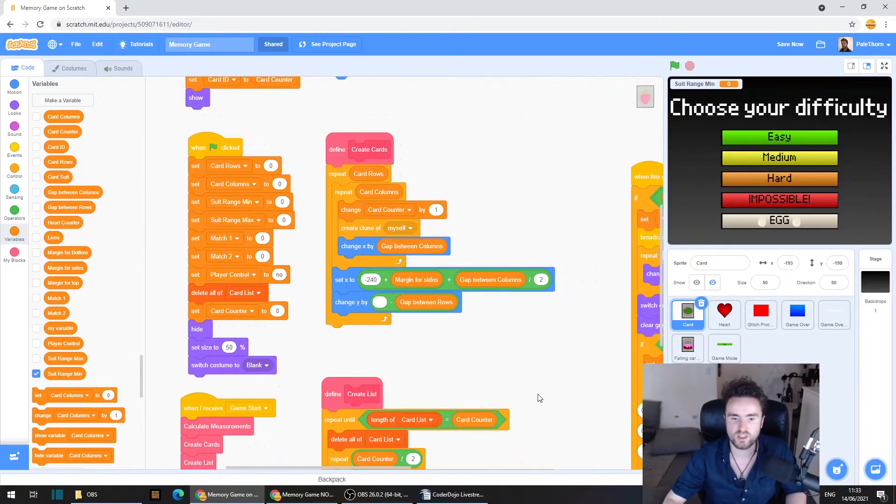
- In Create List, make pick random use Suit Range Min as its lower bound, removing '+ 1'
scroll(down, 3)
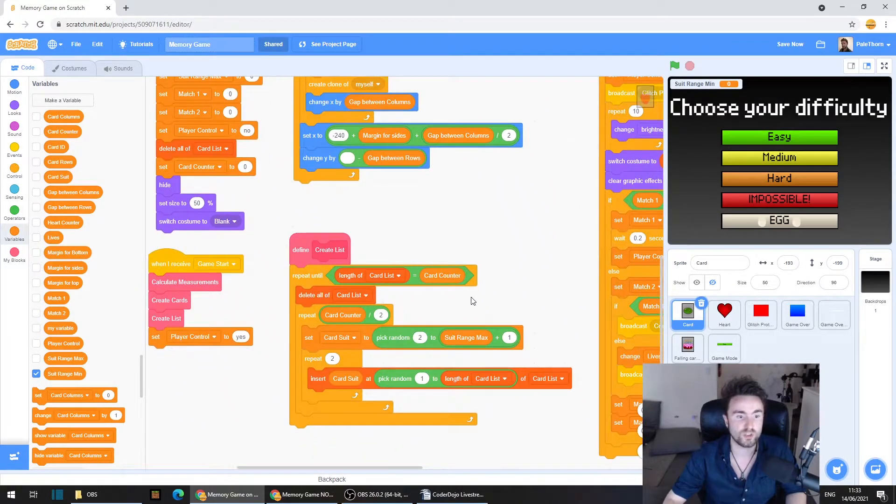
mouse_move(514, 319)
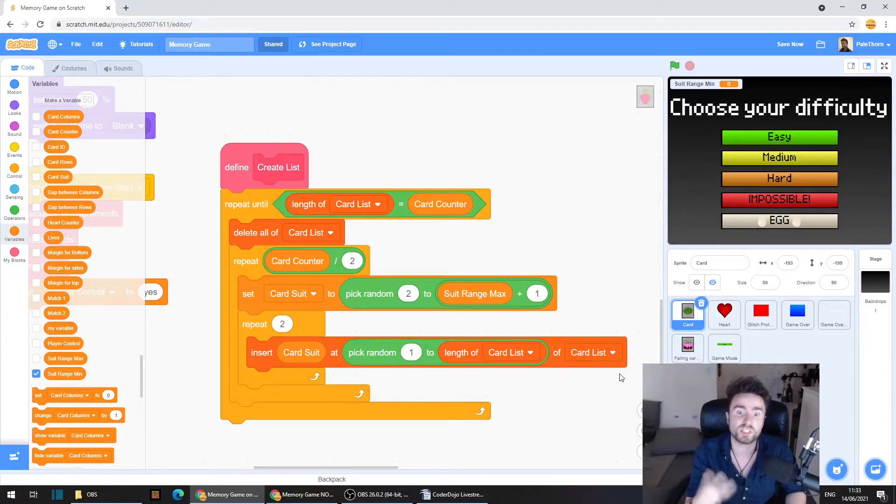
mouse_move(267, 293)
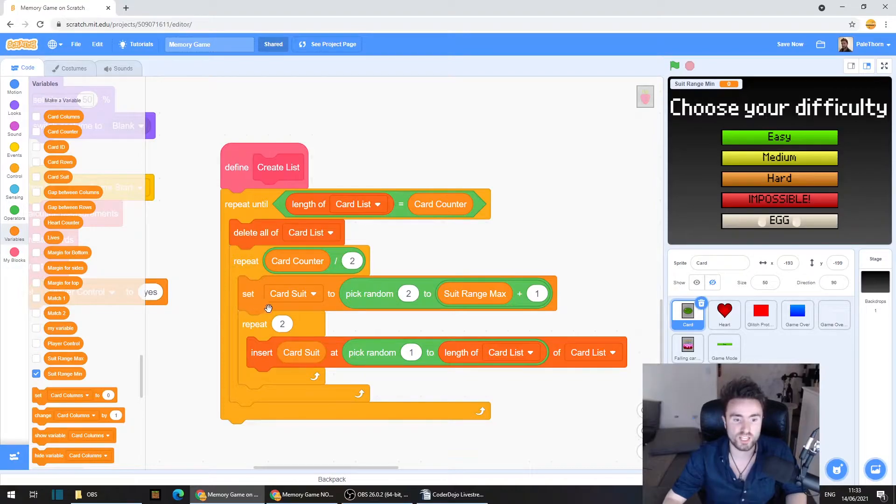
mouse_move(369, 297)
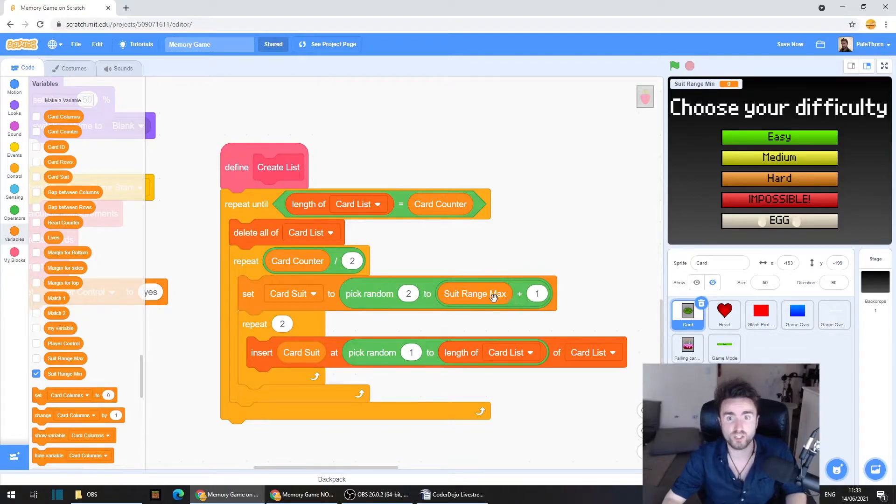
mouse_move(92, 217)
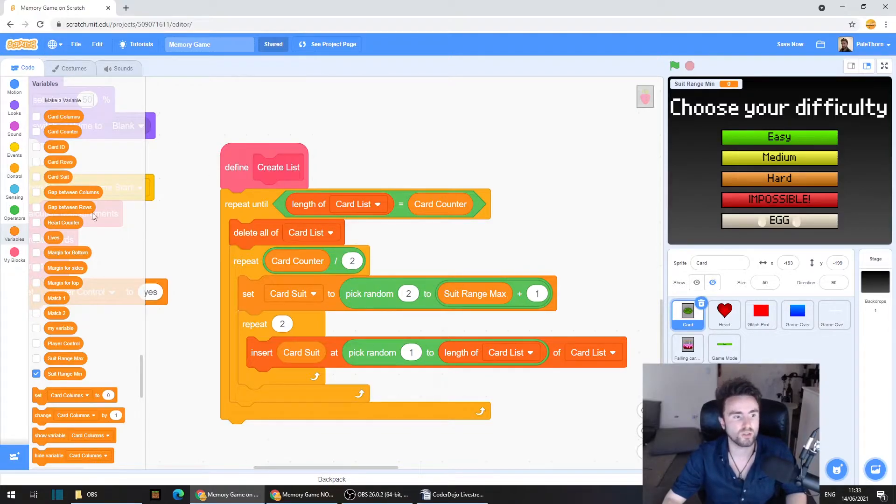
mouse_move(62, 372)
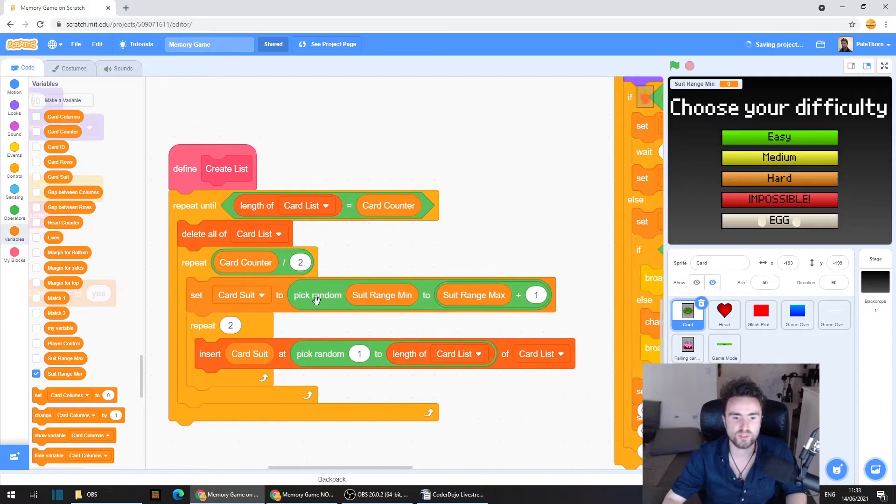
mouse_move(380, 295)
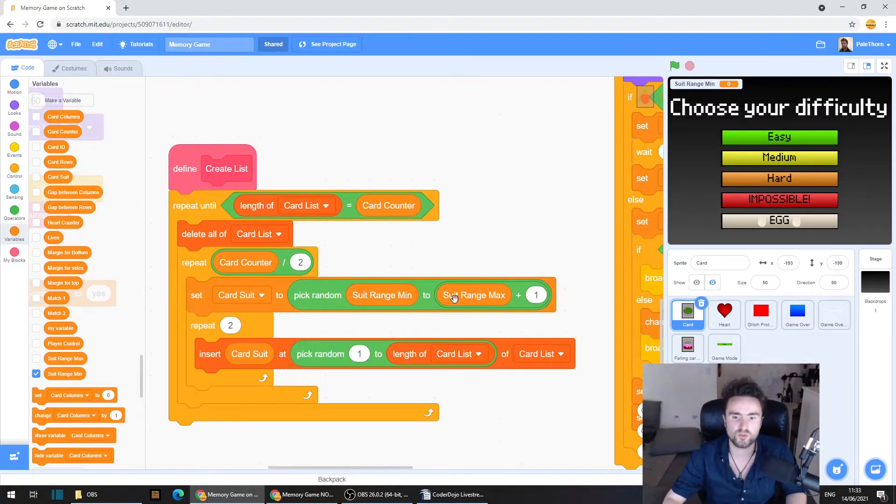
mouse_move(519, 297)
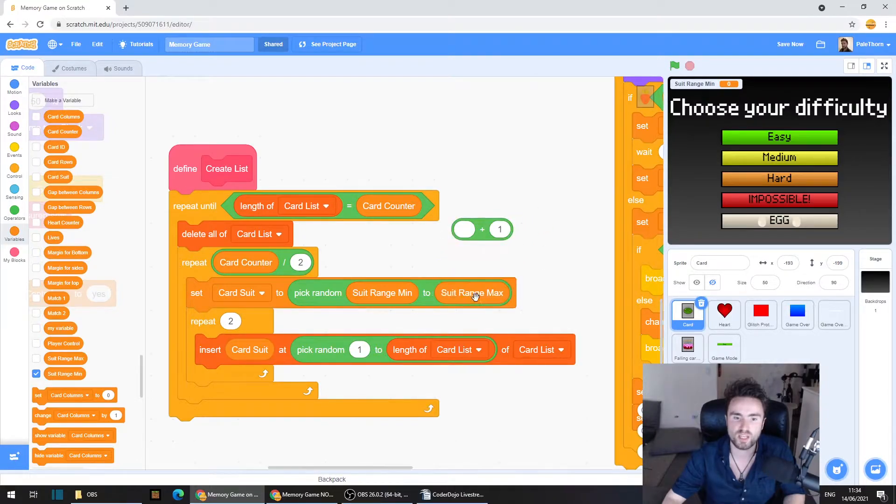
mouse_move(320, 293)
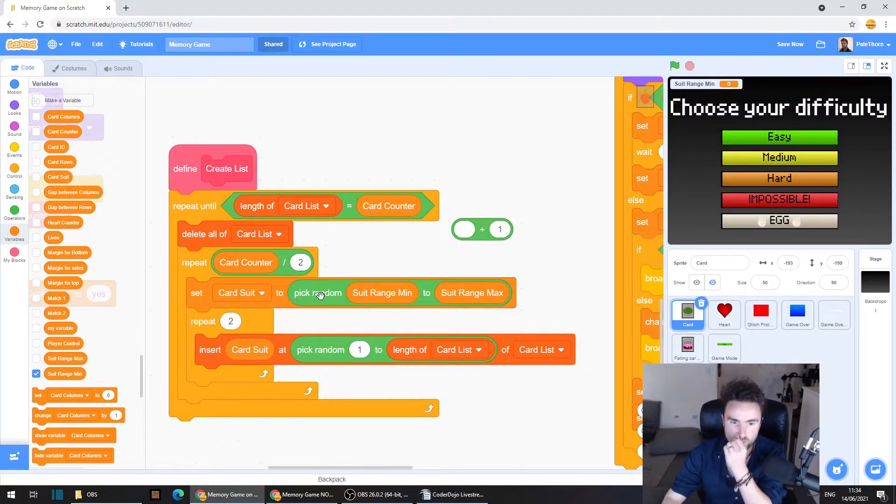
mouse_move(406, 316)
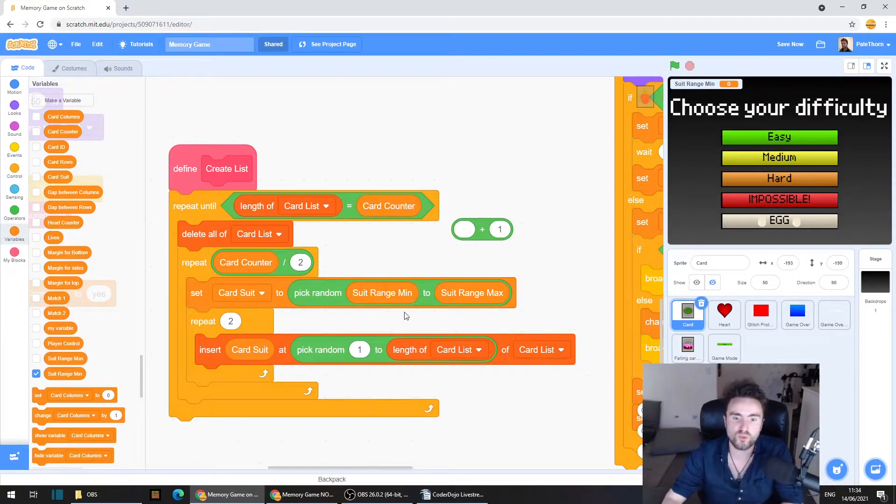
mouse_move(483, 305)
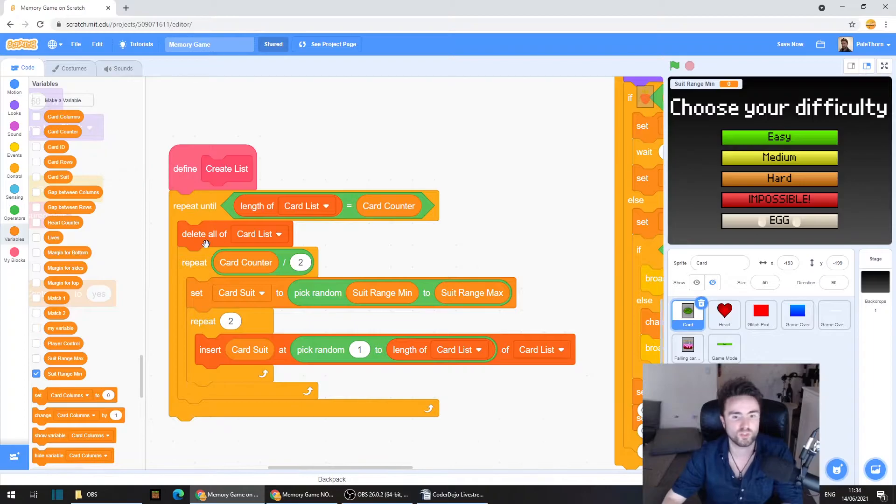
mouse_move(512, 234)
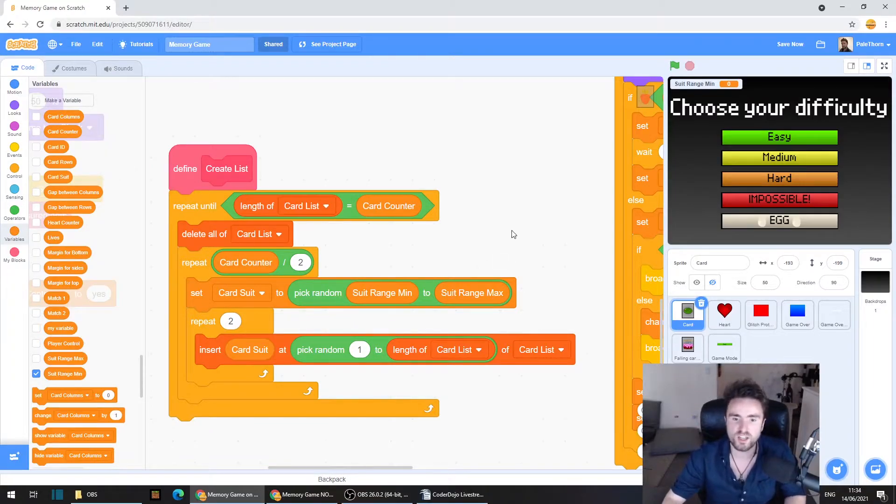
mouse_move(59, 73)
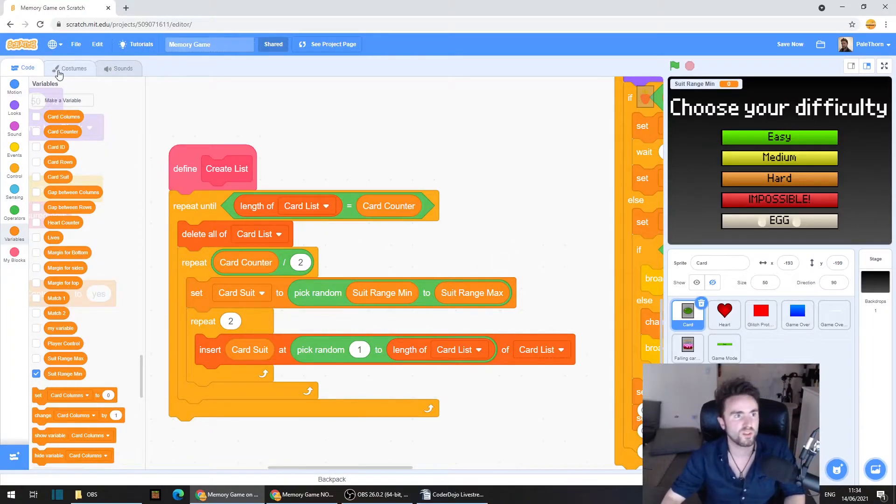
- Review the Strawberry, Orange and Apple Card costumes, then go back to the Card's scripts
click(74, 68)
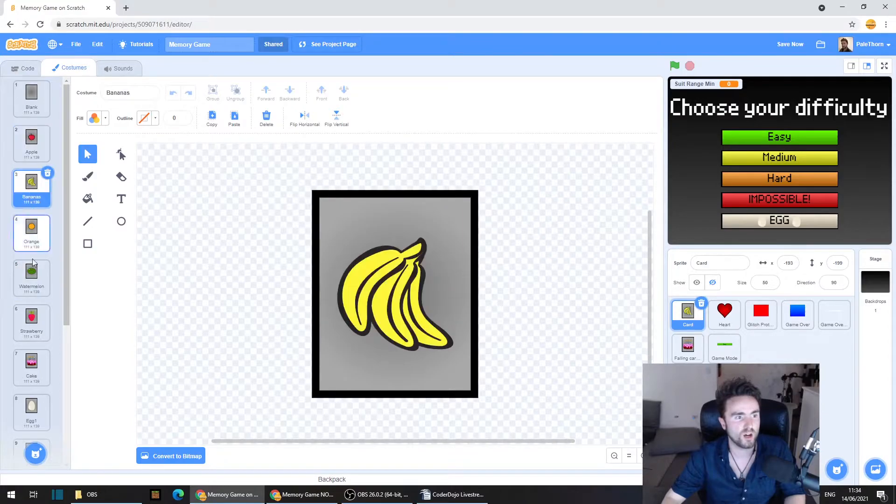
click(31, 320)
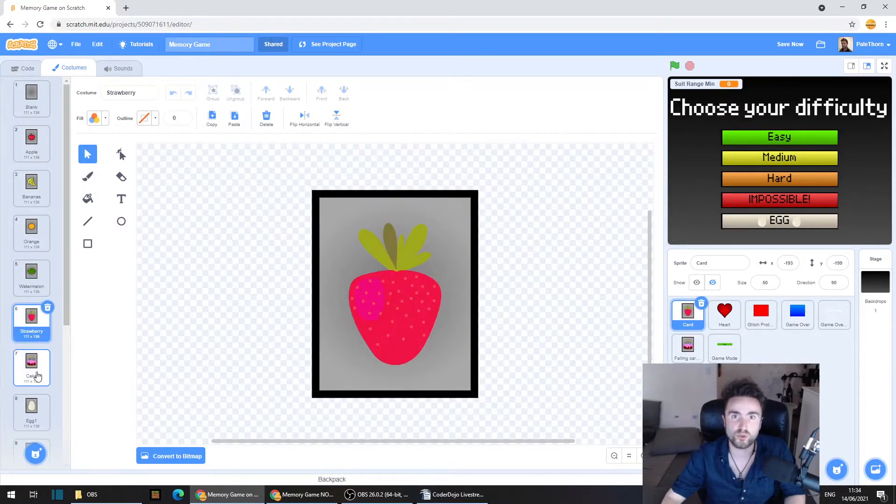
click(31, 231)
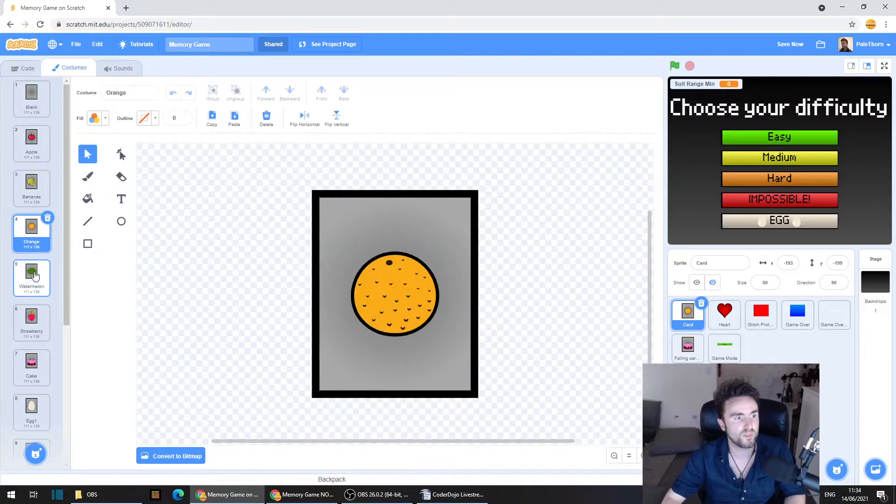
click(31, 320)
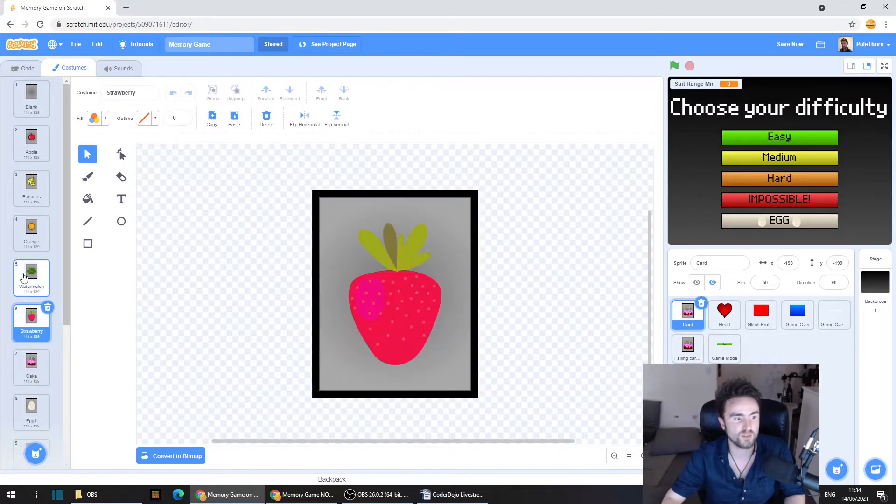
click(31, 140)
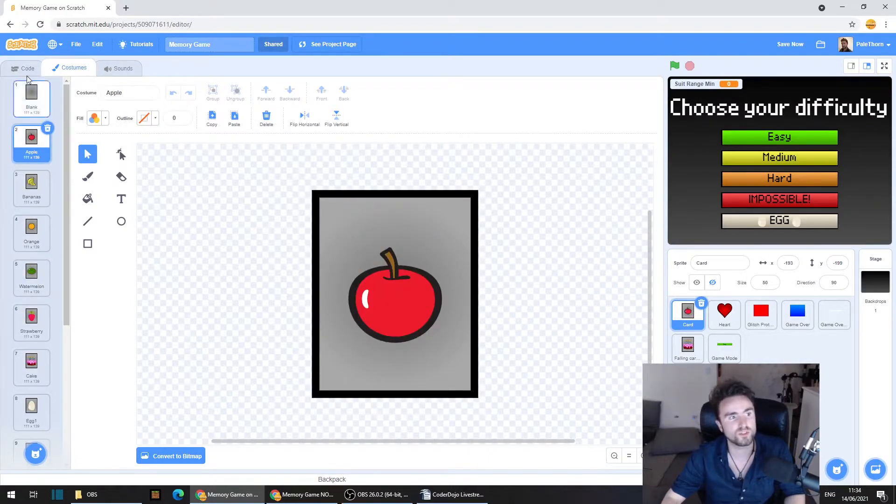
click(27, 68)
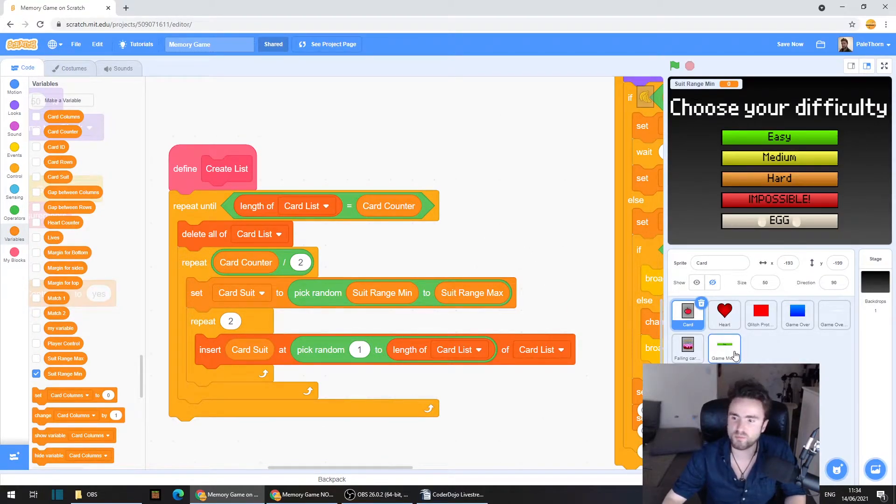
- Add 'set Suit Range Min to 2' to Game Mode's costume number = 1 (Easy) branch
click(723, 348)
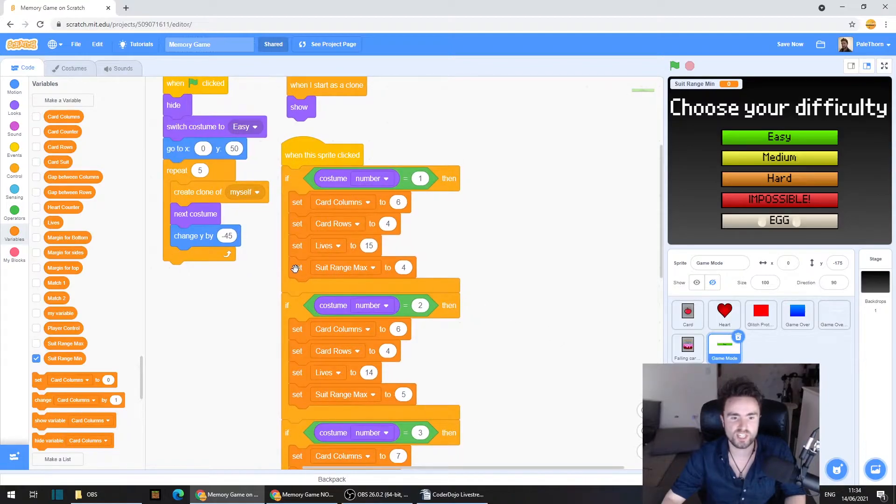
mouse_move(358, 273)
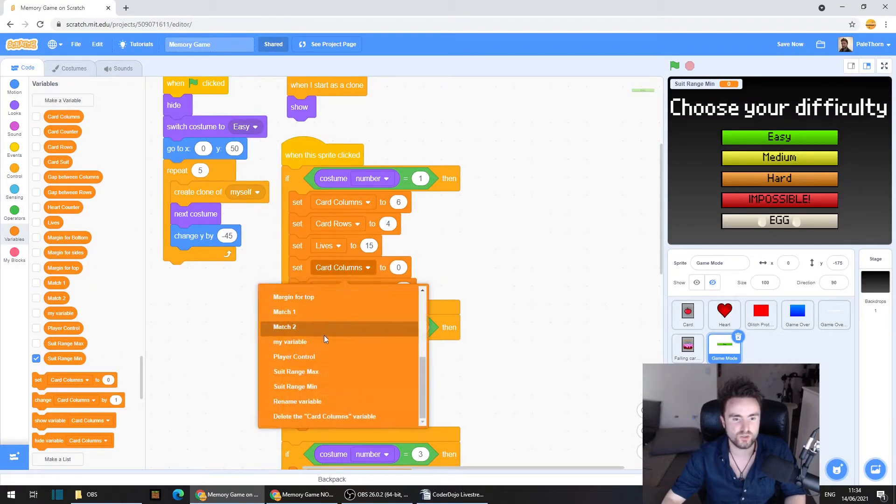
click(296, 386)
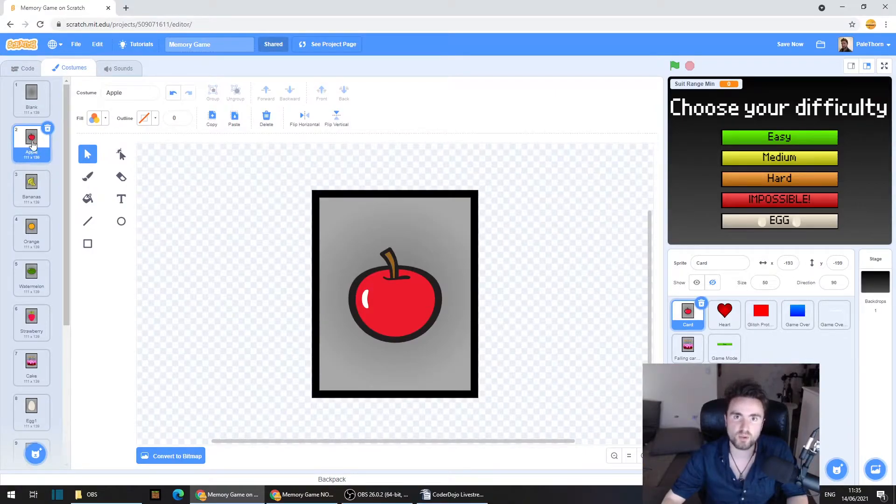
mouse_move(65, 291)
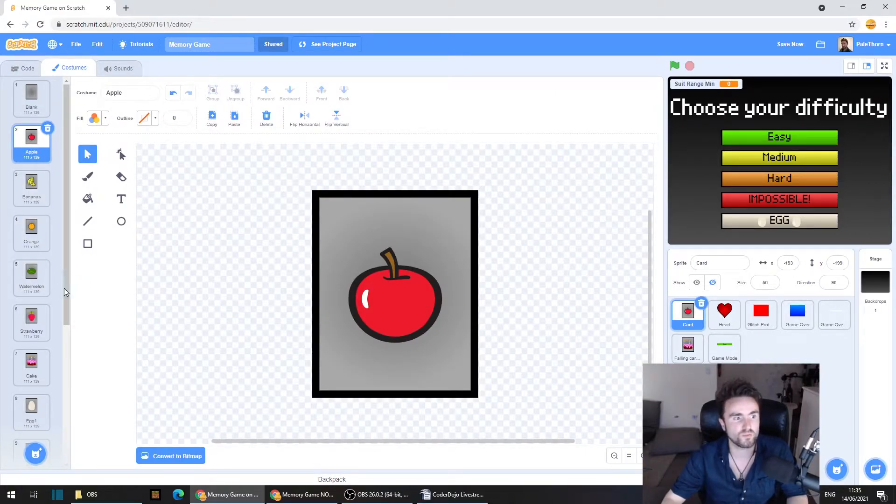
click(723, 347)
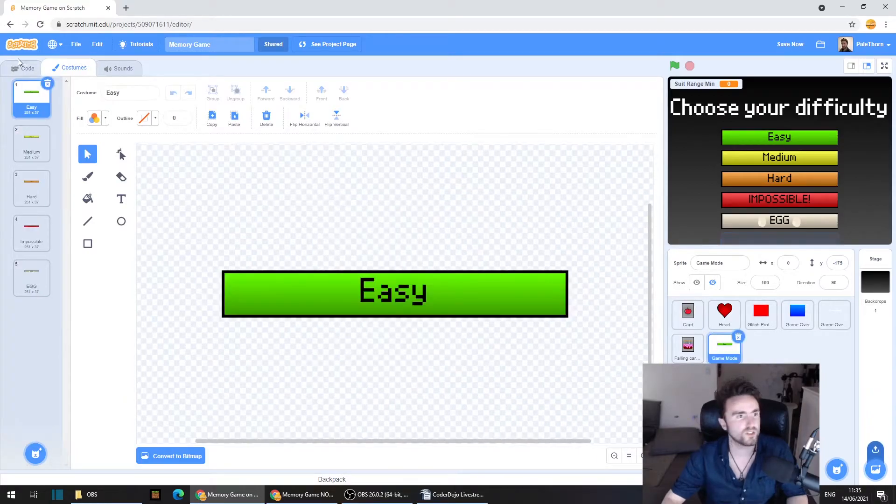
click(27, 68)
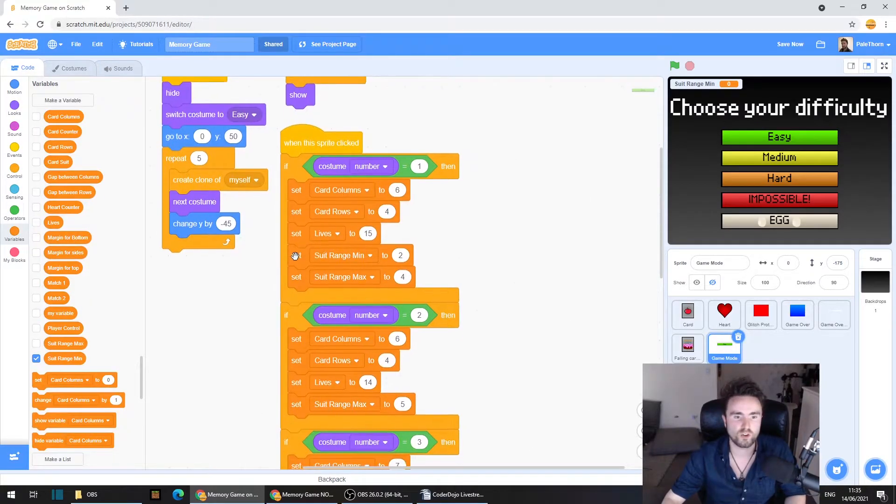
mouse_move(417, 264)
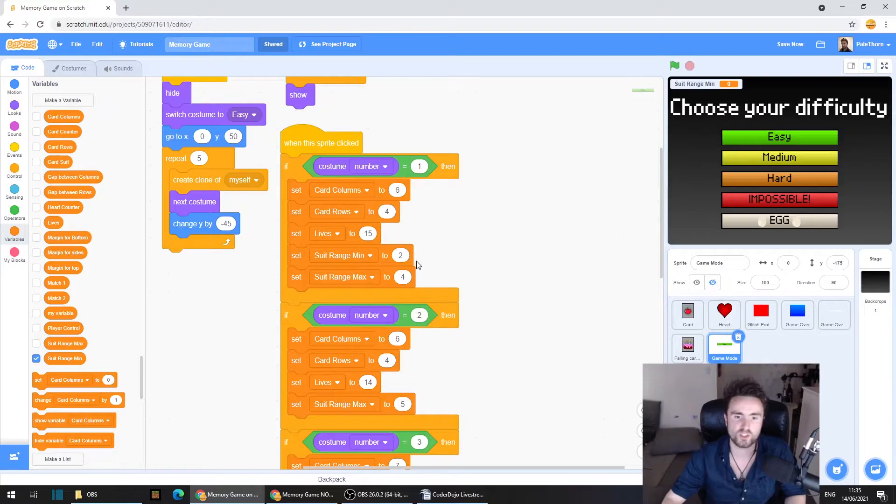
mouse_move(405, 277)
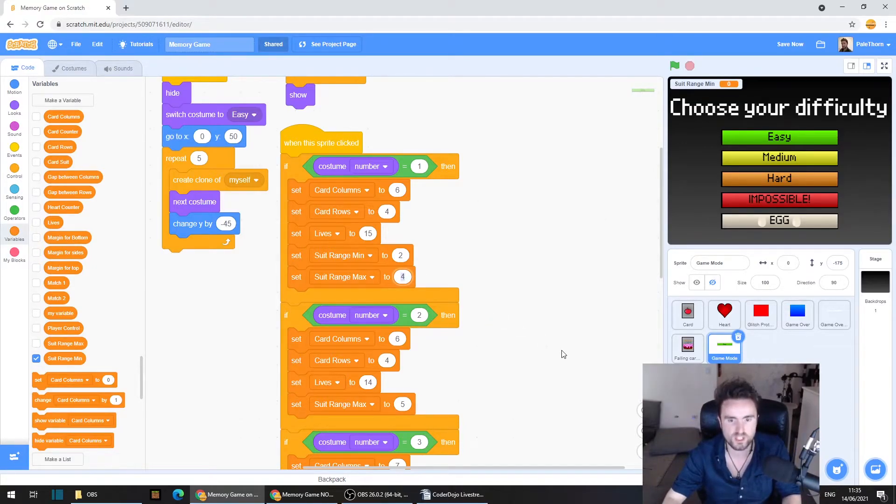
- Check the Apple and Watermelon costume numbers, then set Easy Max to 5 and Medium Min to 2
click(74, 68)
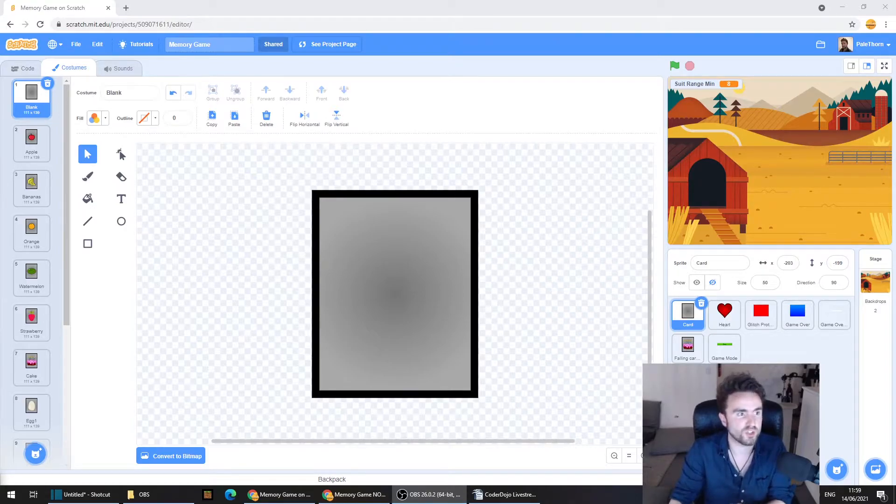
click(31, 140)
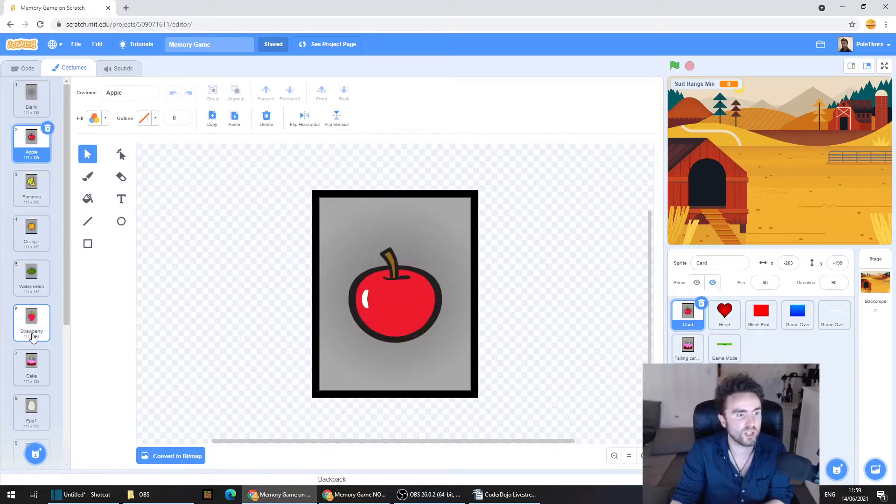
click(31, 277)
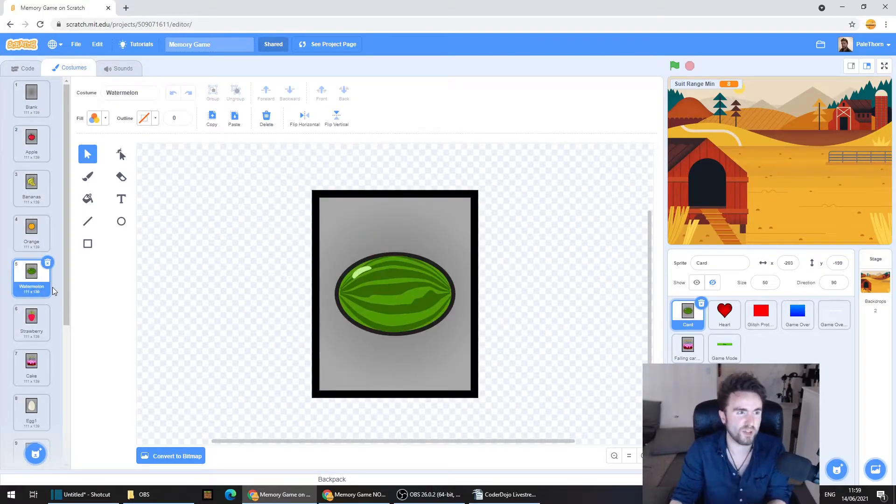
click(31, 140)
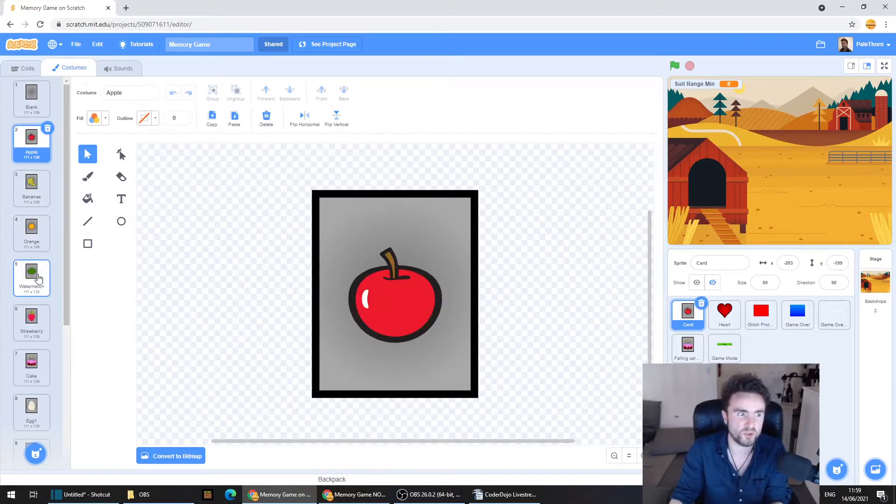
click(31, 277)
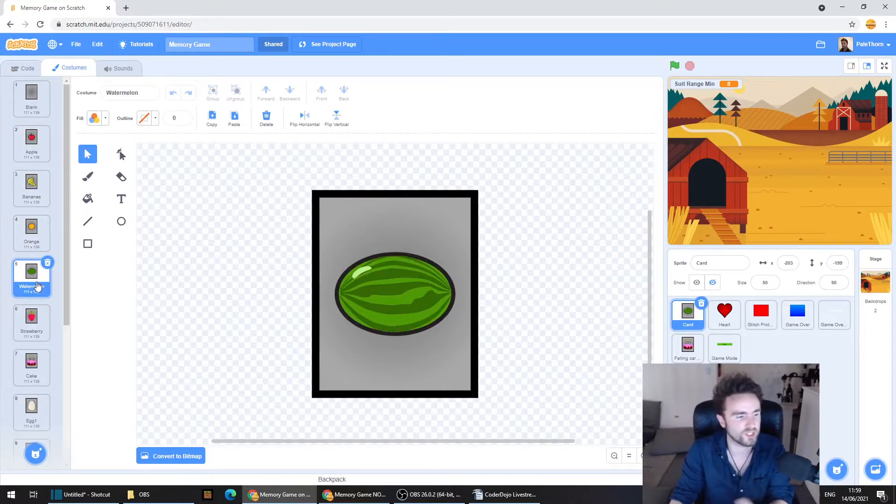
click(24, 67)
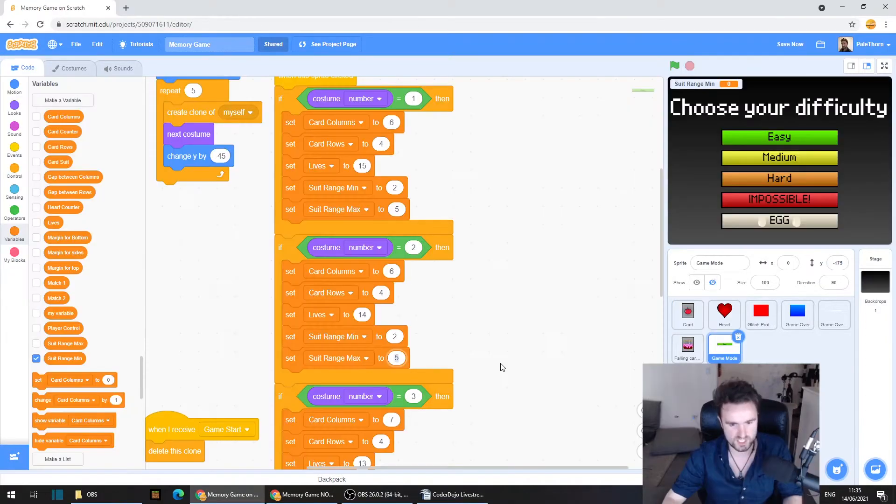
- Set Medium suits to 2–6 and Hard suits to 2–7, checking EGG's costume number
scroll(down, 3)
text(6)
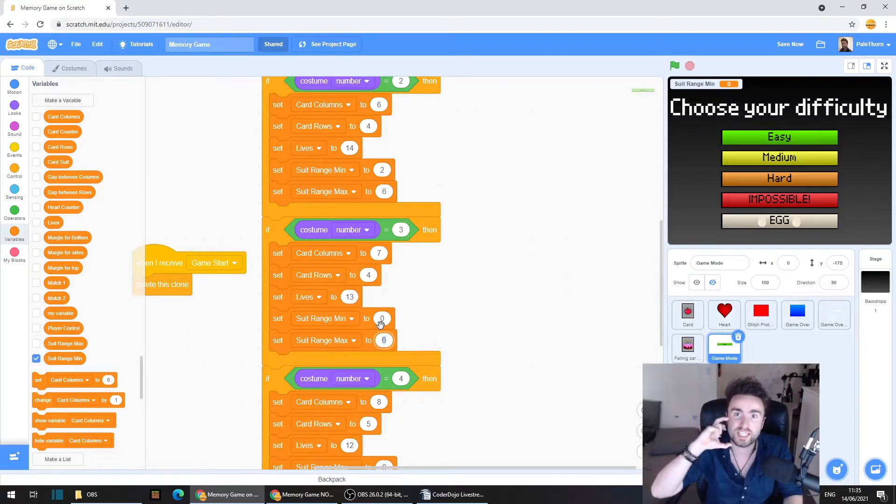
mouse_move(377, 403)
text(2)
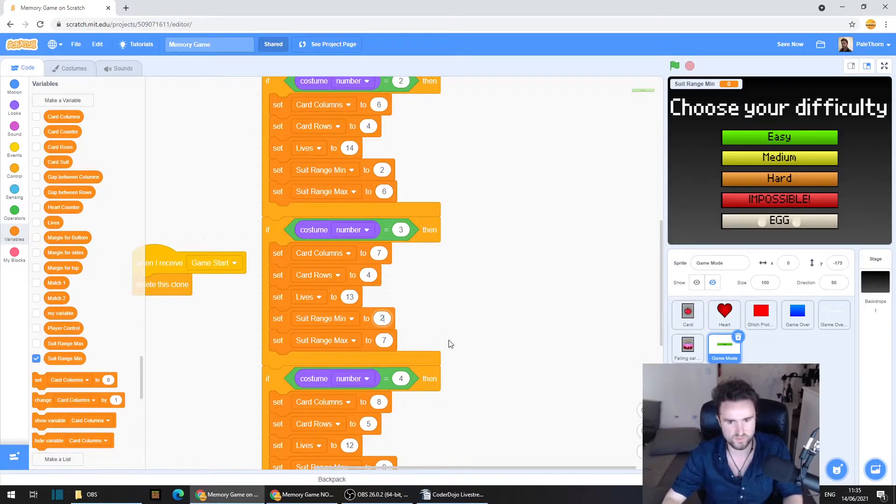
scroll(down, 3)
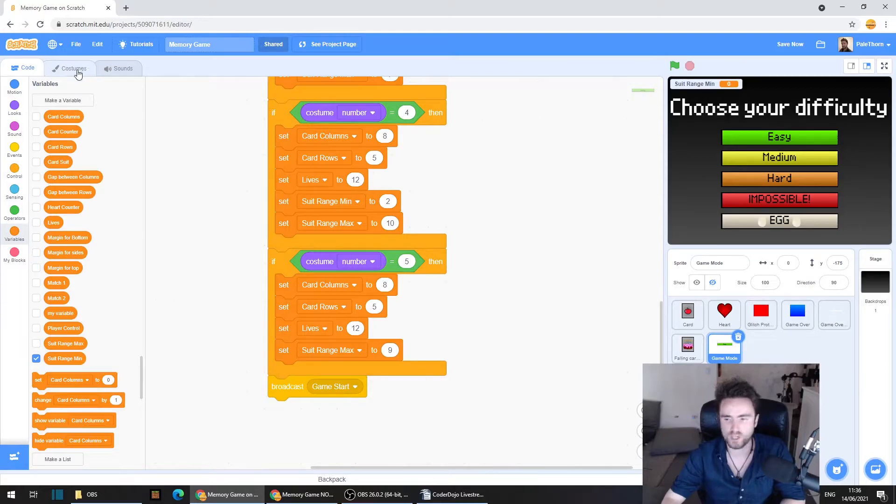
click(74, 69)
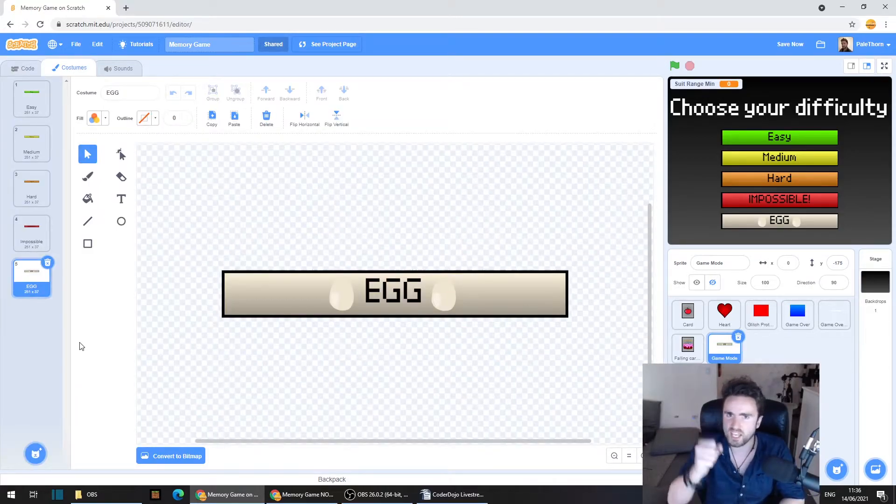
click(23, 67)
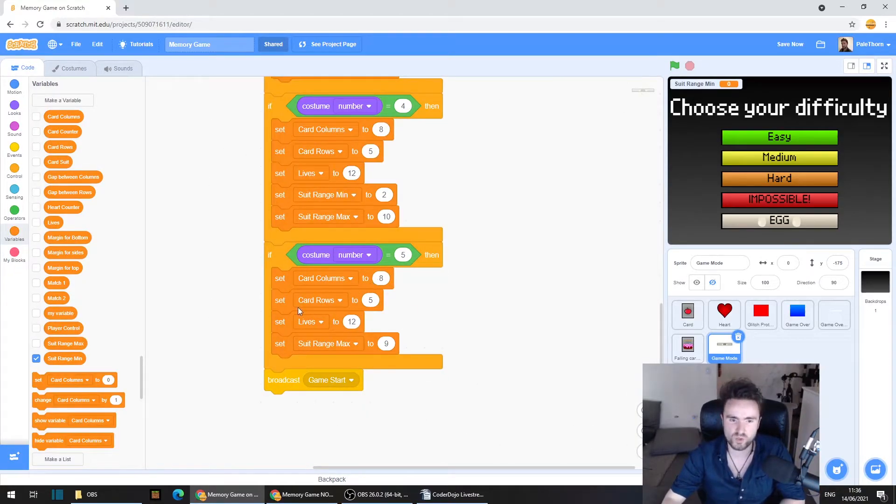
mouse_move(383, 333)
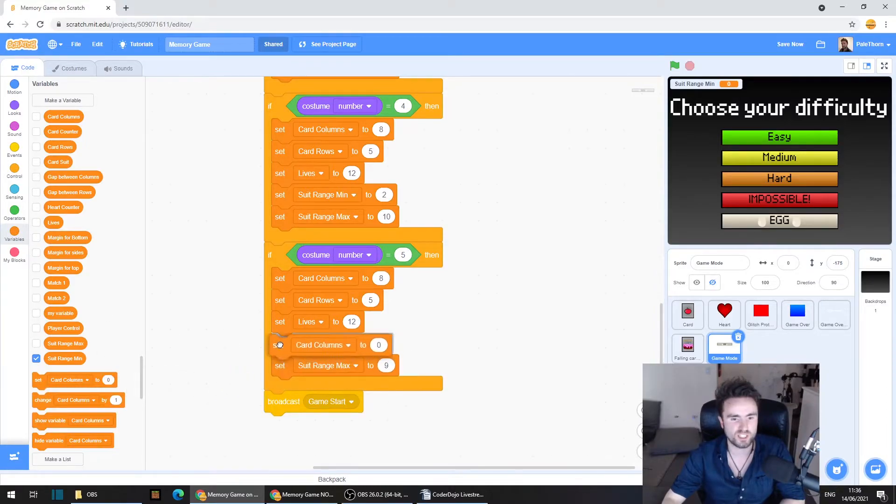
- Add a 'set Suit Range Min' block to the EGG mode's costume number = 5 branch
click(348, 344)
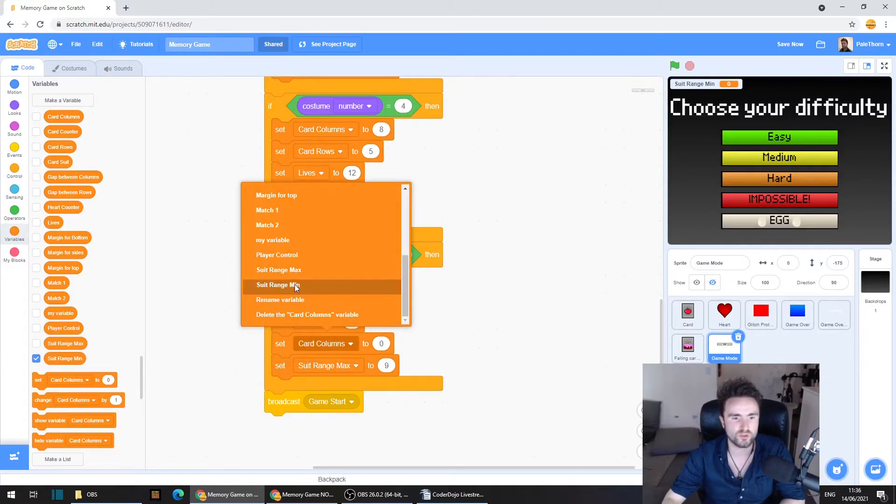
click(278, 285)
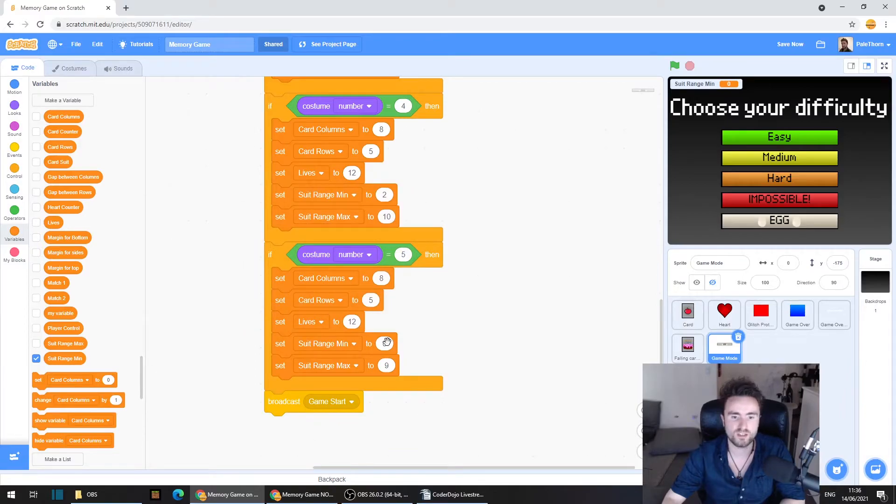
click(73, 68)
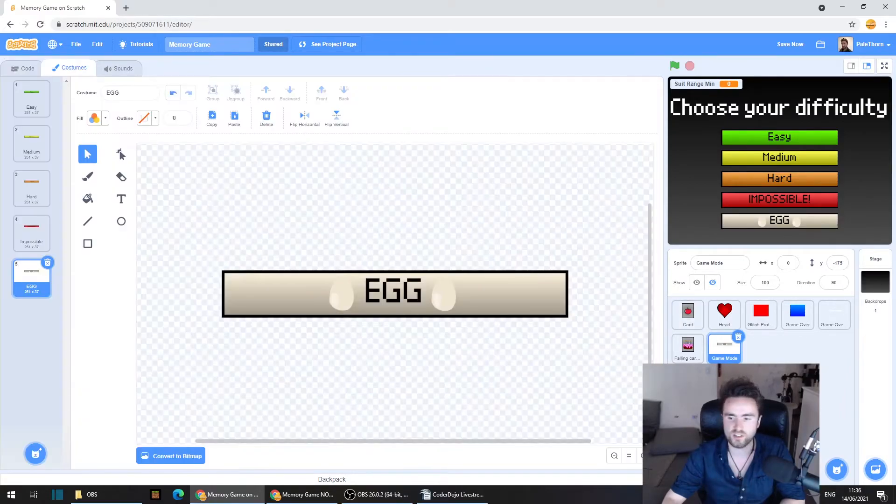
- Check the Egg costume numbers, then set EGG's Suit Range Min to 8 and Max to 13
click(28, 68)
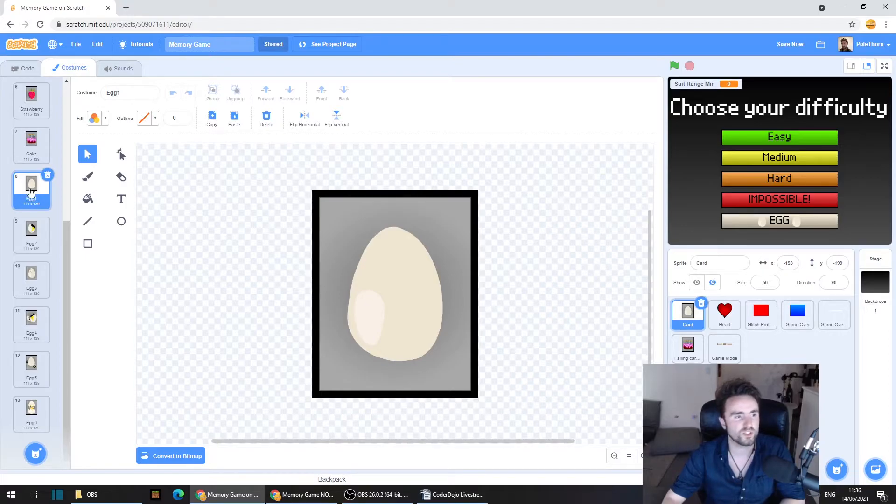
mouse_move(30, 194)
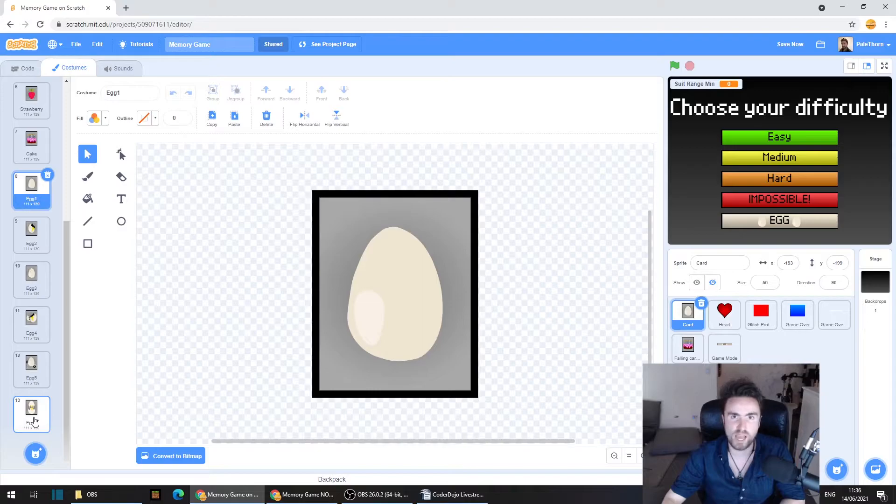
click(31, 229)
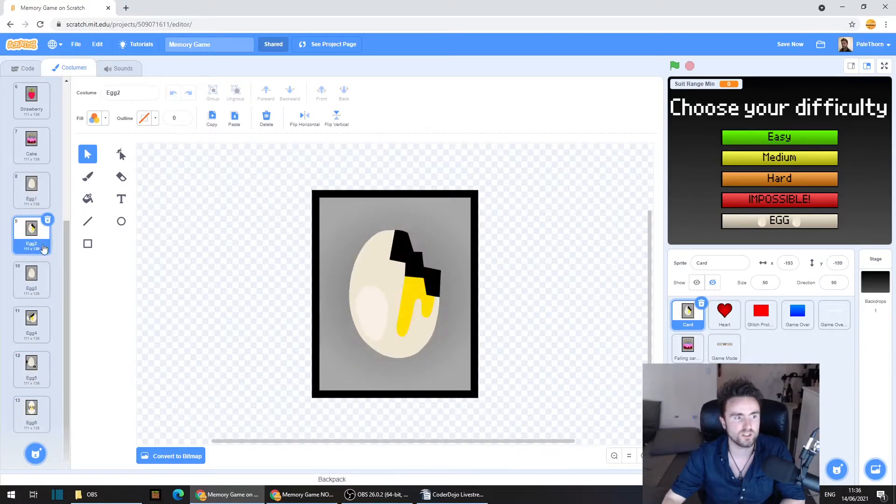
click(31, 369)
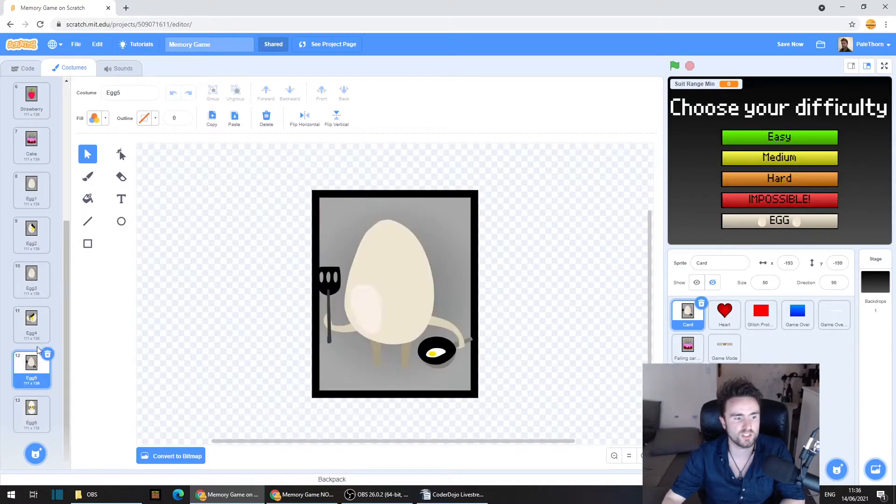
click(31, 188)
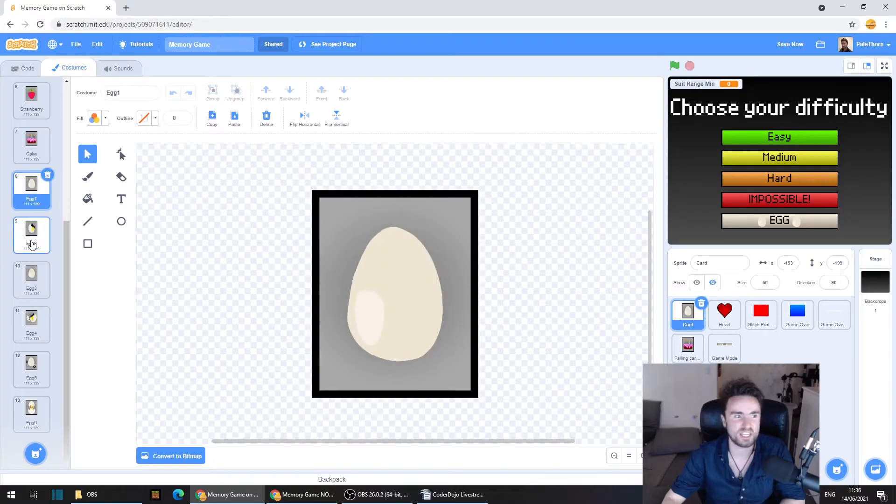
click(32, 409)
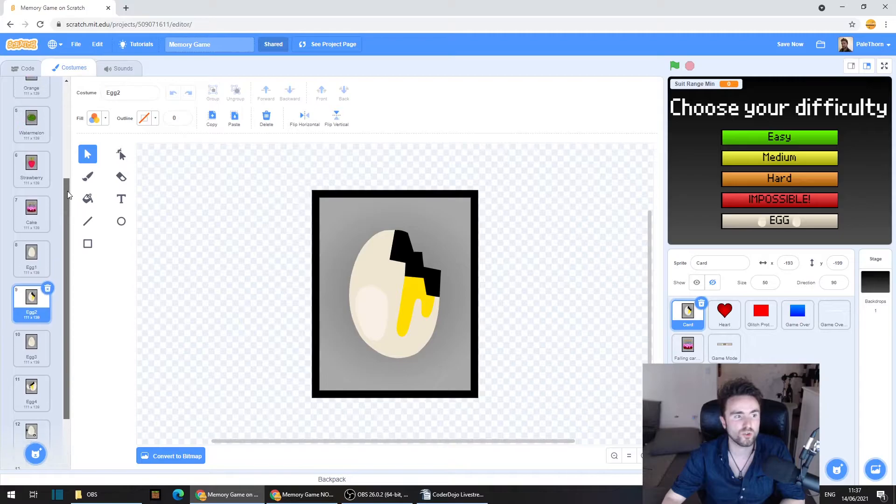
scroll(up, 3)
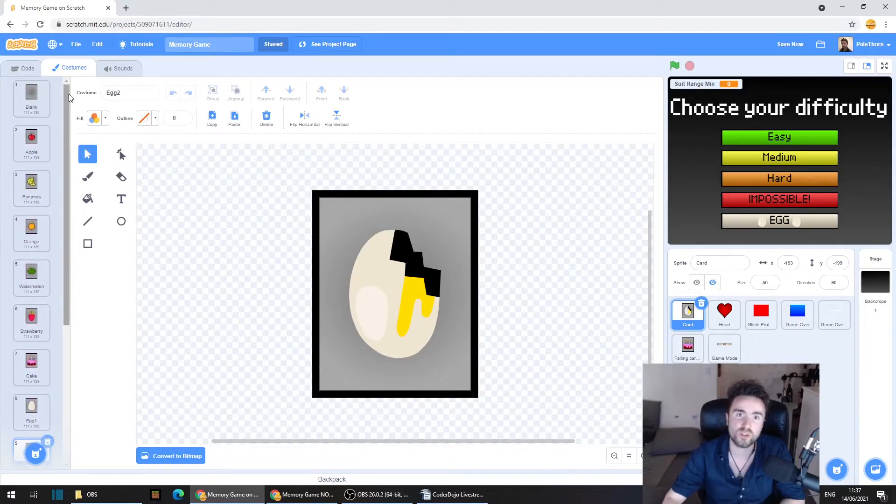
scroll(down, 3)
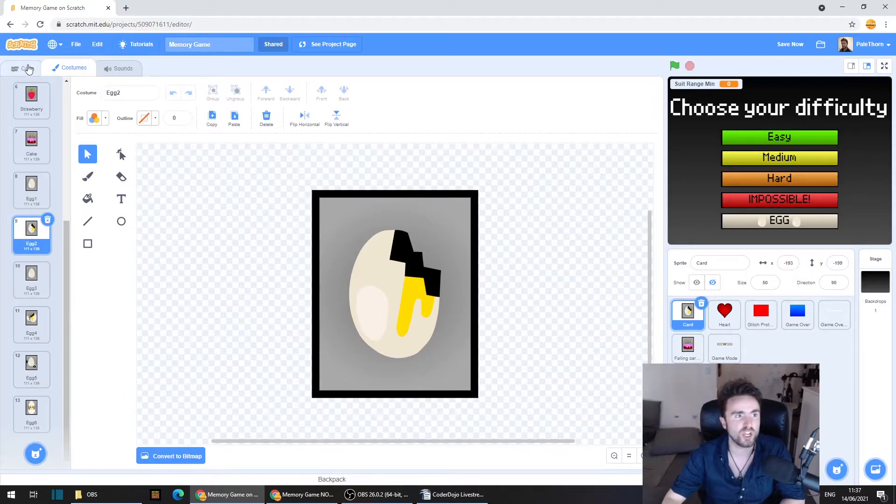
click(27, 68)
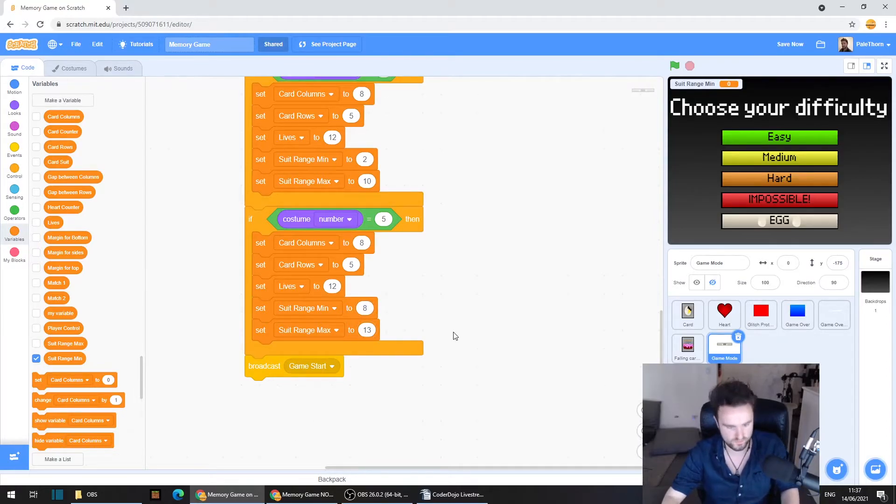
- Start the game in EGG mode, flip three cards in full screen, then exit full screen
click(674, 66)
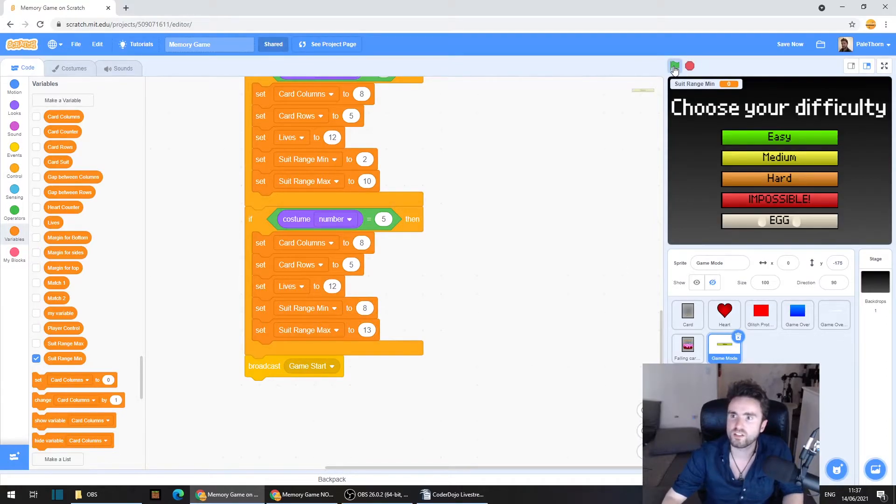
click(674, 66)
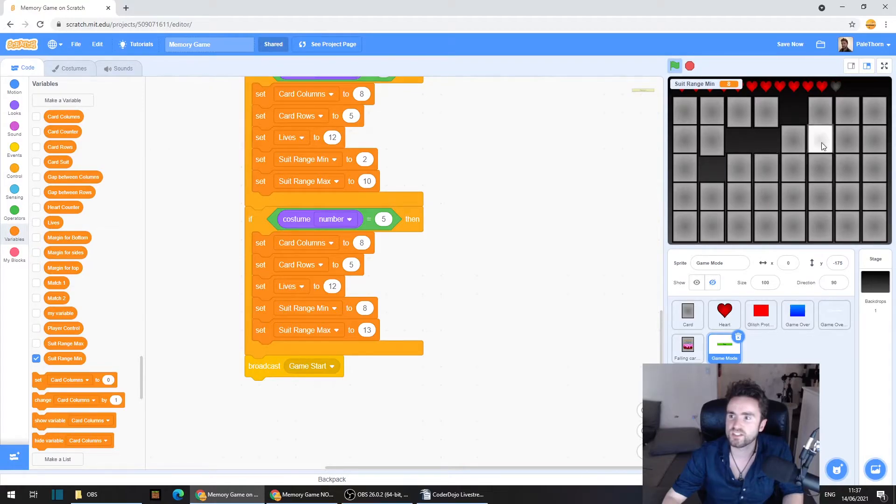
mouse_move(848, 176)
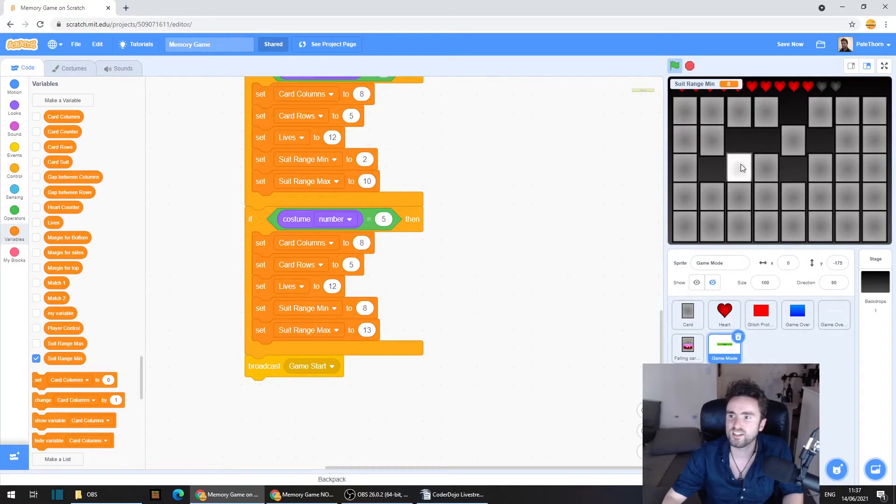
click(883, 66)
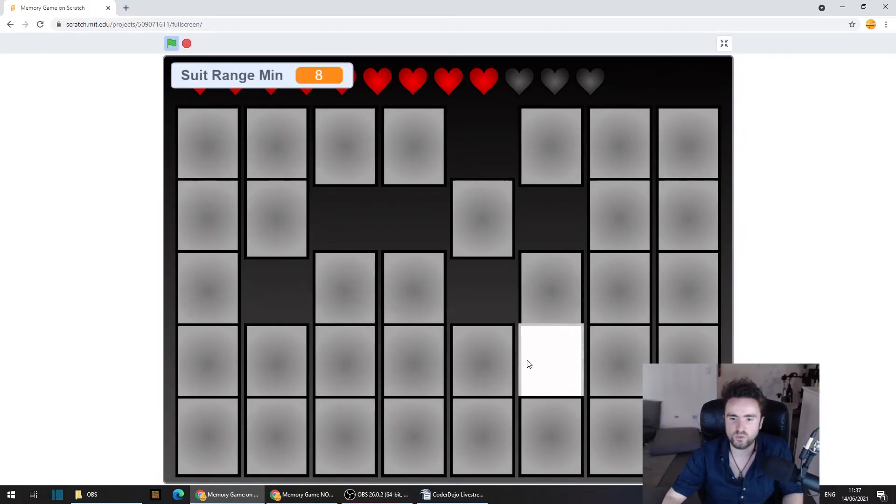
click(550, 360)
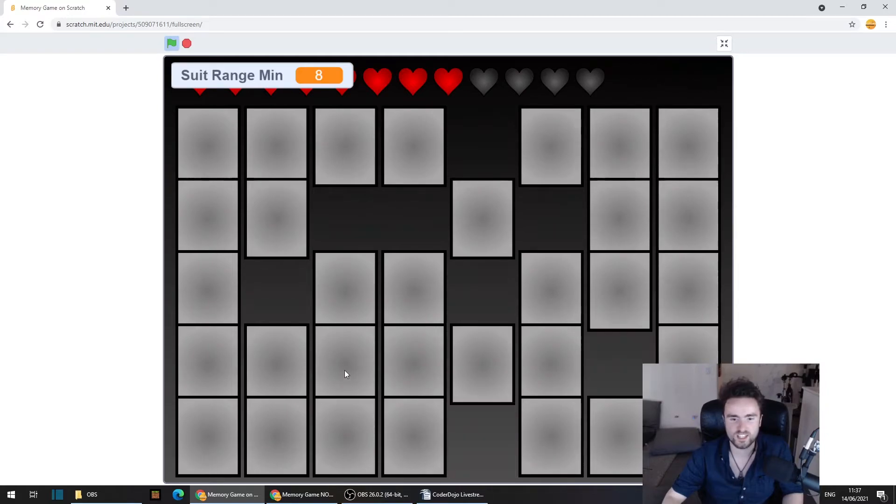
click(345, 363)
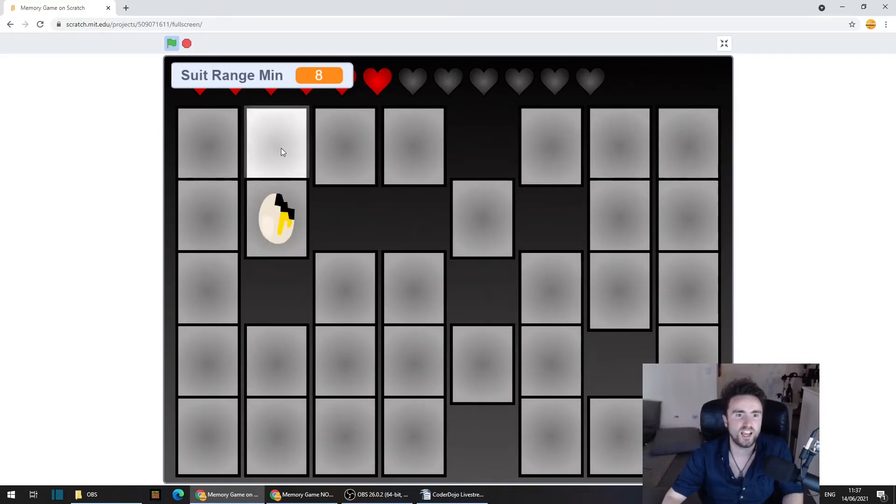
click(723, 43)
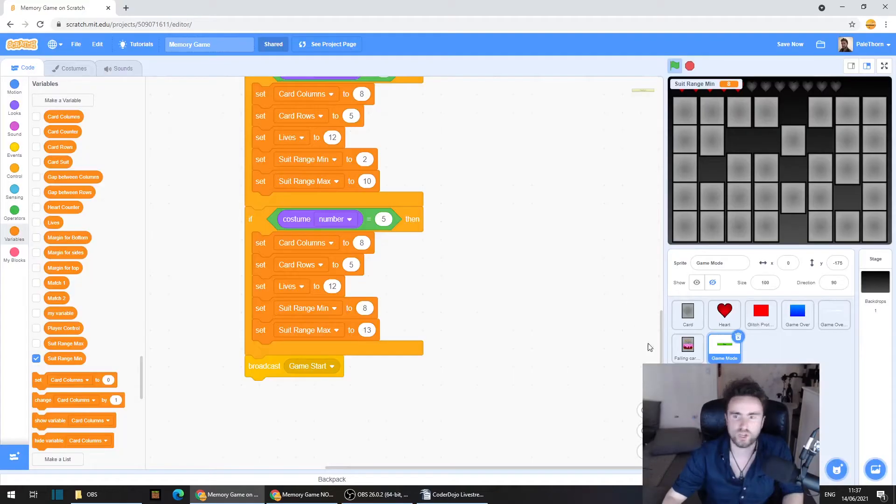
mouse_move(481, 242)
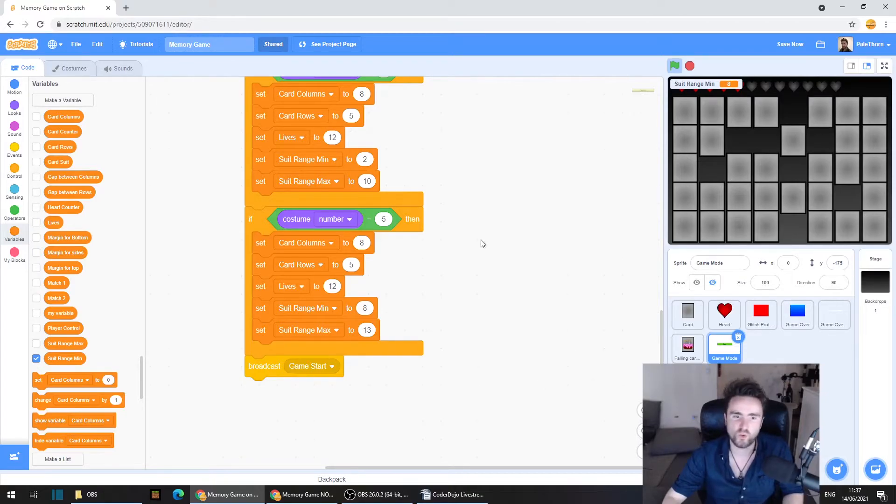
- Select the Stage and add the Farm backdrop from the library by searching 'Far'
click(15, 106)
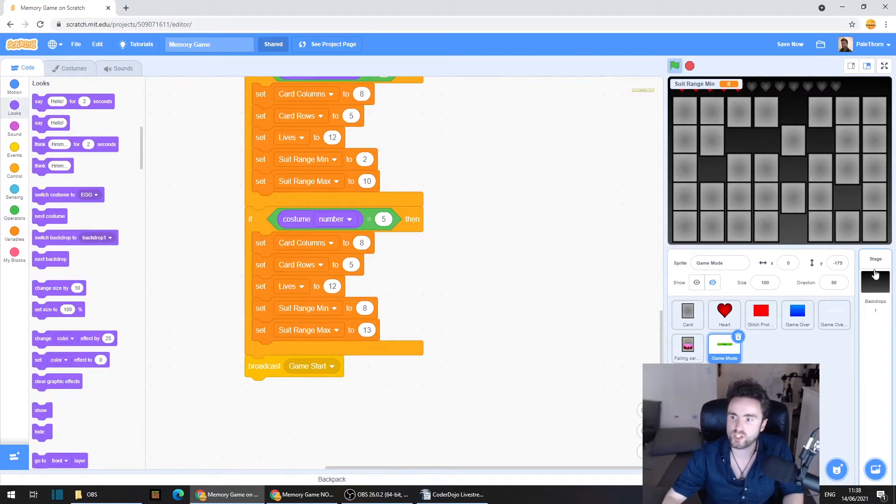
click(874, 269)
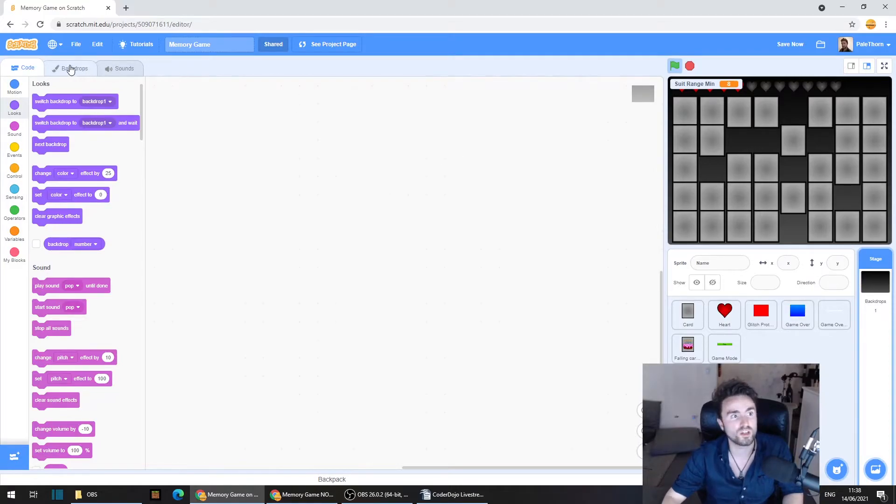
click(74, 68)
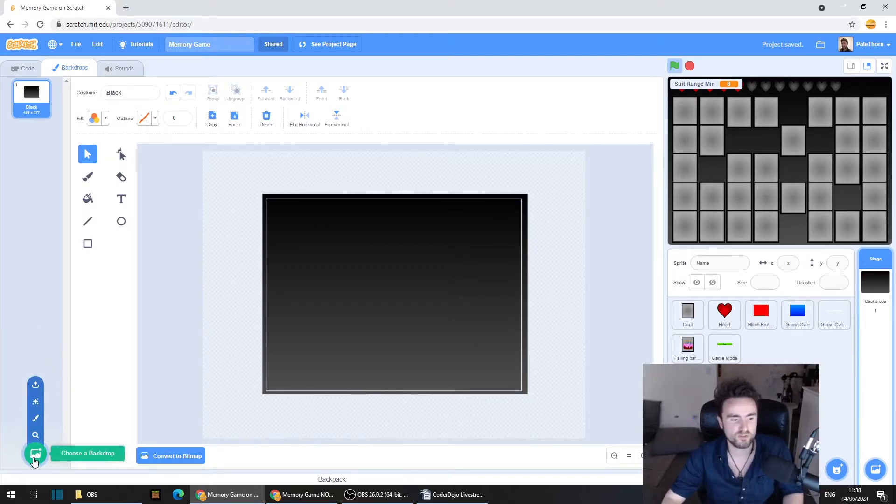
click(35, 453)
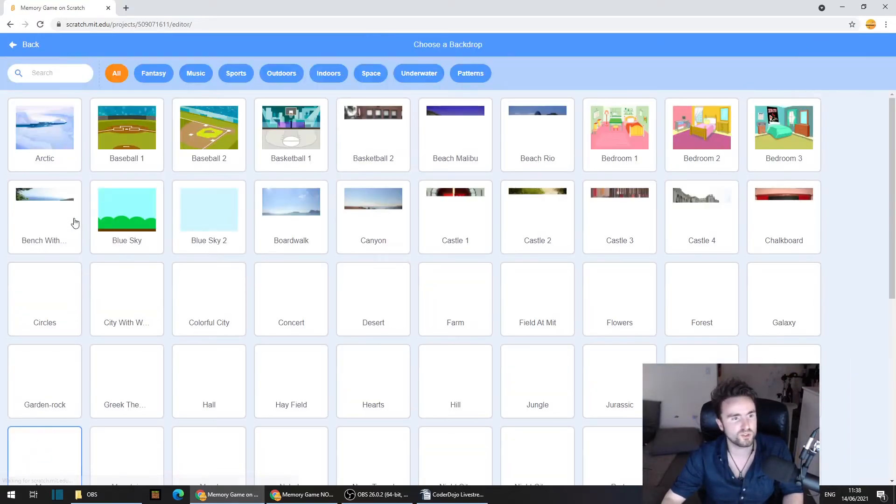
text(Far)
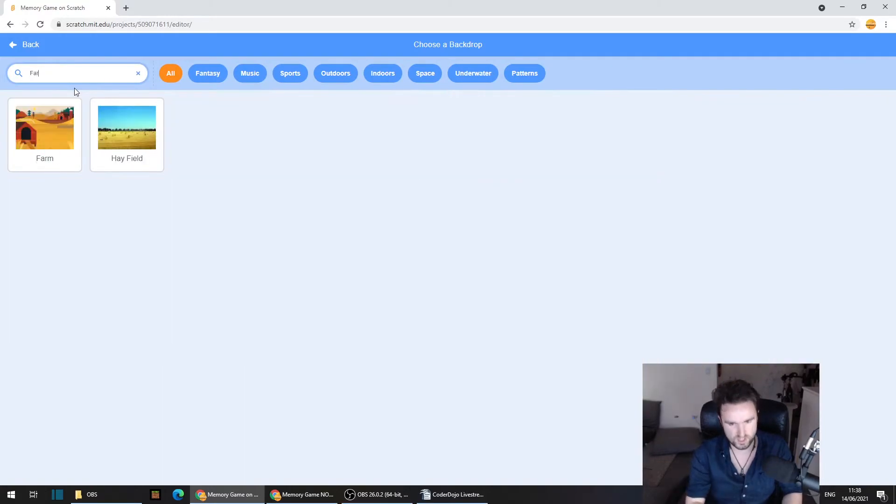
click(44, 126)
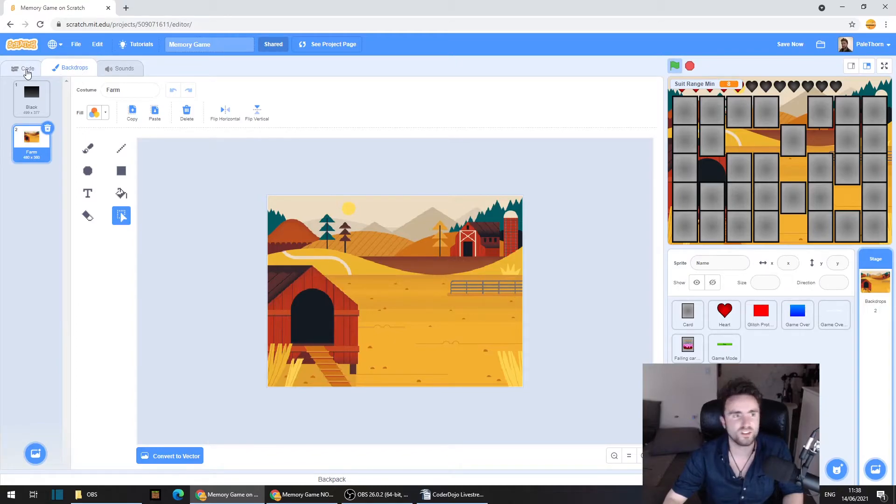
- Select Game Mode and add 'switch backdrop to Farm' to the costume number = 5 branch
click(27, 68)
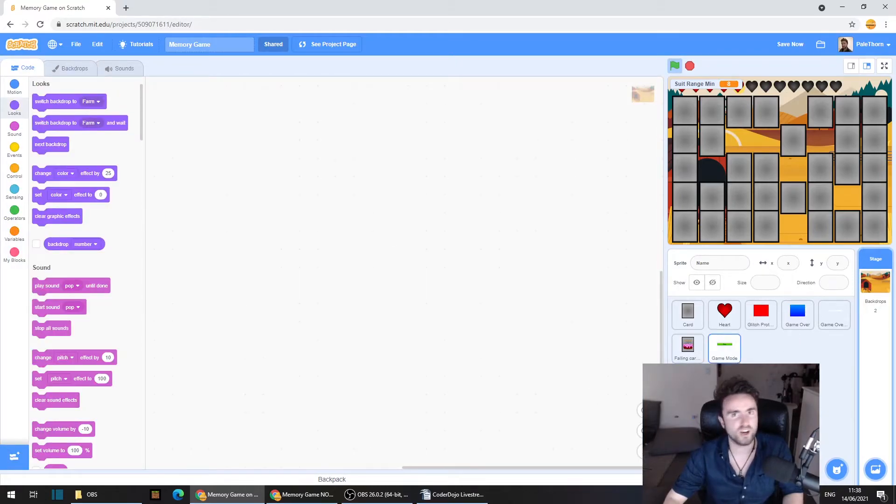
click(723, 349)
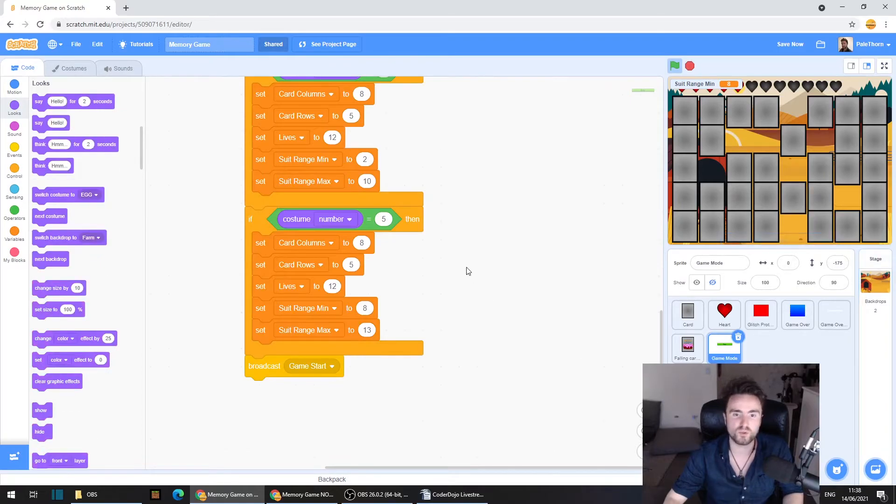
mouse_move(501, 341)
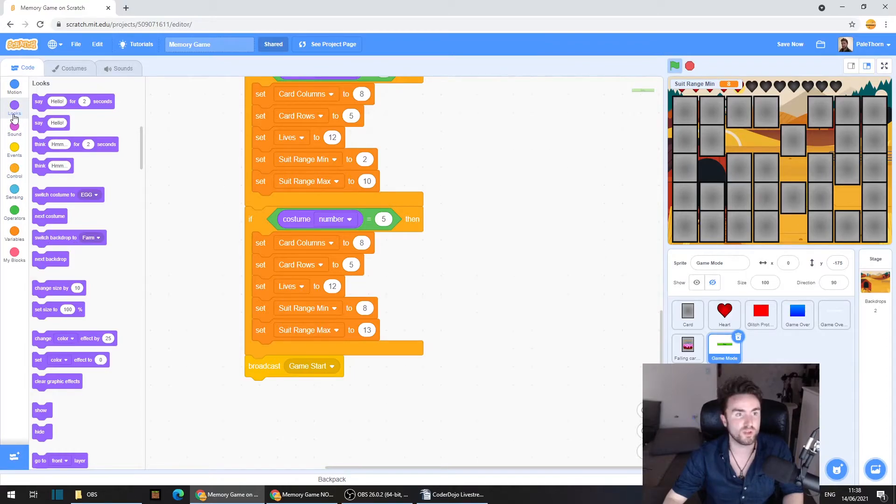
mouse_move(45, 237)
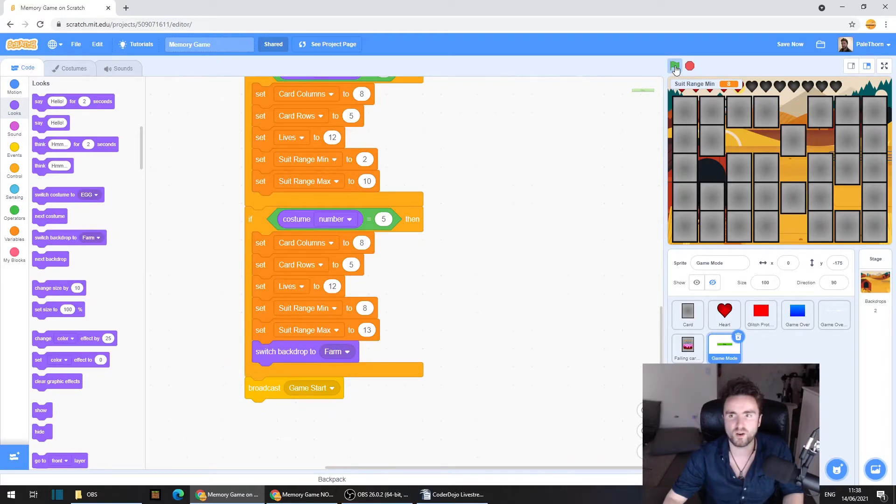
- Play an EGG round in full screen, flipping cards over the farm backdrop
click(675, 66)
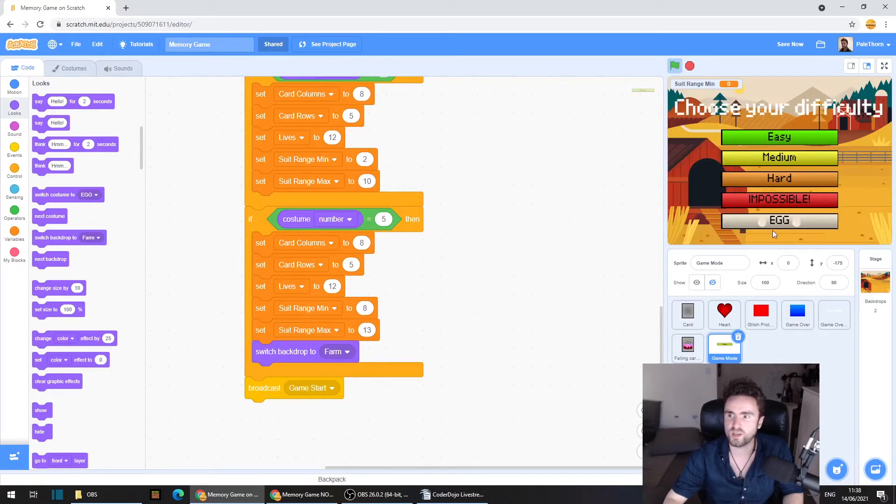
click(778, 221)
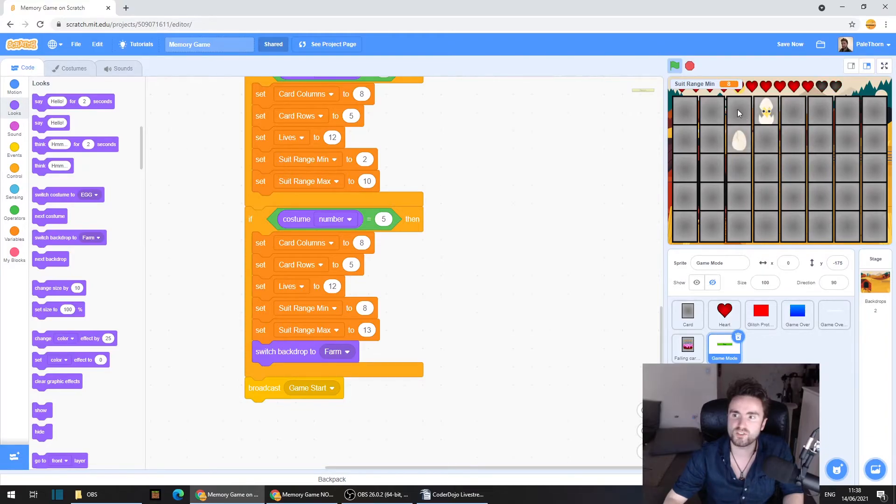
click(760, 314)
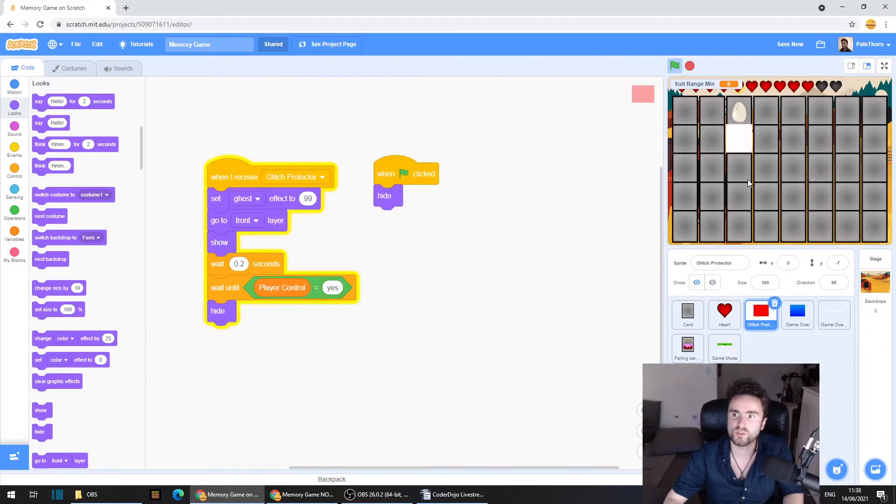
click(883, 66)
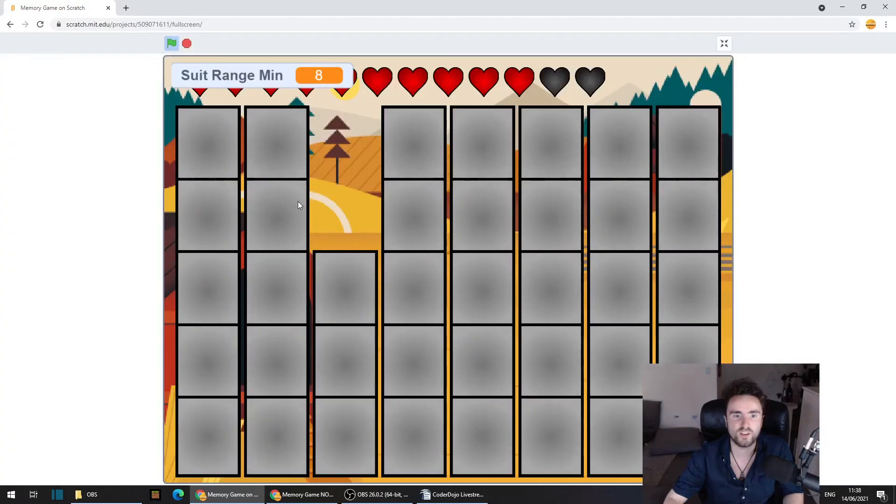
click(276, 214)
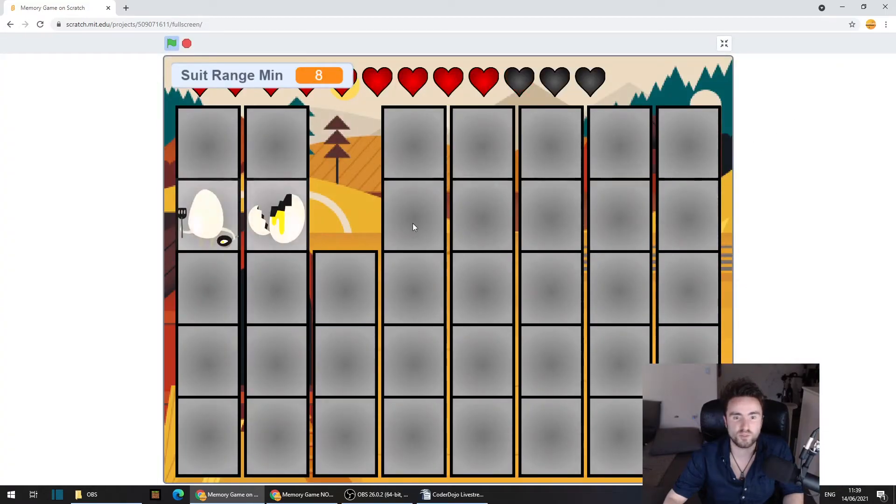
click(413, 216)
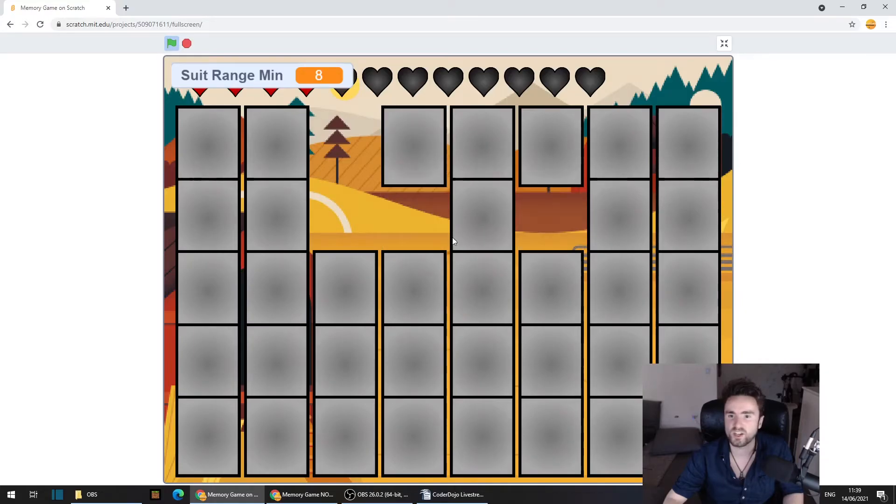
click(723, 43)
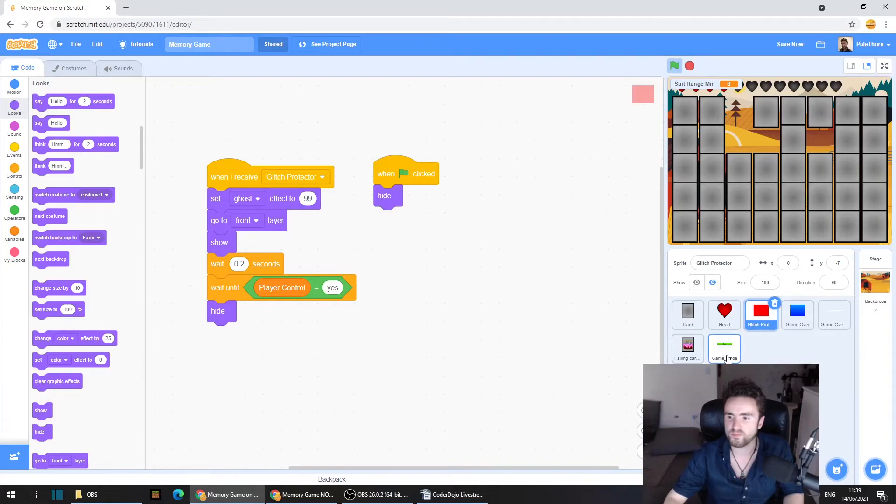
- In the Game Mode sprite's script, set the copied switch-backdrop block to Black
click(723, 348)
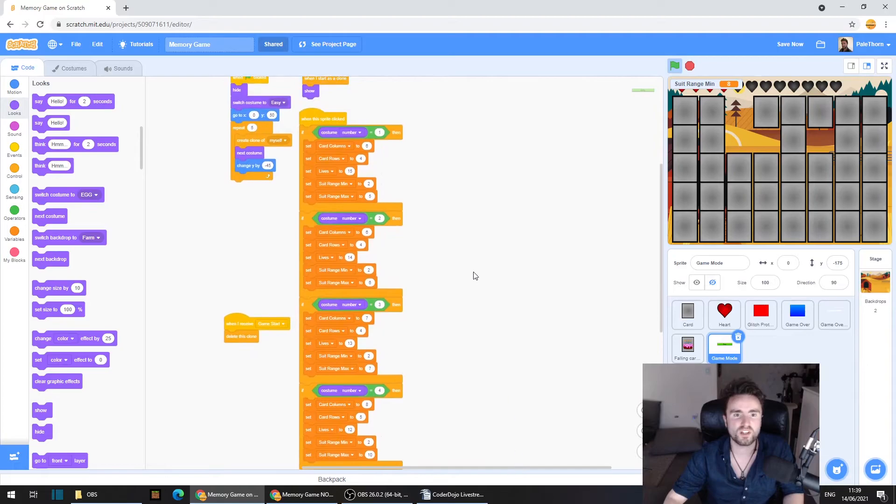
scroll(down, 3)
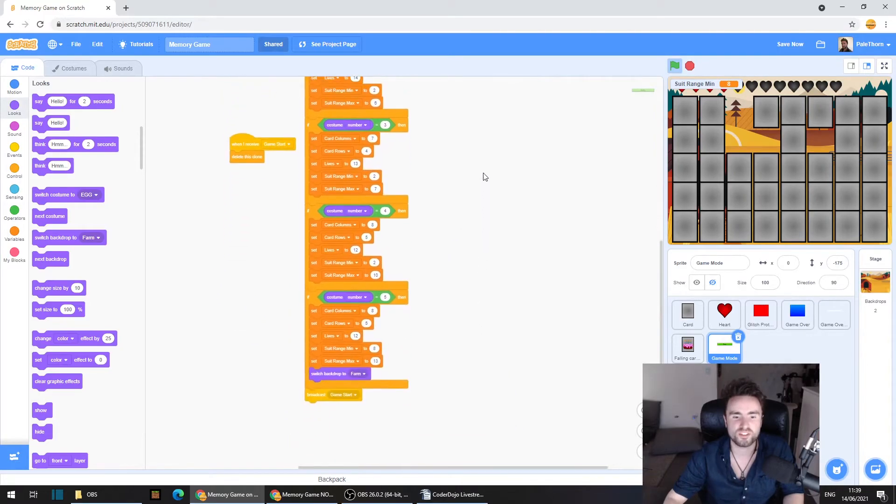
mouse_move(97, 240)
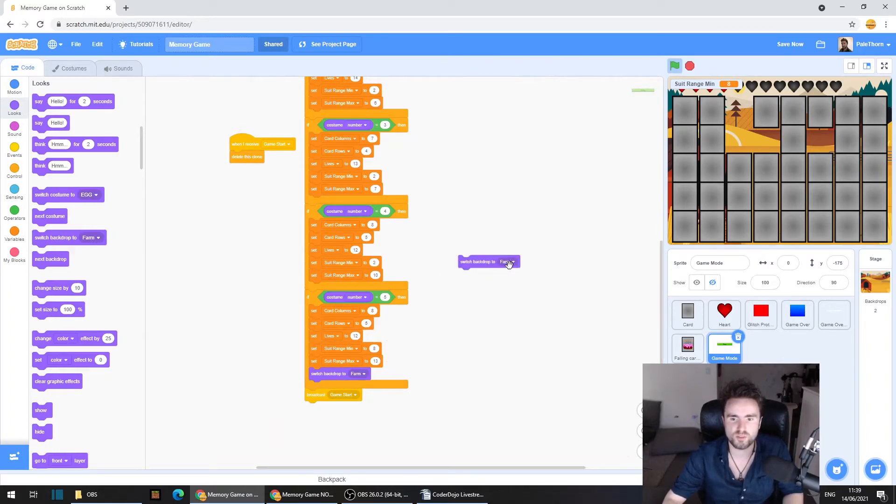
click(507, 261)
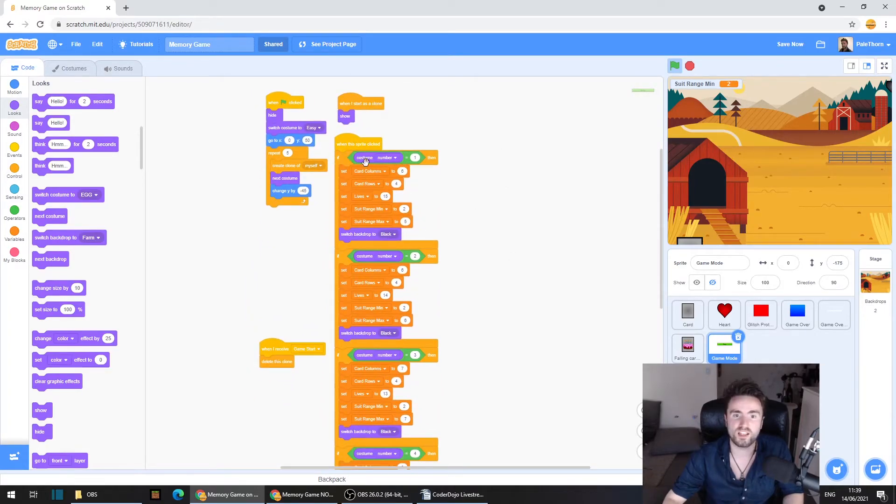
mouse_move(506, 217)
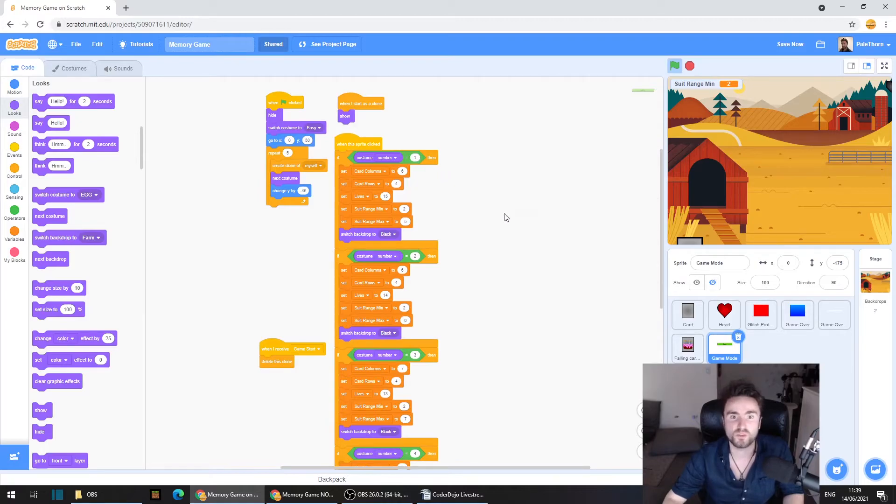
mouse_move(399, 243)
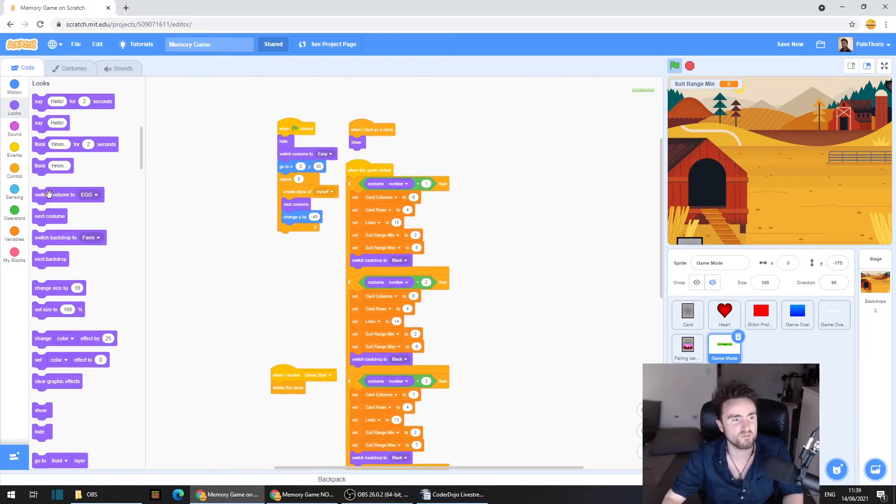
mouse_move(61, 237)
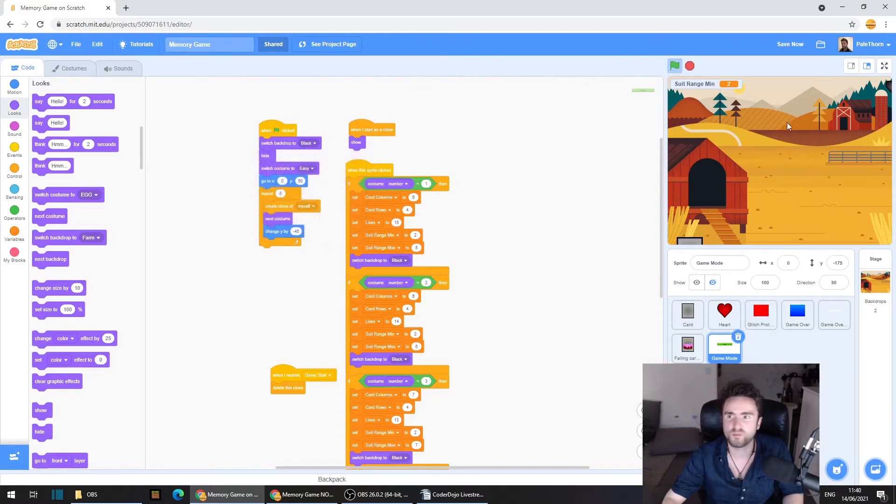
- Test an Easy round full screen, flipping two cards, then check the EGG board
click(883, 66)
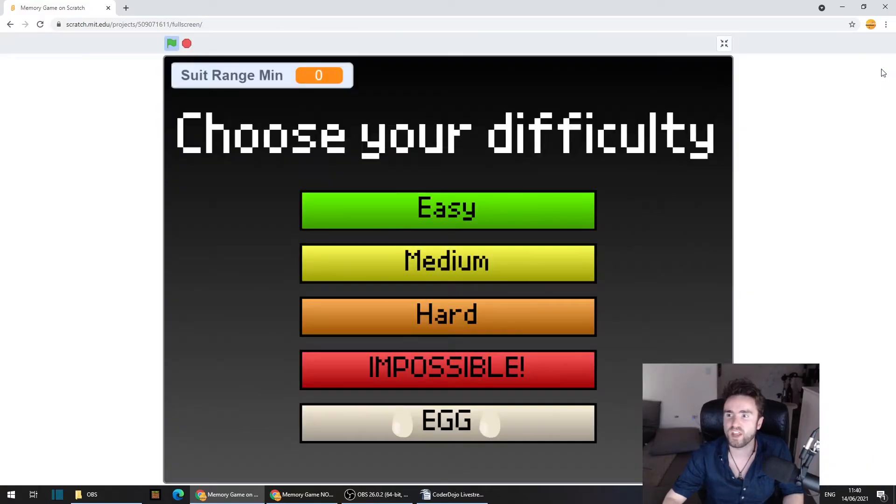
click(447, 262)
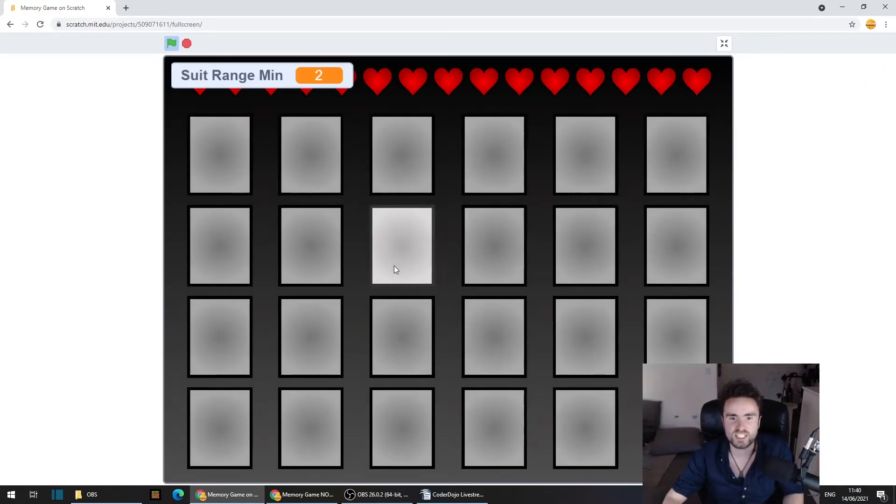
click(402, 245)
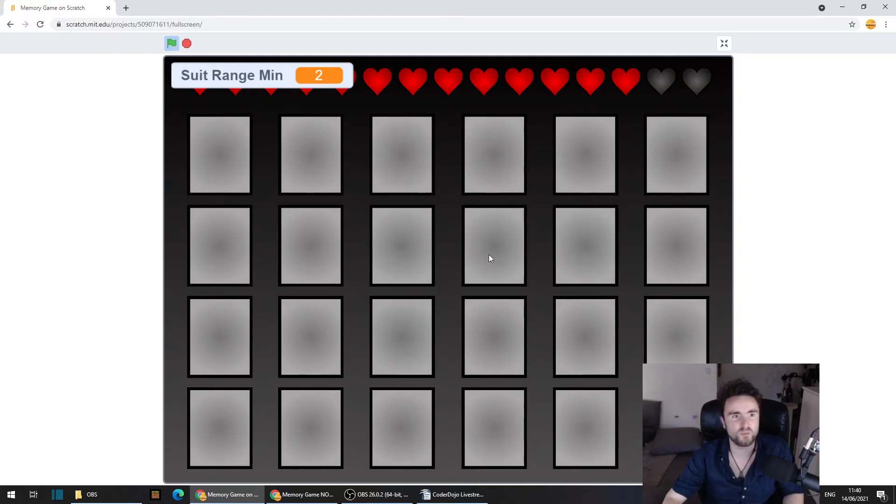
click(494, 337)
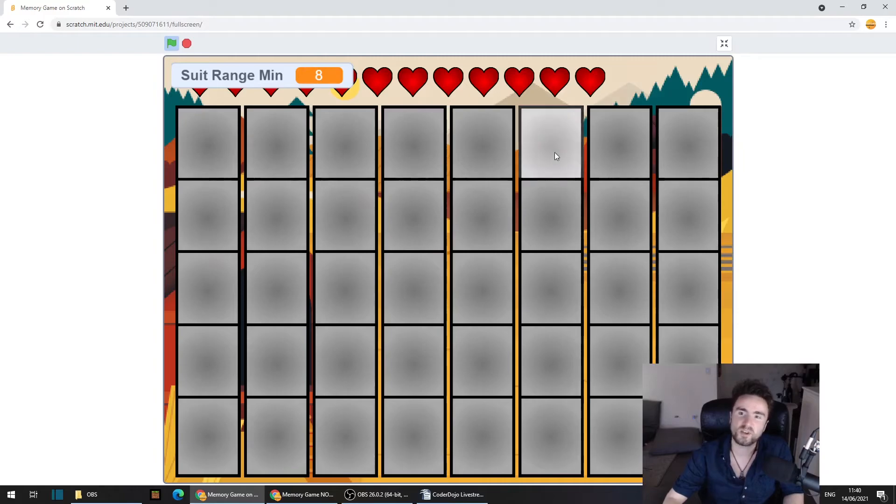
click(723, 43)
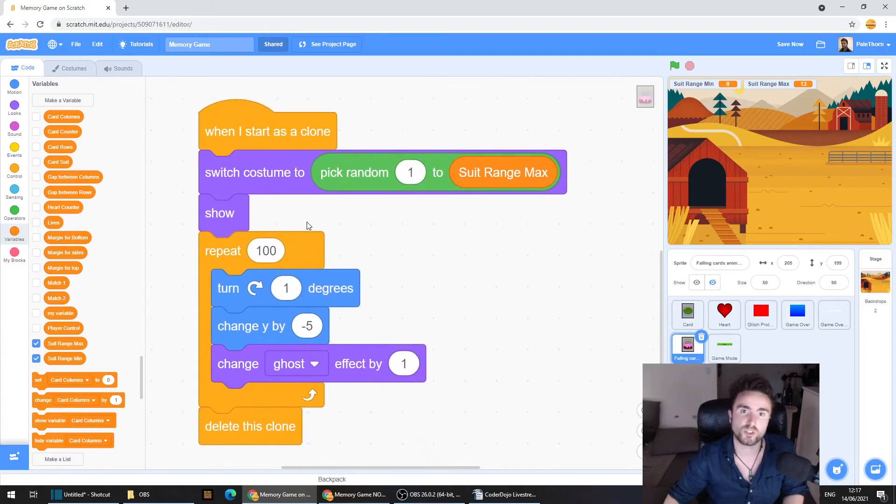
mouse_move(301, 173)
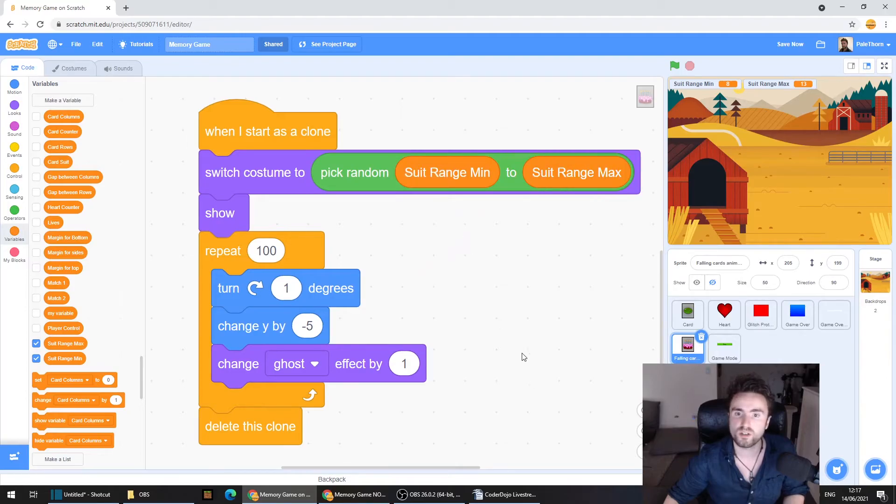
mouse_move(460, 278)
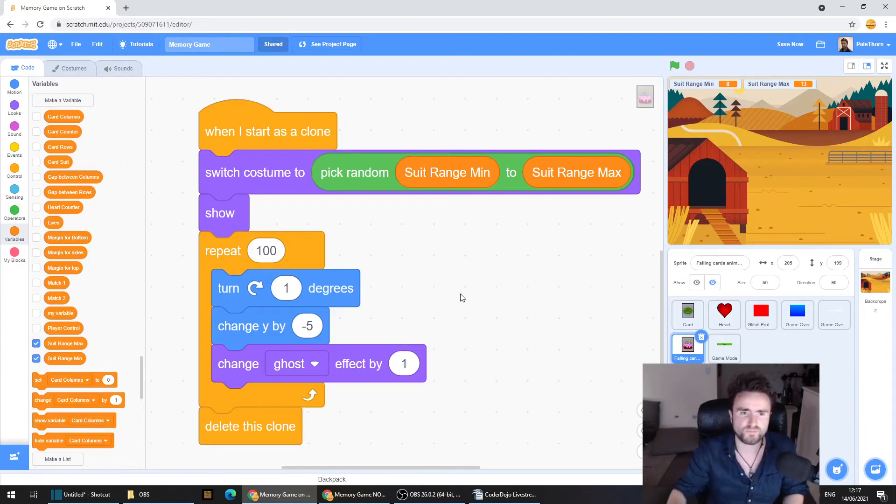
mouse_move(531, 286)
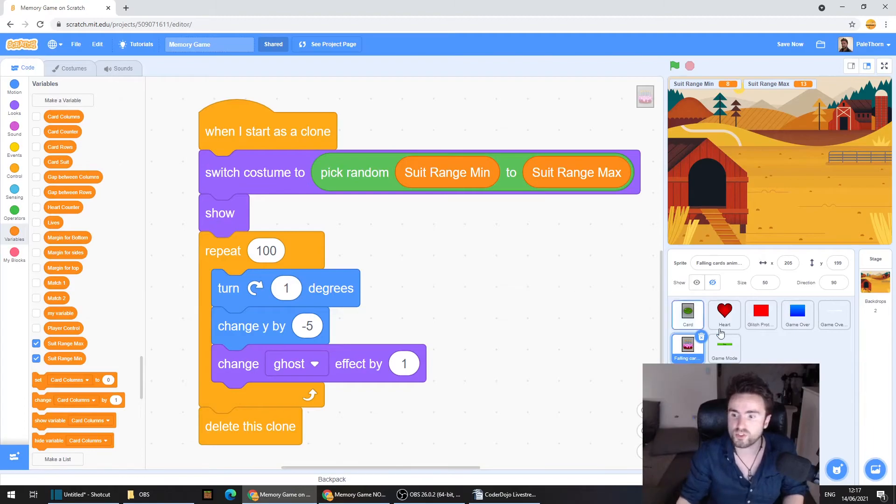
- Open the Costumes tab to compare the Card sprite's costumes
click(73, 68)
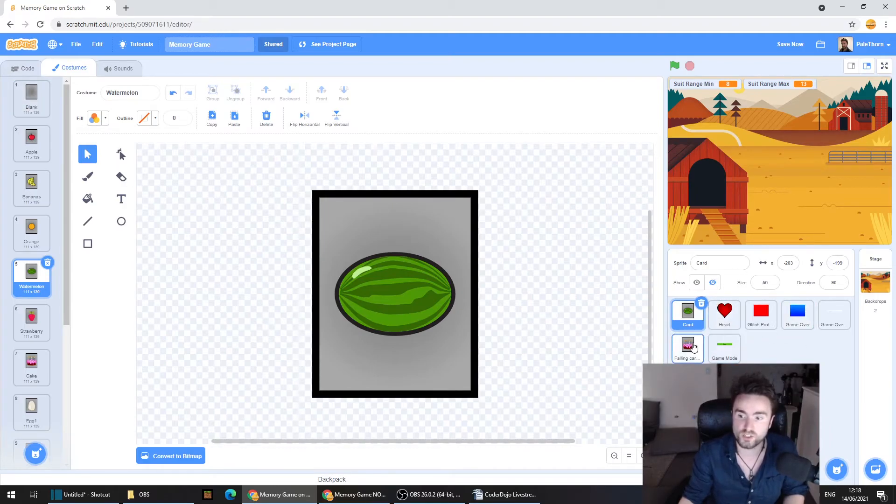
- Review the Falling cards costume list, then compare its scripts with Game Mode's
click(687, 349)
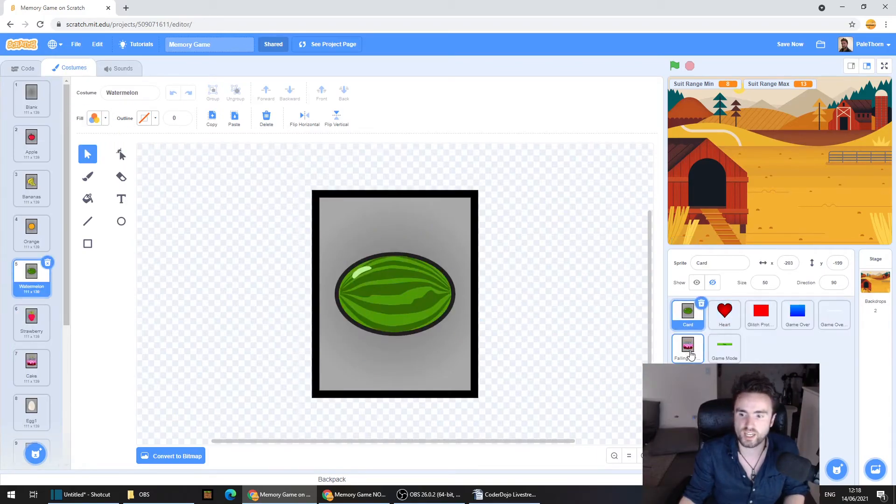
click(687, 348)
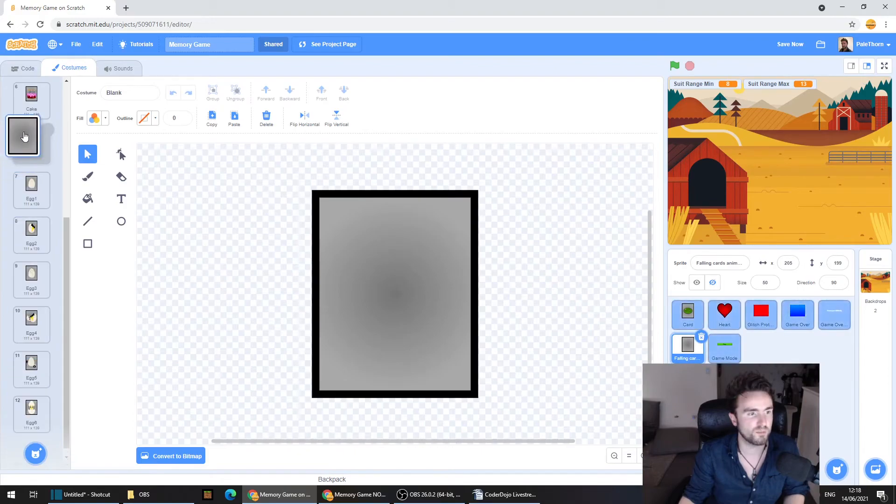
scroll(up, 3)
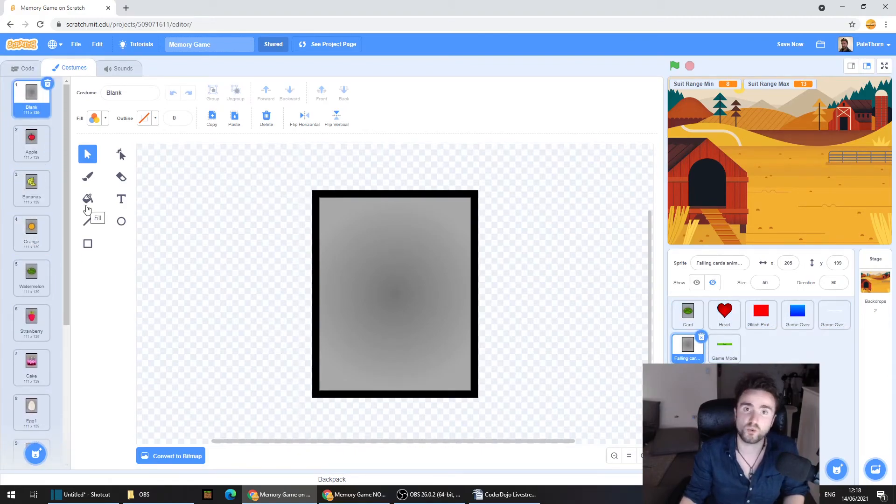
mouse_move(83, 204)
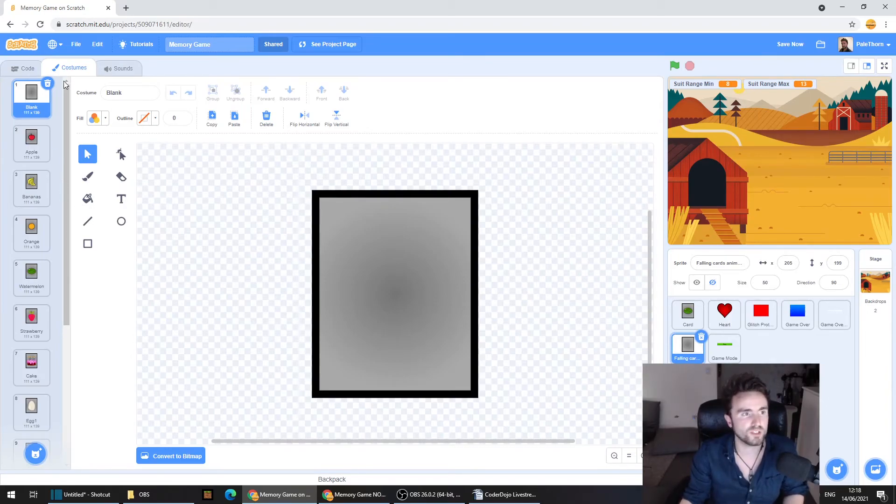
click(25, 69)
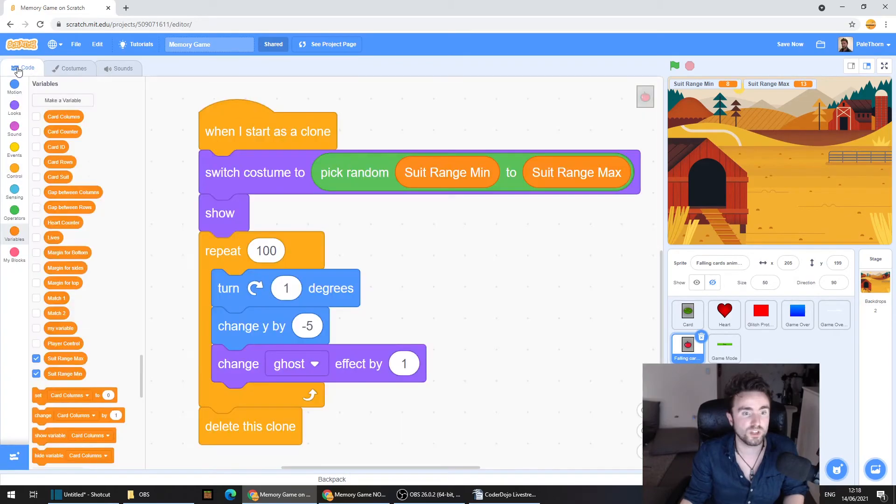
click(724, 347)
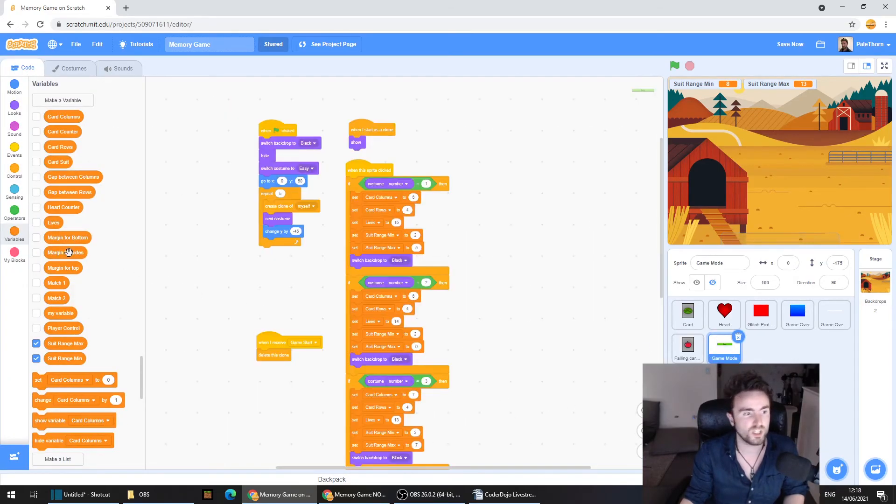
click(688, 347)
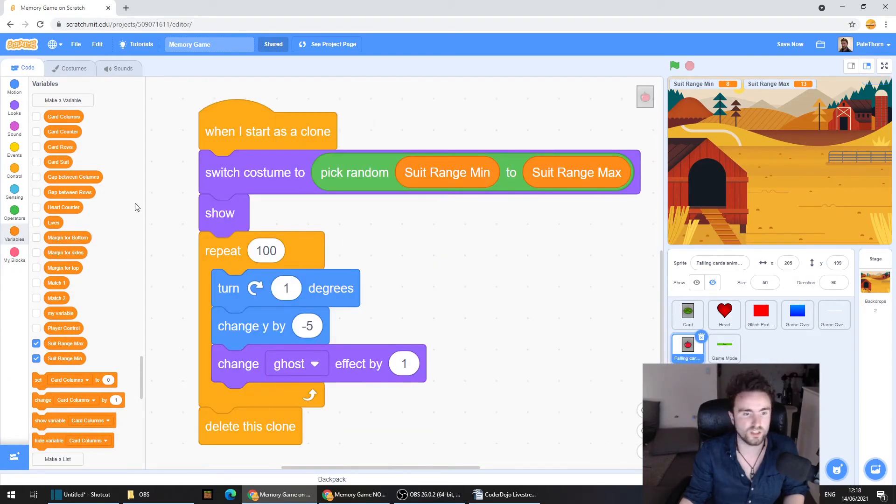
- Show the Operators blocks to get the subtraction blocks
click(14, 213)
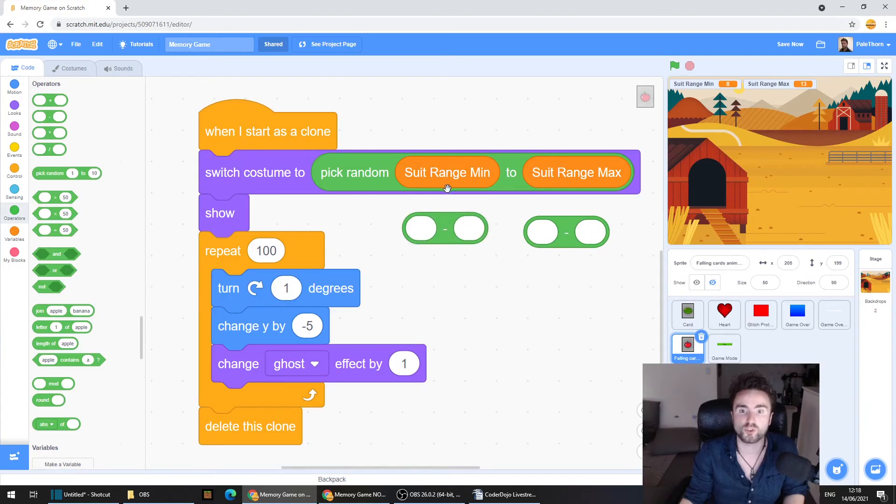
mouse_move(437, 176)
text(1)
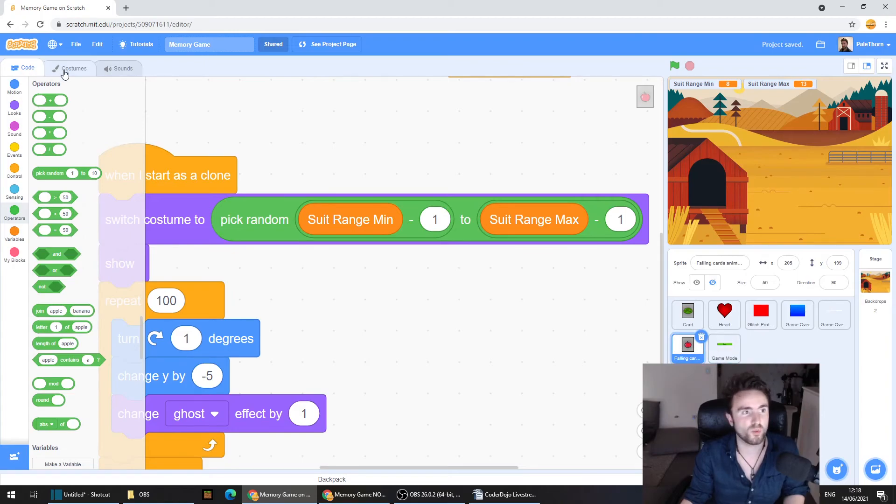
- Check the Falling cards costume order, then view the Card sprite's costumes and scripts
click(73, 68)
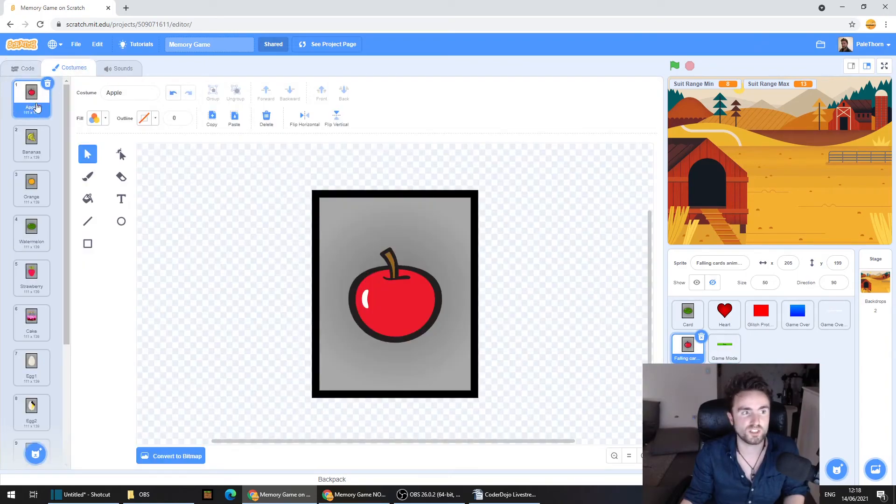
mouse_move(37, 234)
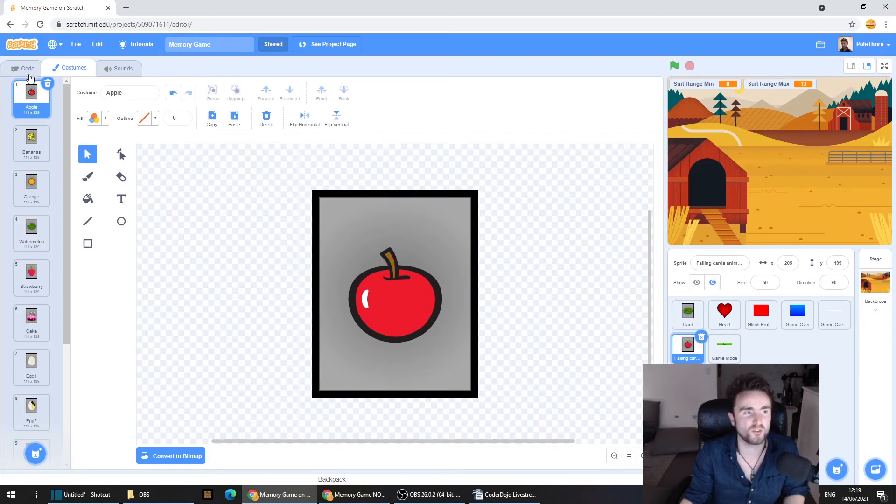
click(27, 68)
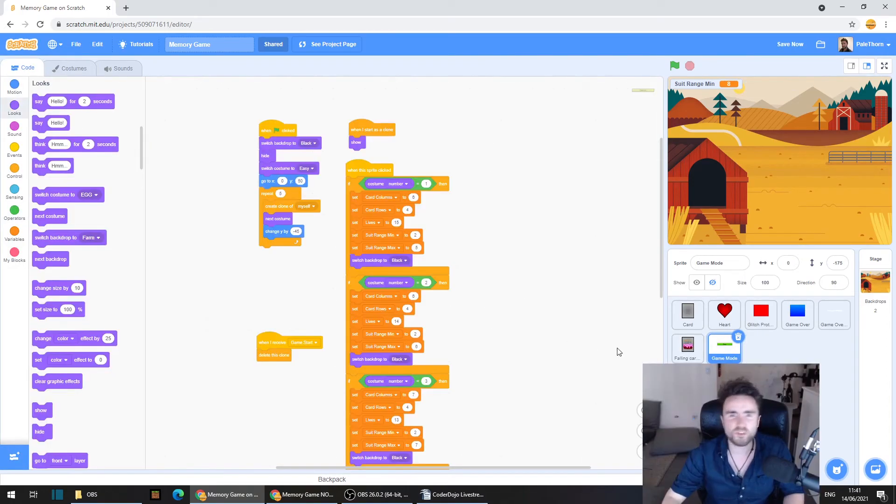
mouse_move(688, 348)
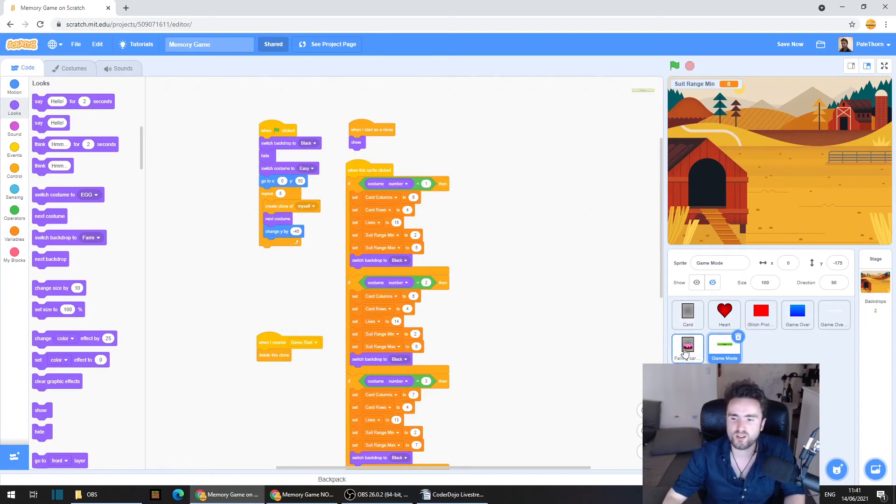
click(687, 314)
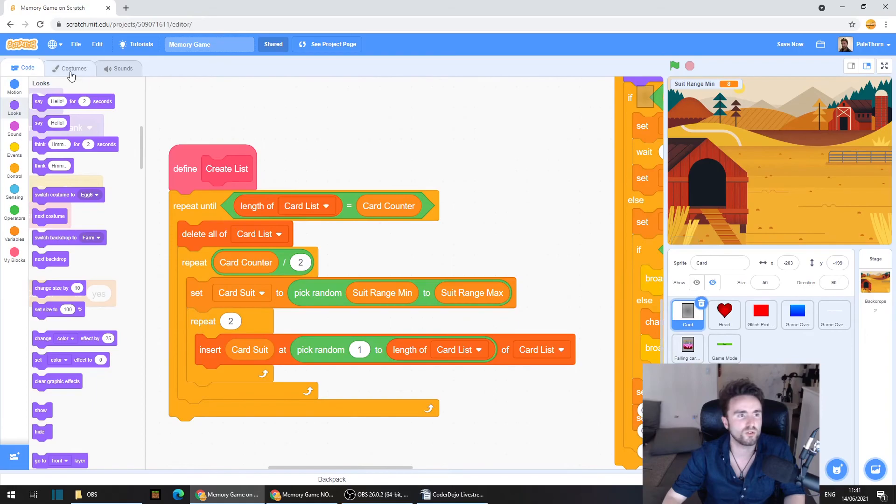
click(74, 69)
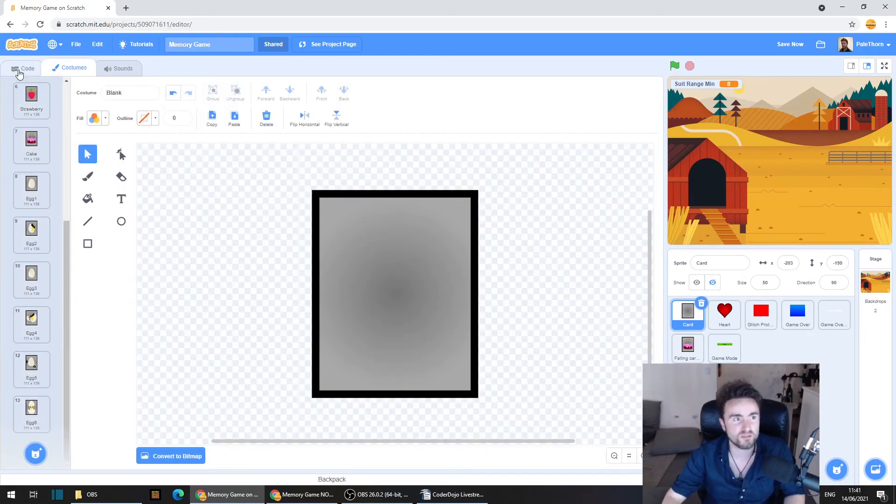
click(28, 67)
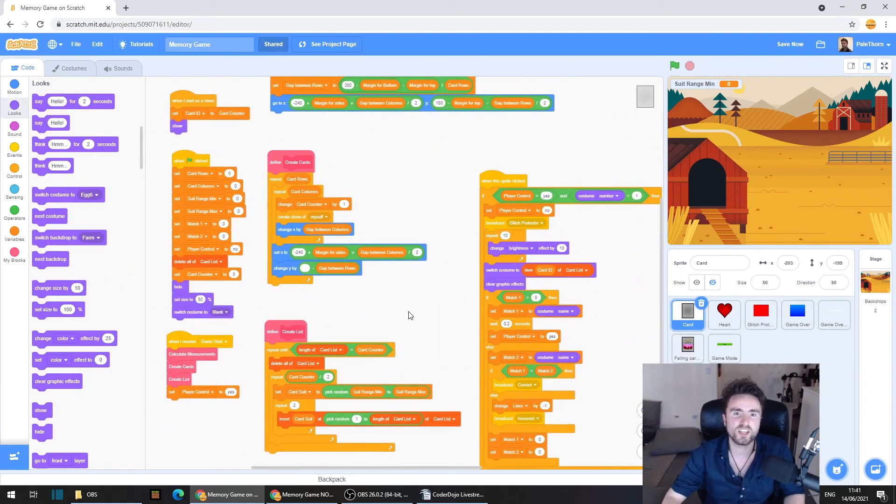
scroll(up, 3)
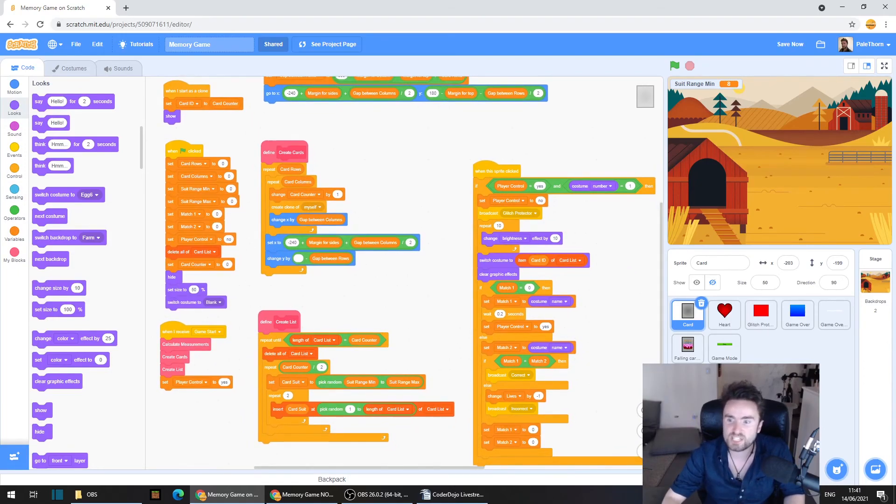
mouse_move(407, 192)
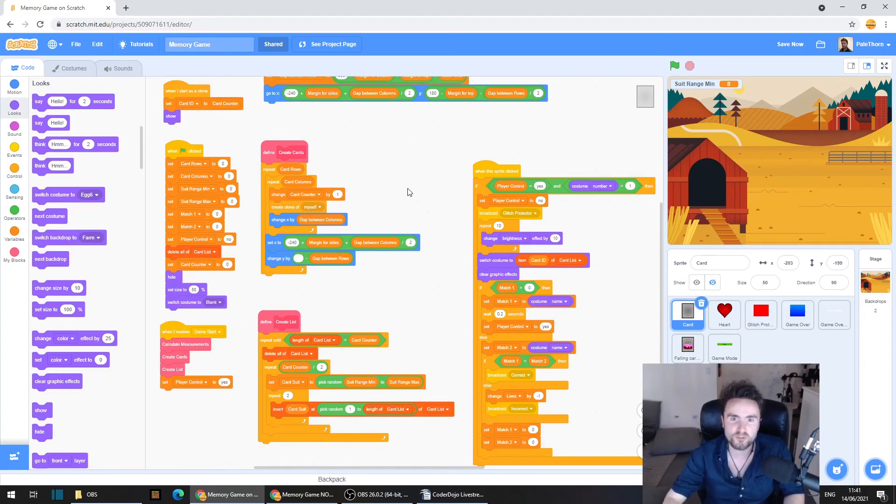
mouse_move(385, 153)
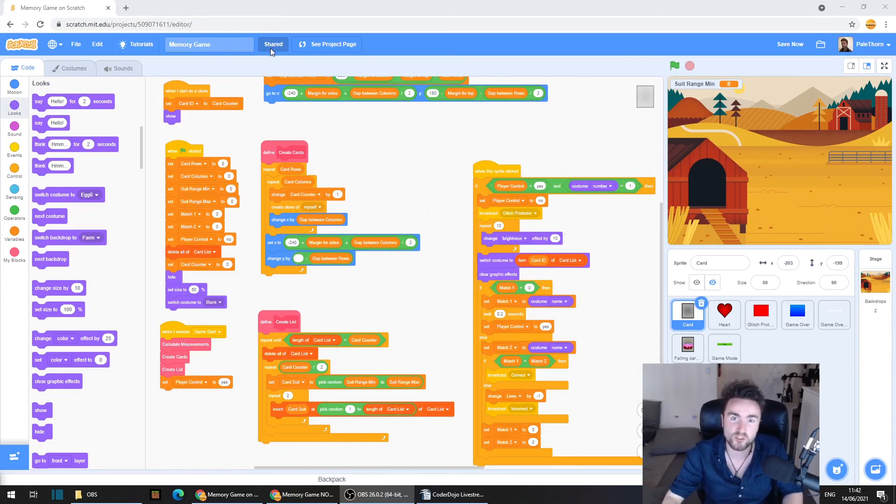
mouse_move(11, 325)
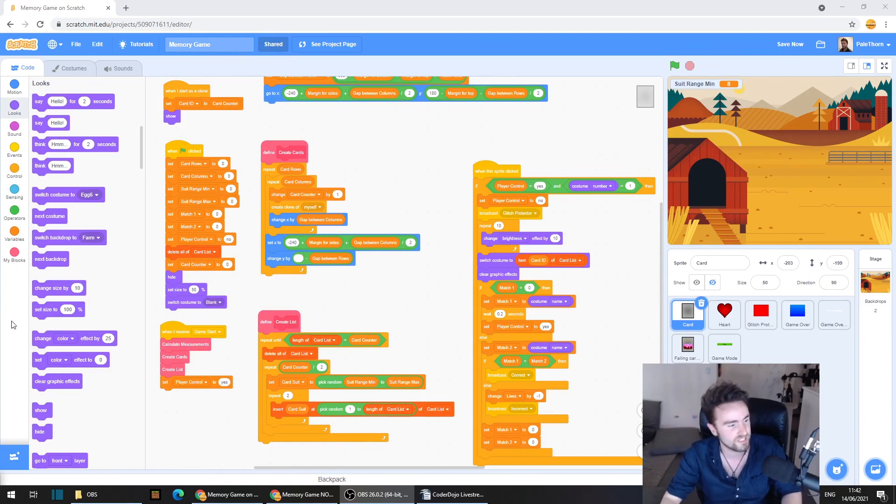